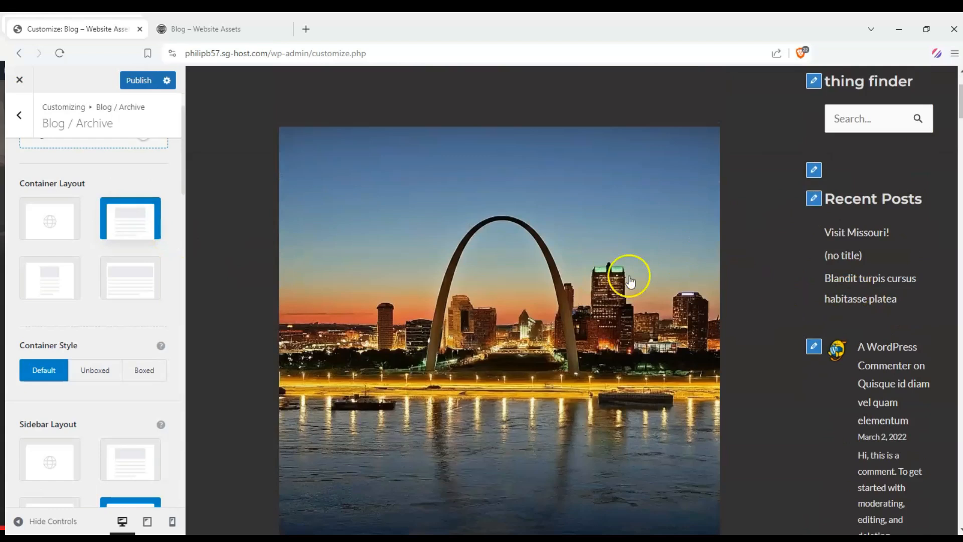
# - Exit the Blog / Archive customizer and return to the Website Assets home page
pyautogui.click(131, 277)
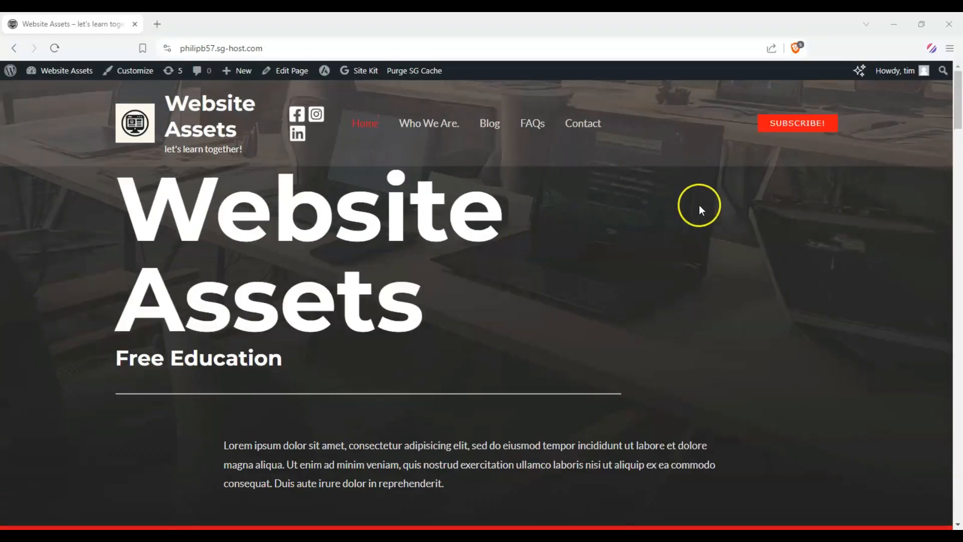
pyautogui.moveTo(638, 254)
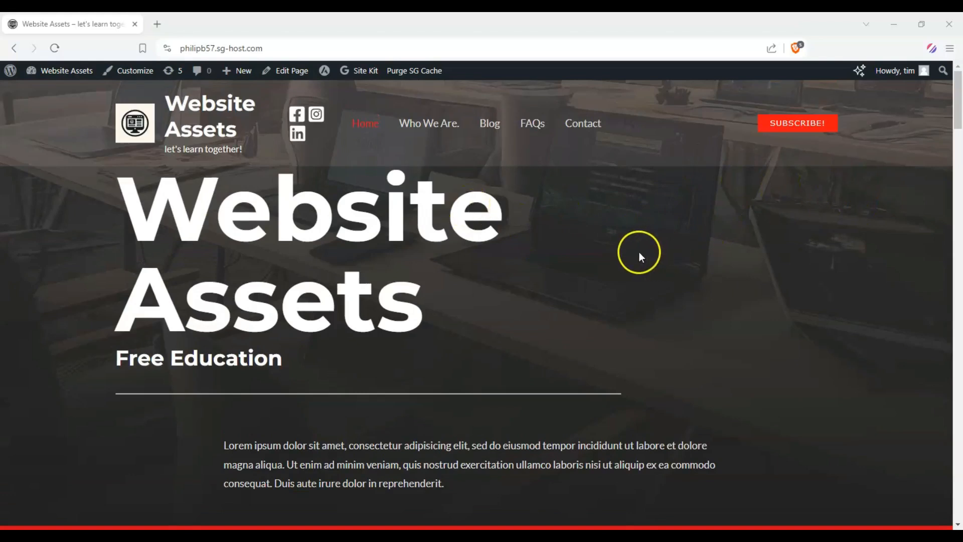
pyautogui.moveTo(464, 274)
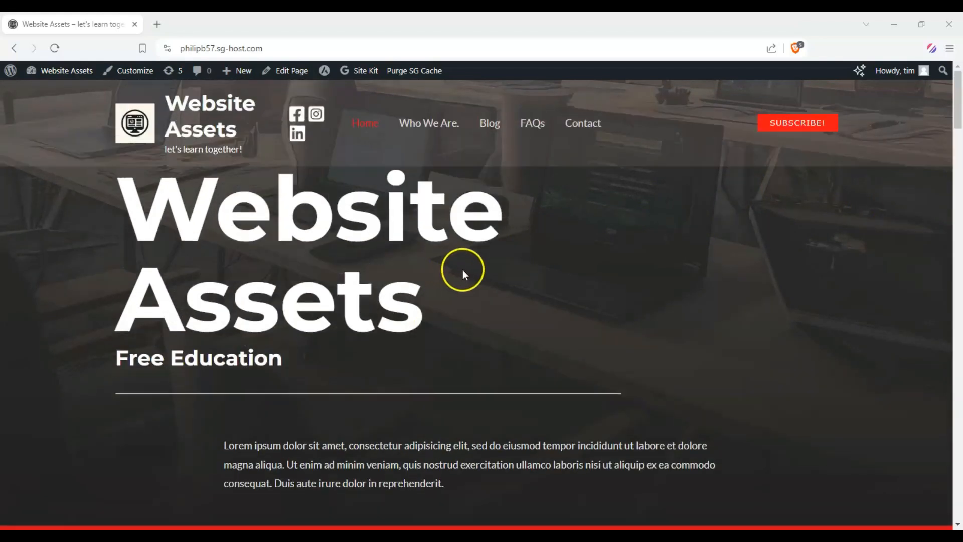
pyautogui.moveTo(534, 225)
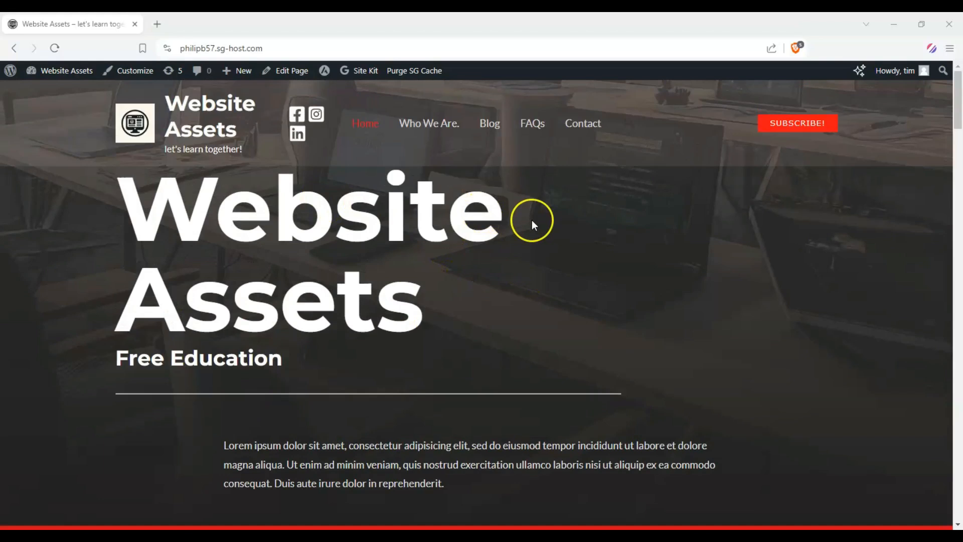
pyautogui.moveTo(451, 234)
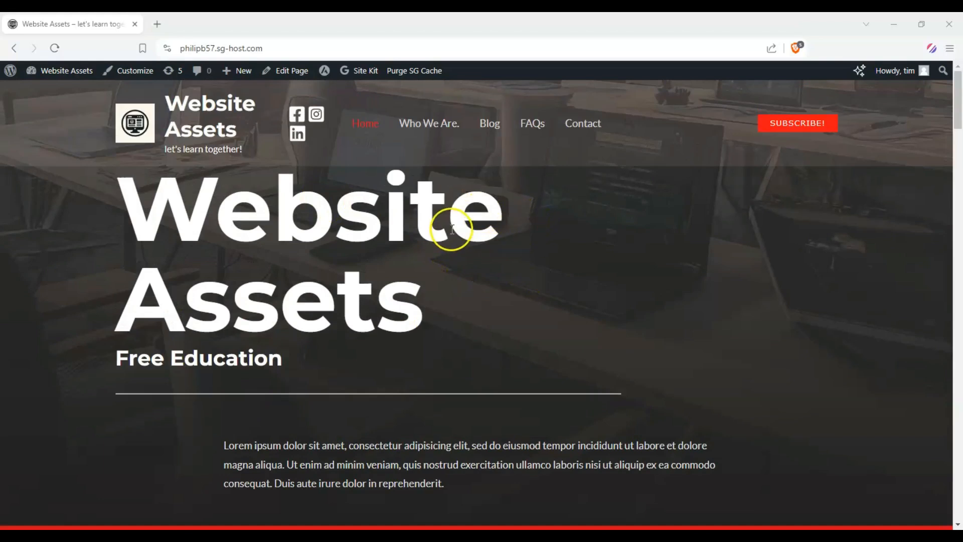
pyautogui.scroll(-3)
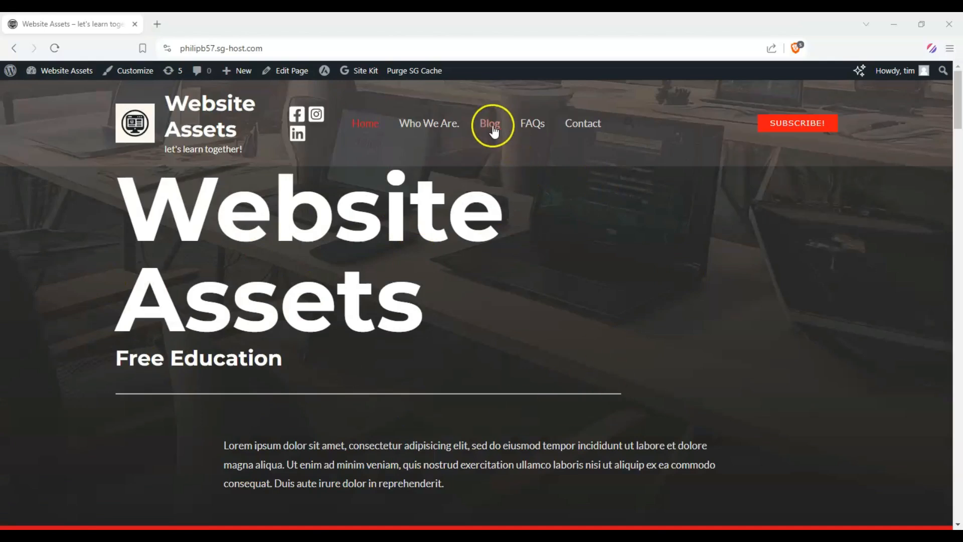
# - Open the Blog page from the site menu and scroll through its posts, shown without a sidebar
pyautogui.click(490, 123)
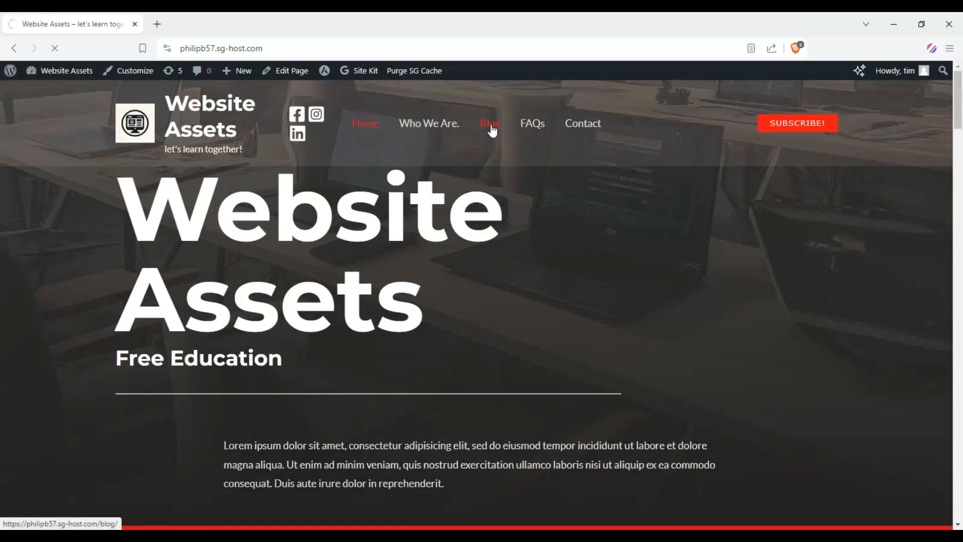
pyautogui.click(489, 123)
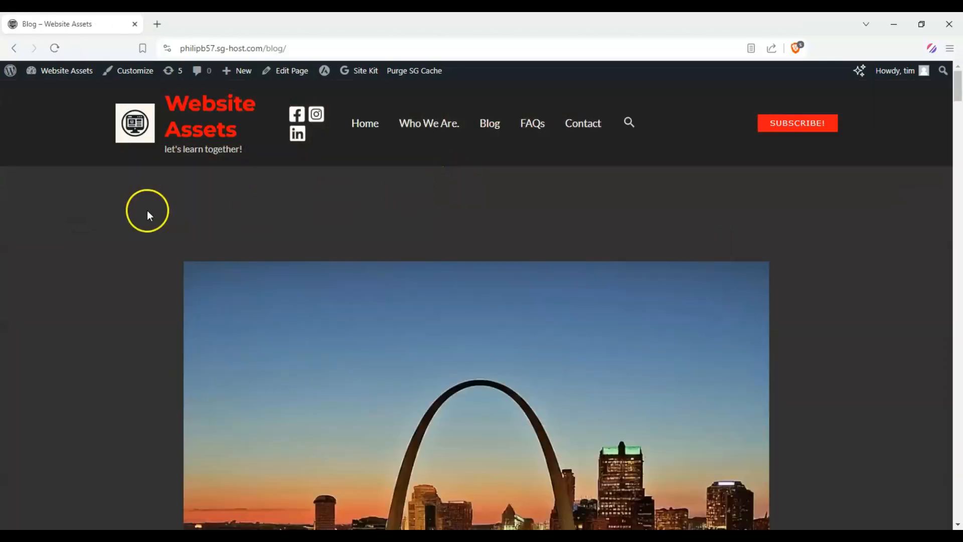
pyautogui.scroll(-3)
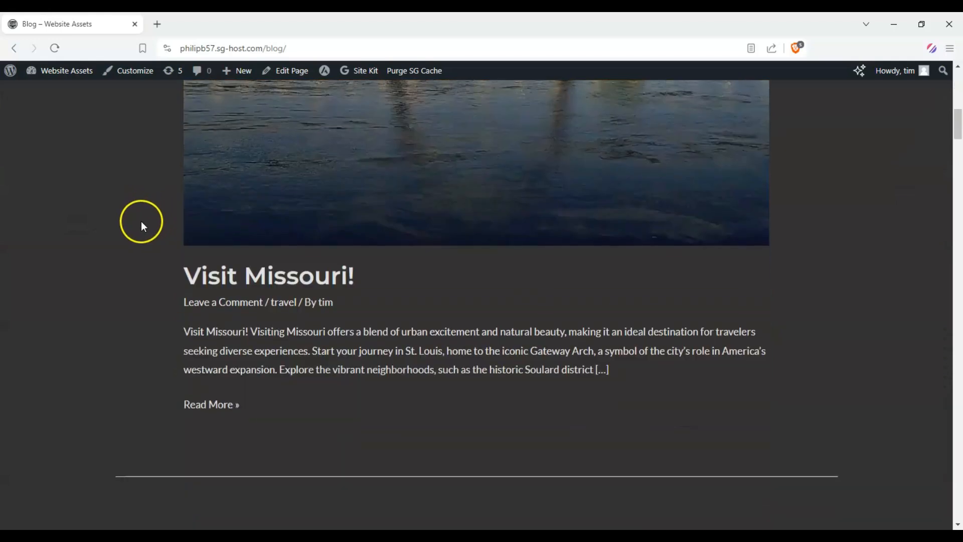
pyautogui.scroll(-3)
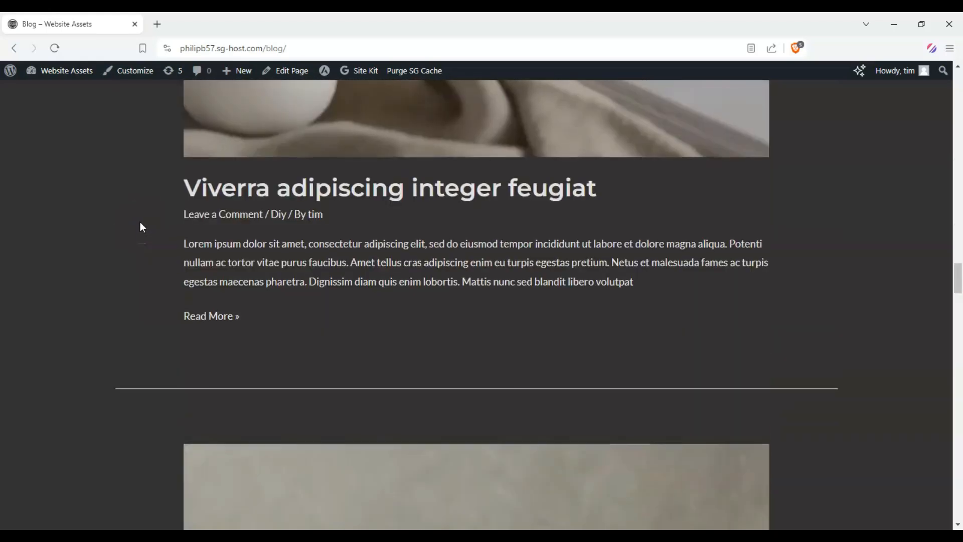
pyautogui.scroll(-3)
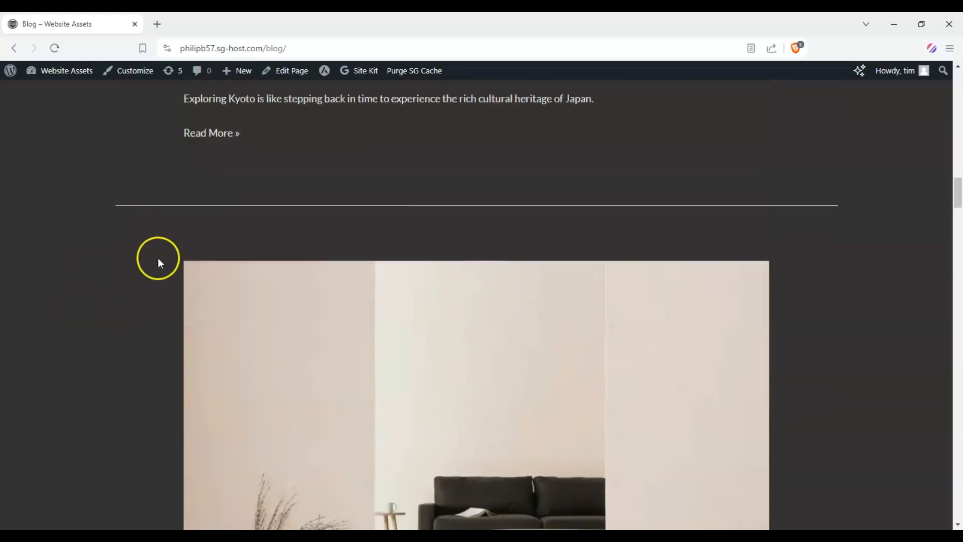
pyautogui.scroll(-3)
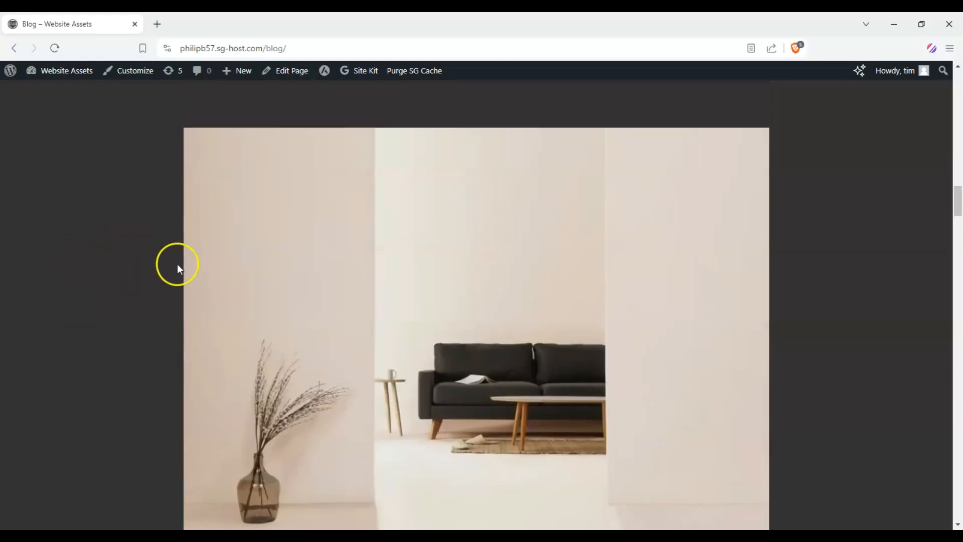
pyautogui.scroll(-3)
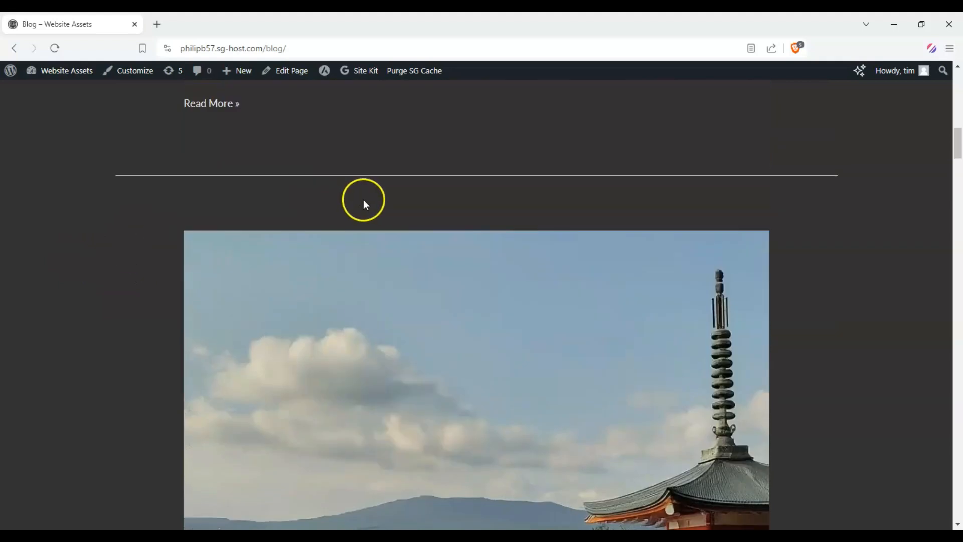
pyautogui.scroll(-3)
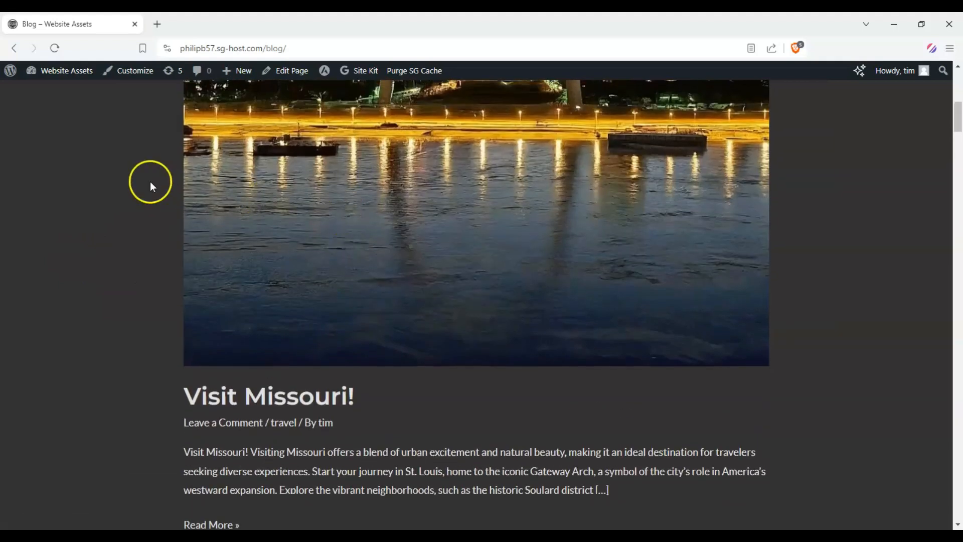
pyautogui.scroll(-3)
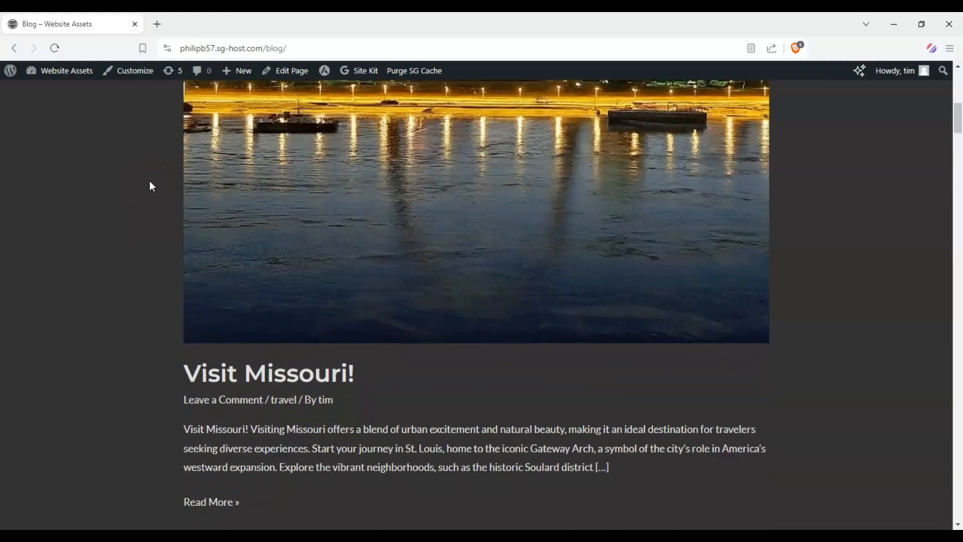
pyautogui.scroll(-3)
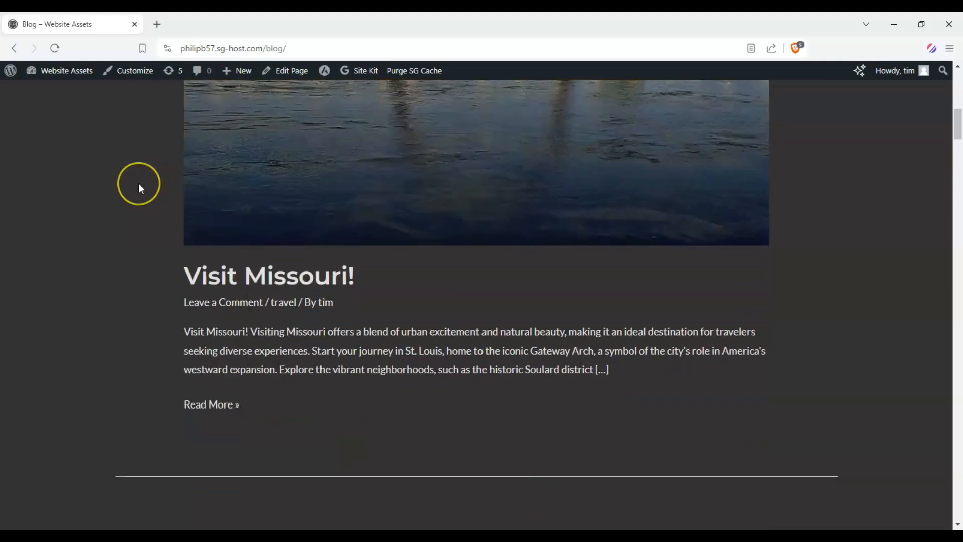
pyautogui.scroll(-3)
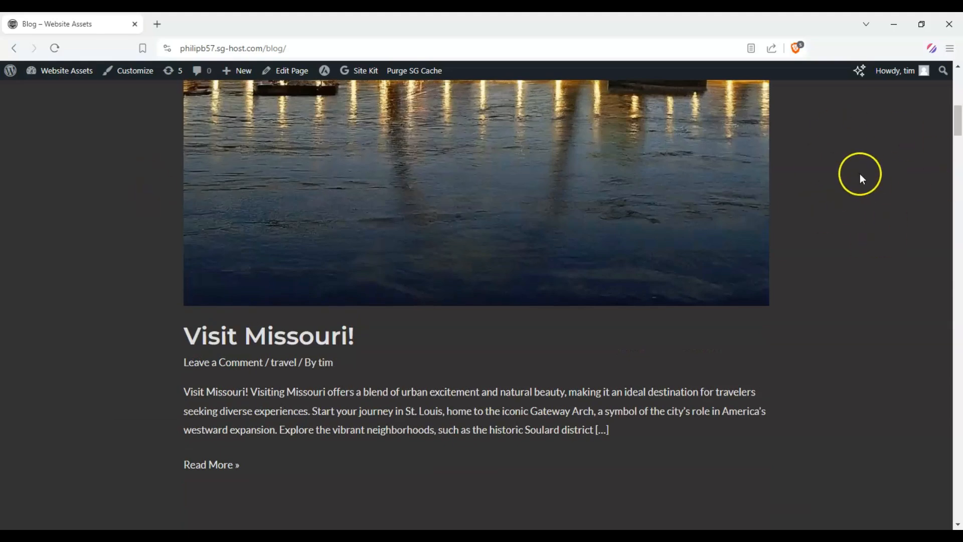
pyautogui.scroll(3)
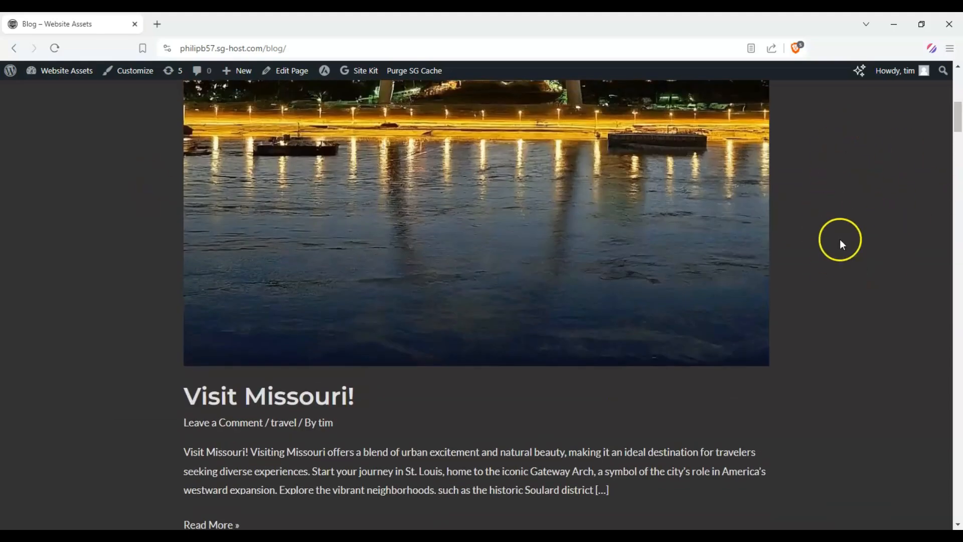
pyautogui.scroll(-3)
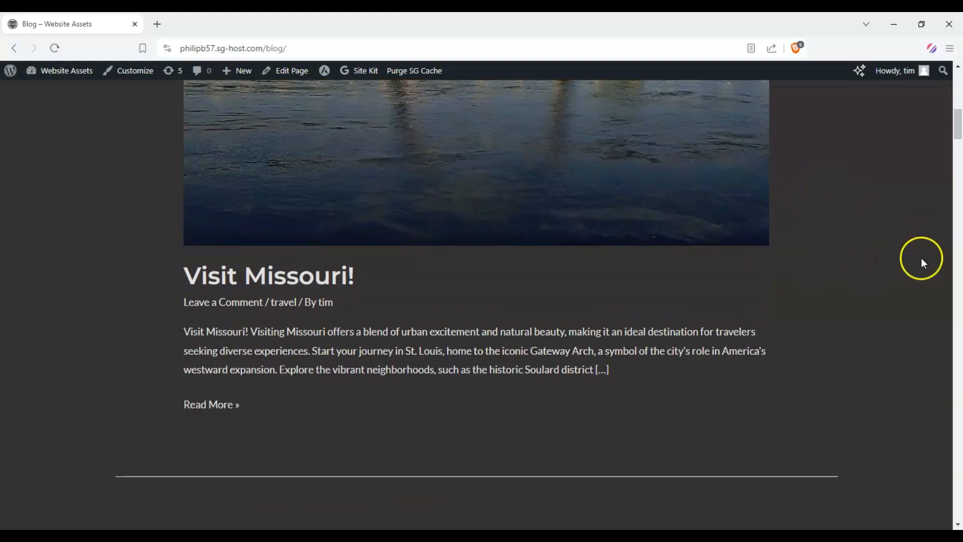
pyautogui.moveTo(545, 282)
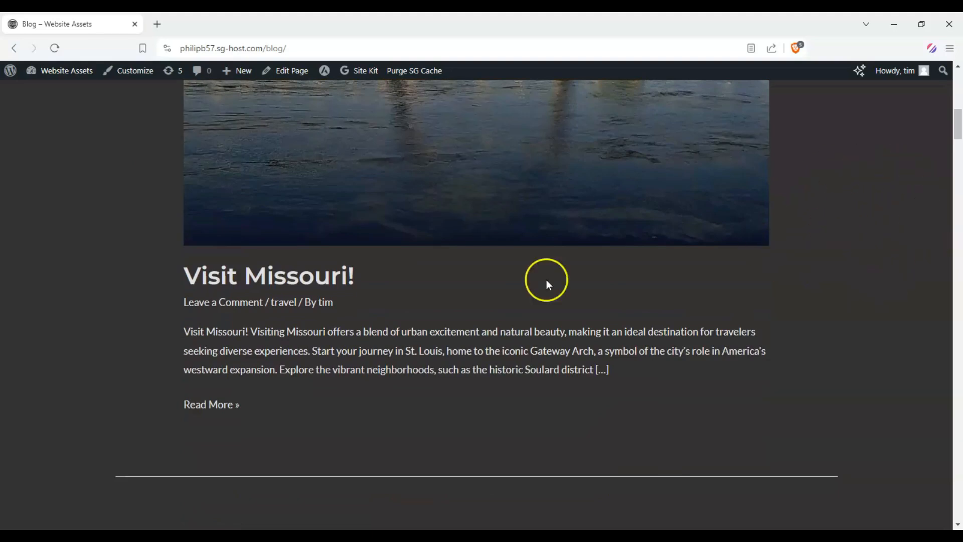
pyautogui.scroll(3)
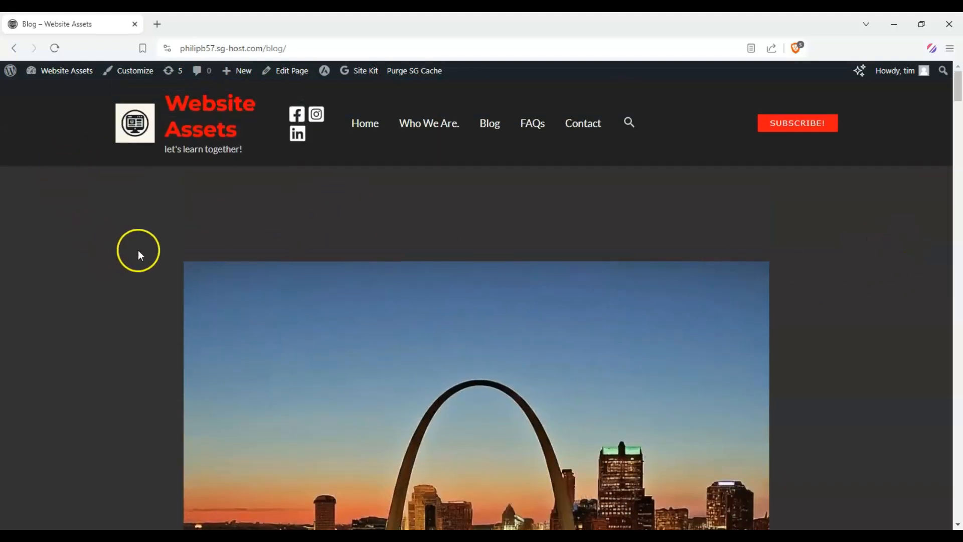
pyautogui.moveTo(110, 153)
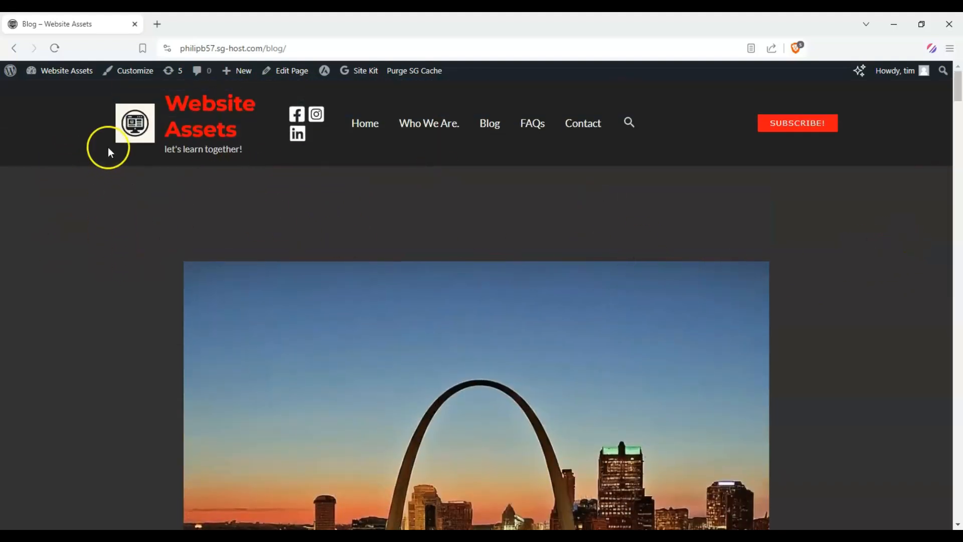
# - Open the admin Dashboard in a new tab from the admin bar and launch Astra > Customize
pyautogui.click(67, 71)
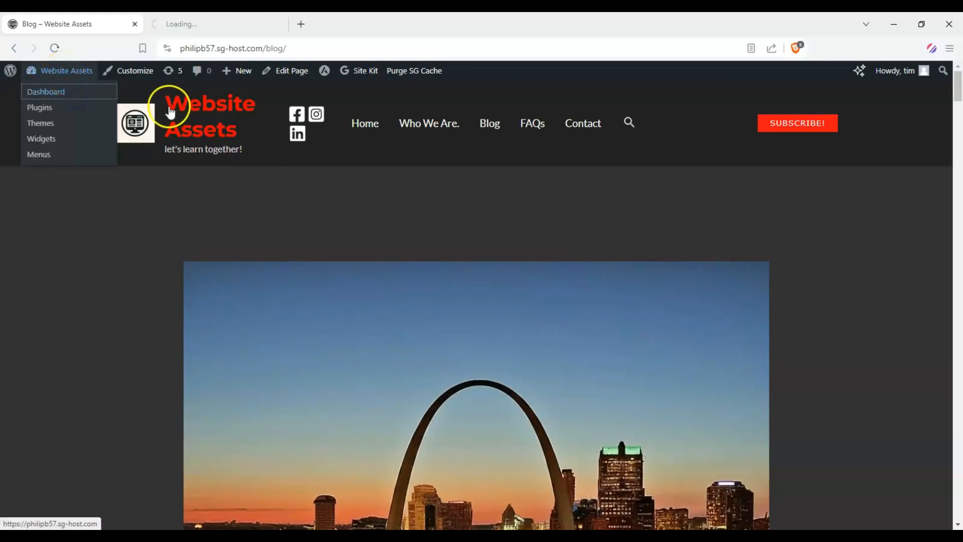
pyautogui.click(46, 92)
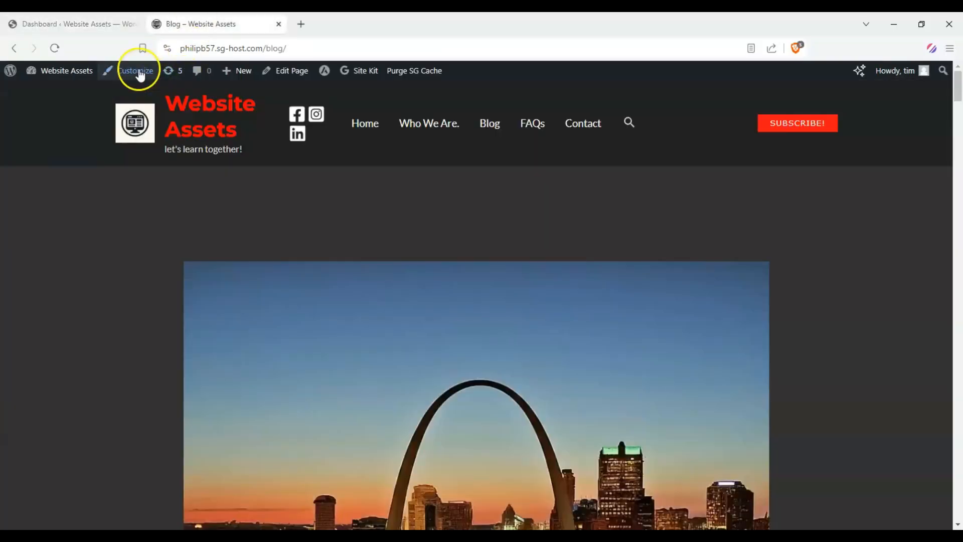
pyautogui.click(65, 24)
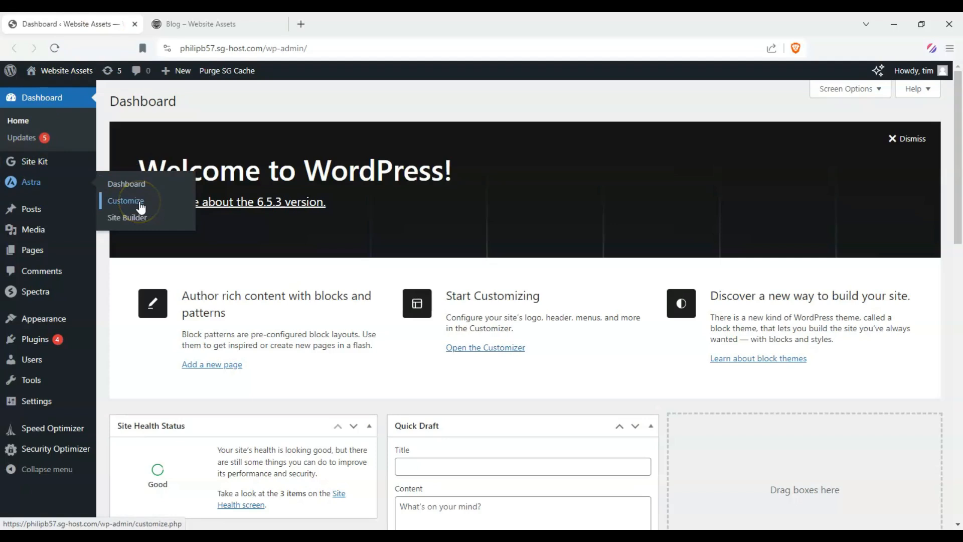
pyautogui.click(125, 201)
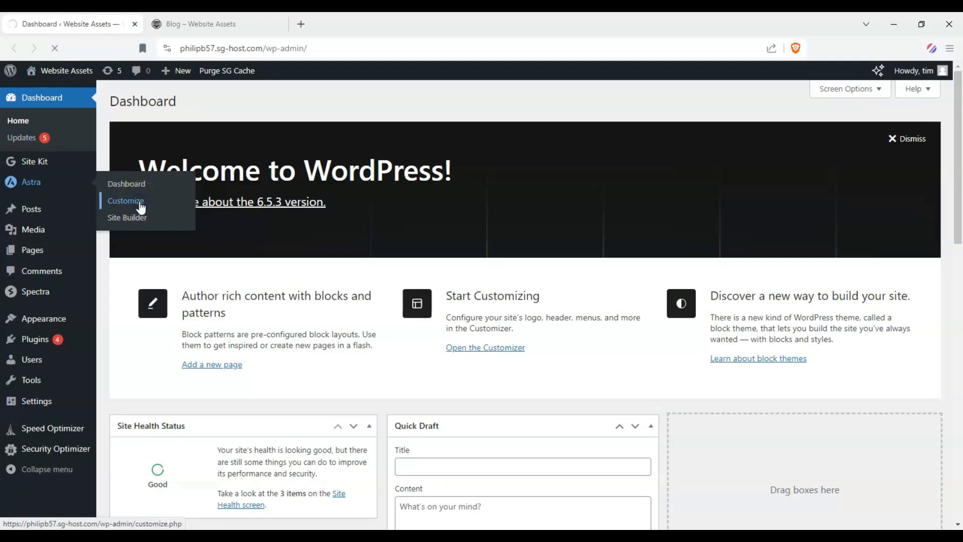
# - Open the Sidebar section of the Customizer showing its General layout settings
pyautogui.click(126, 201)
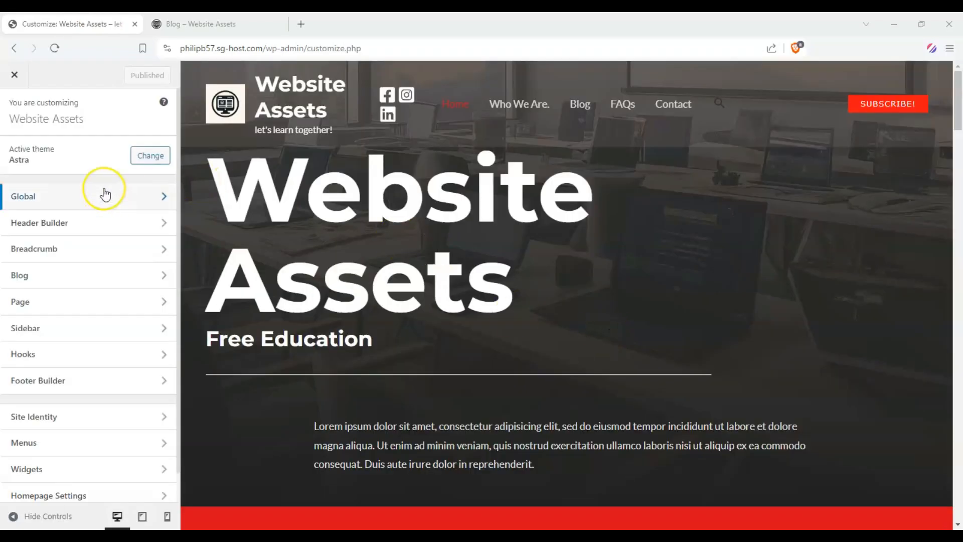
pyautogui.moveTo(45, 325)
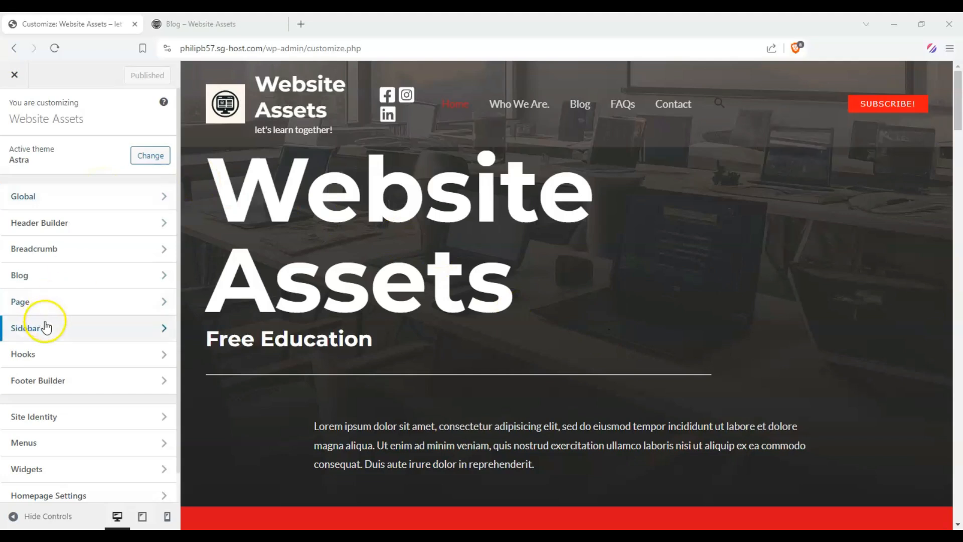
pyautogui.click(45, 327)
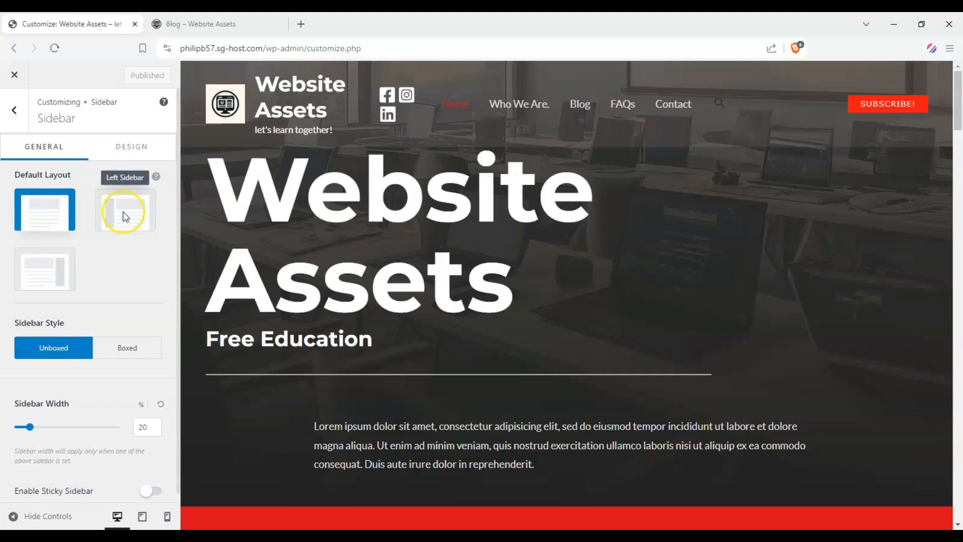
# - Try the Left Sidebar default layout, then settle on Right Sidebar
pyautogui.click(124, 209)
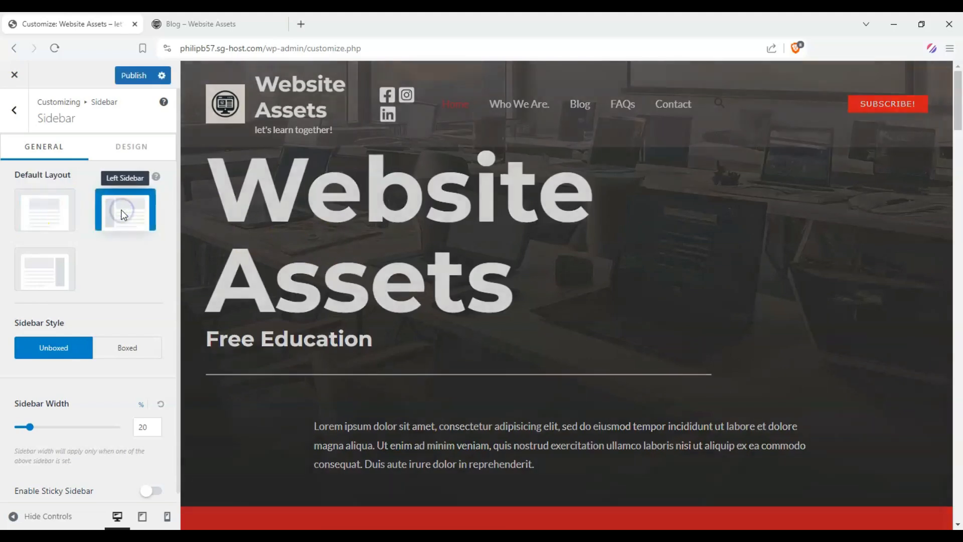
pyautogui.click(125, 210)
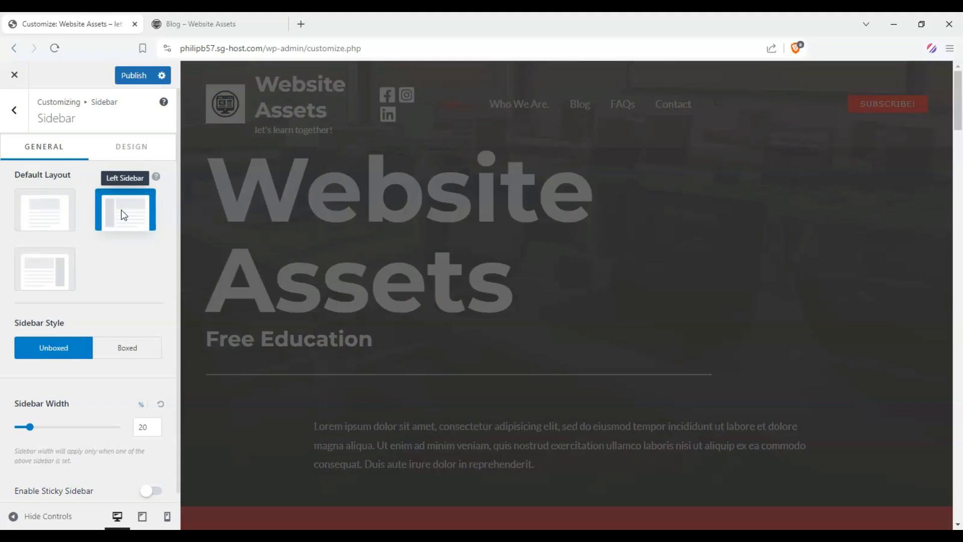
pyautogui.click(124, 209)
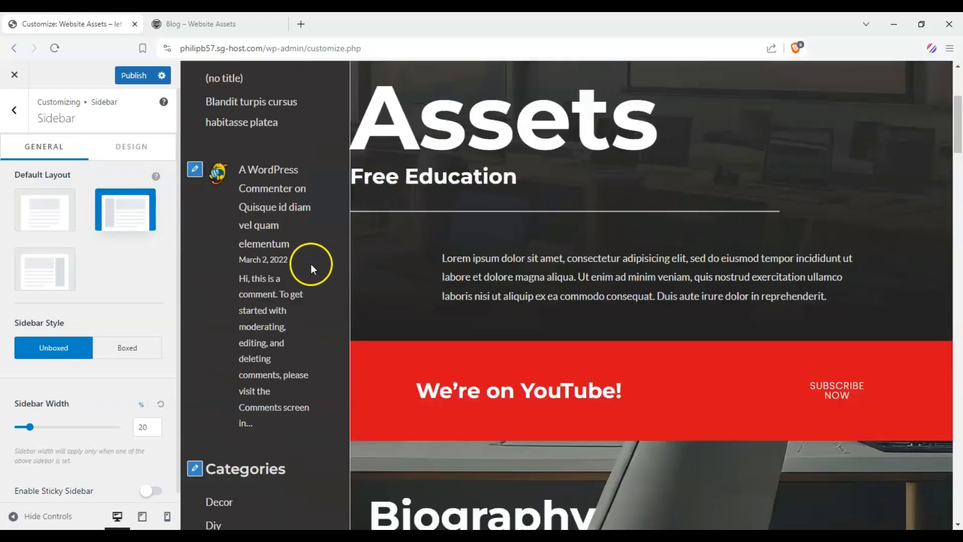
pyautogui.click(44, 269)
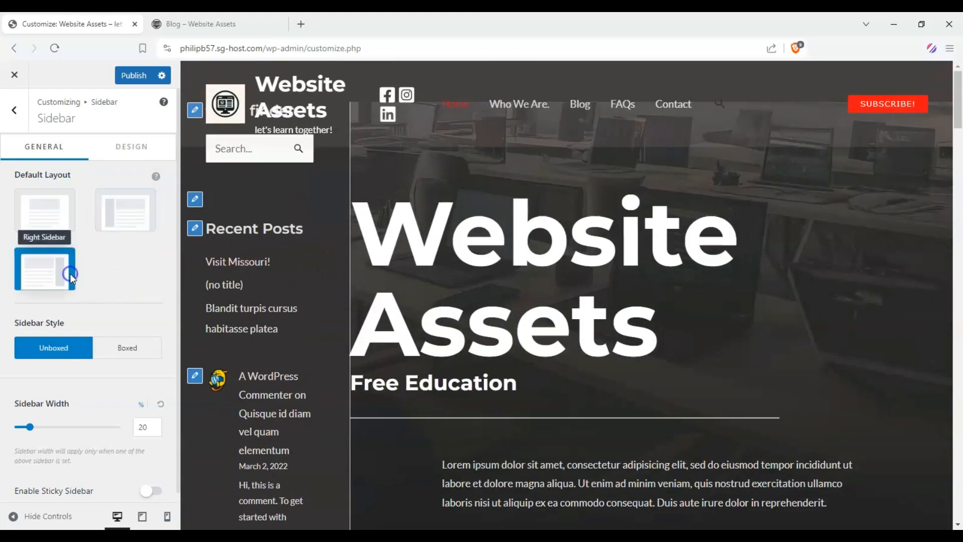
pyautogui.click(44, 270)
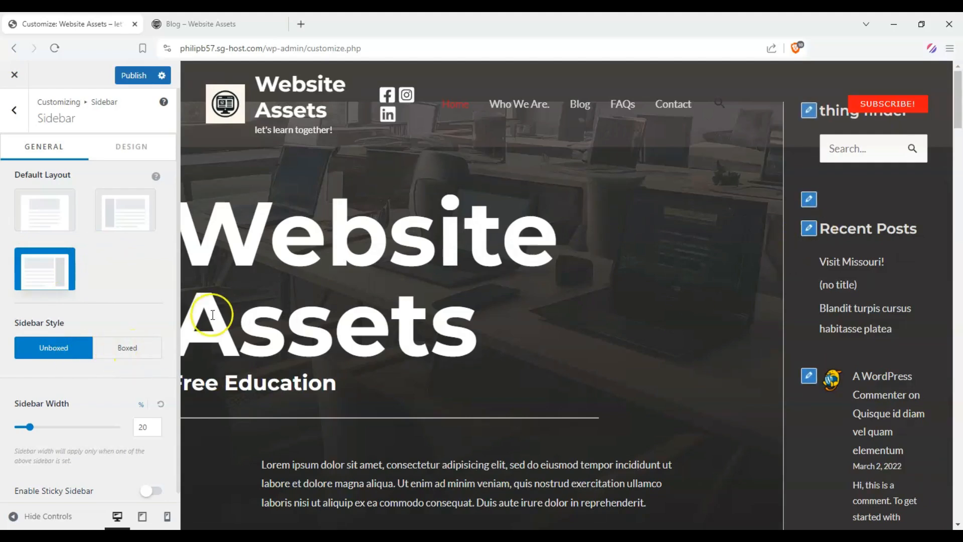
# - Try the Boxed sidebar style and switch back to Unboxed
pyautogui.click(127, 347)
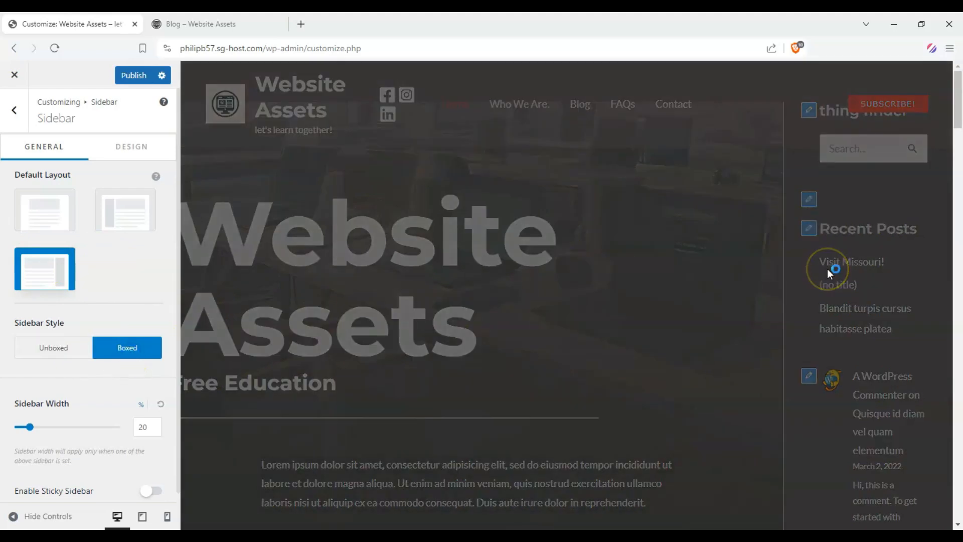
pyautogui.moveTo(843, 335)
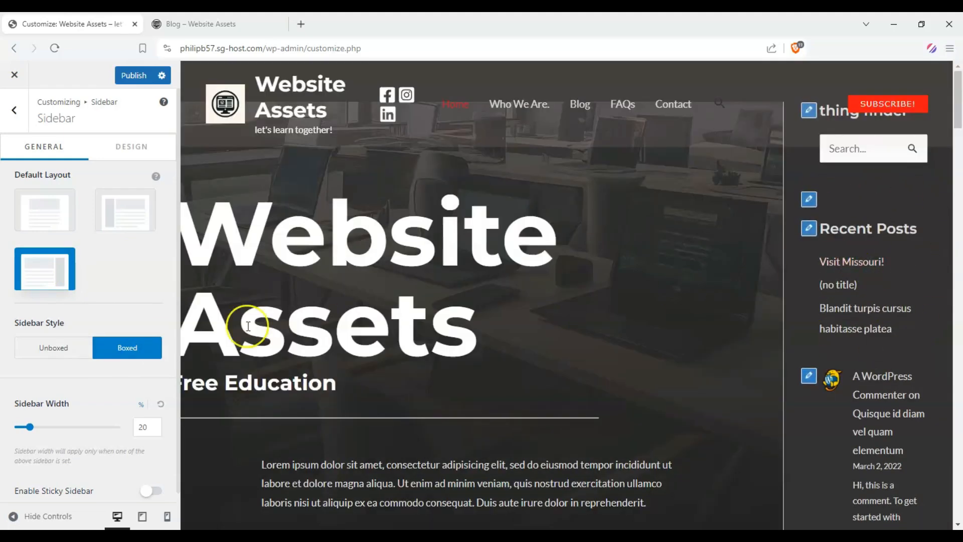
pyautogui.moveTo(743, 275)
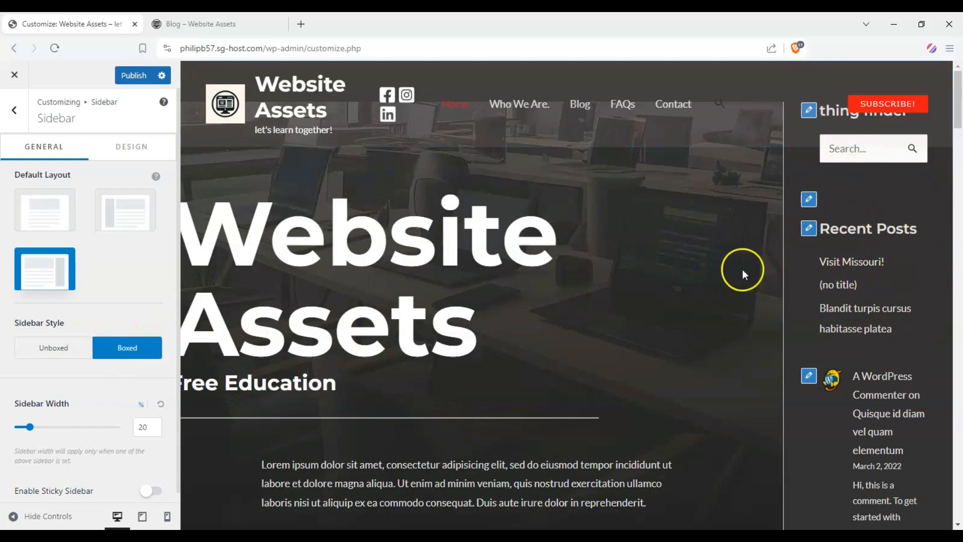
pyautogui.click(53, 347)
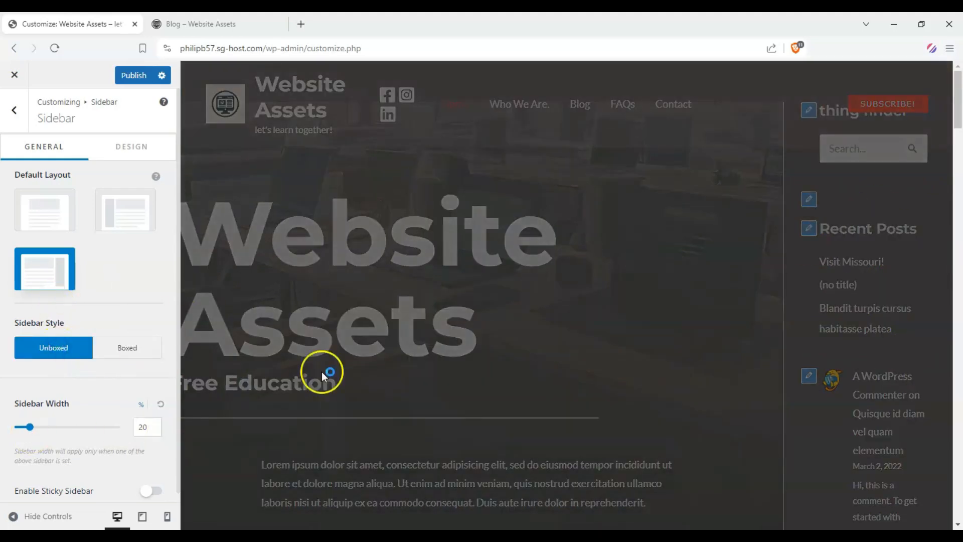
pyautogui.moveTo(127, 427)
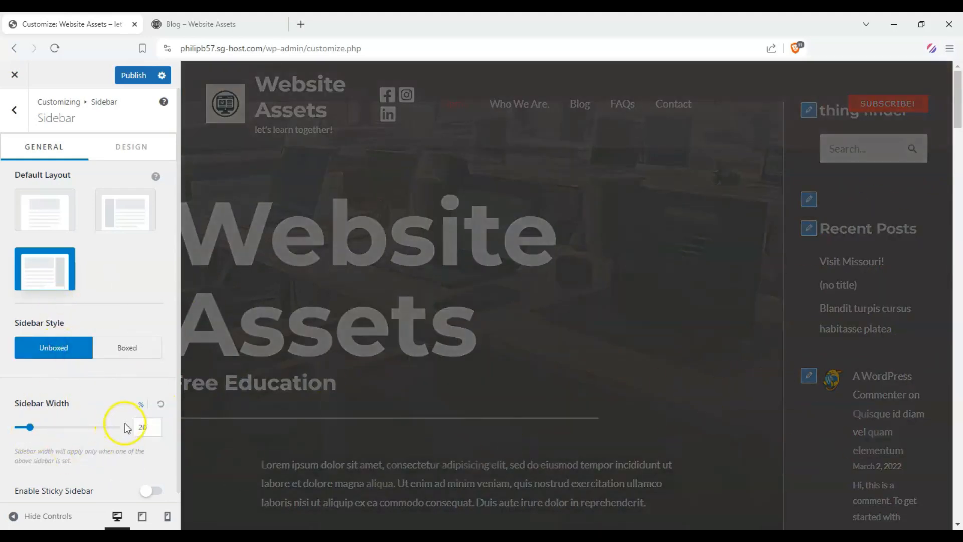
pyautogui.click(146, 427)
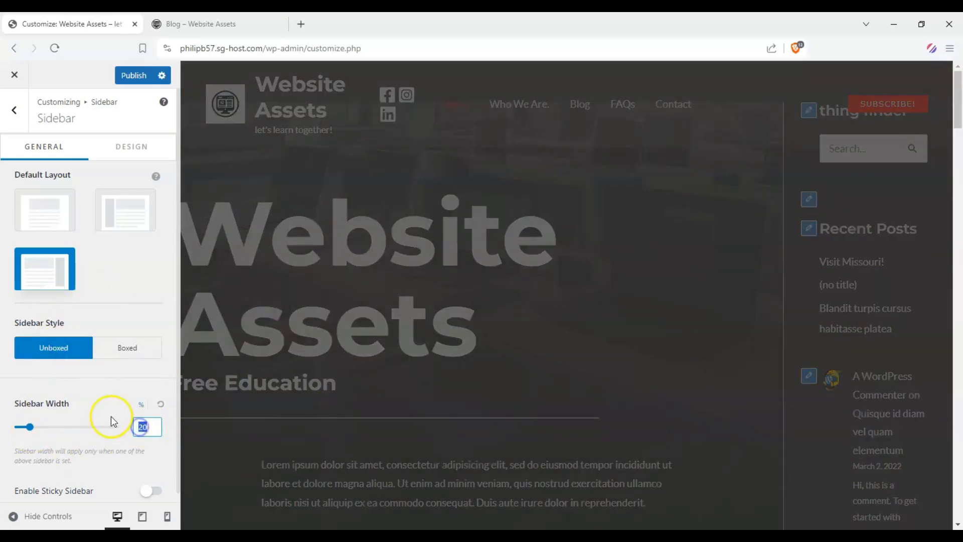
pyautogui.moveTo(29, 427); pyautogui.dragTo(23, 427)
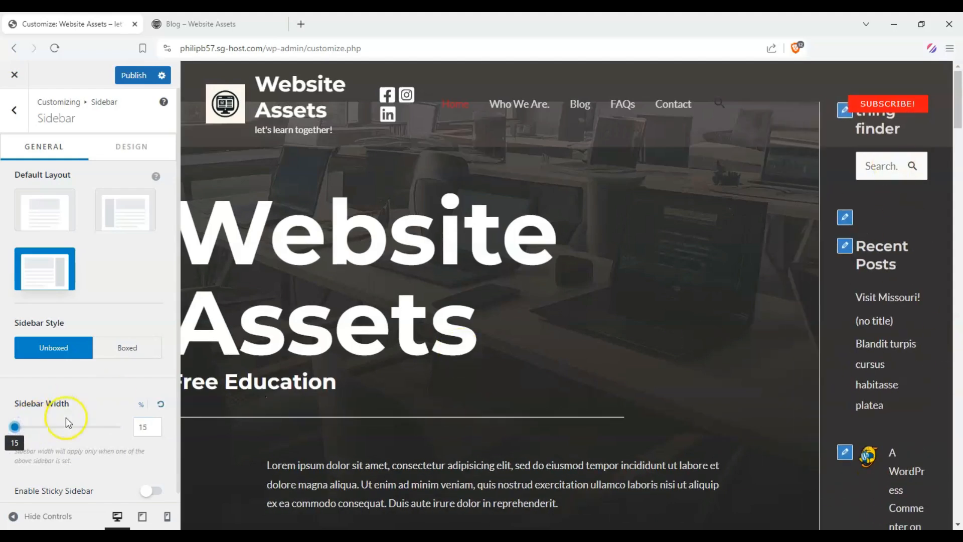
pyautogui.moveTo(15, 428); pyautogui.dragTo(122, 427)
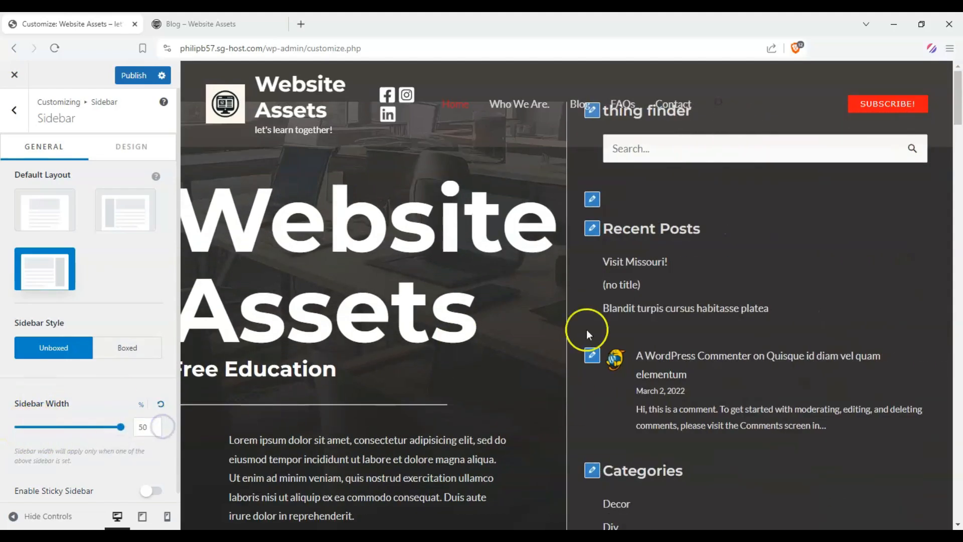
pyautogui.scroll(-3)
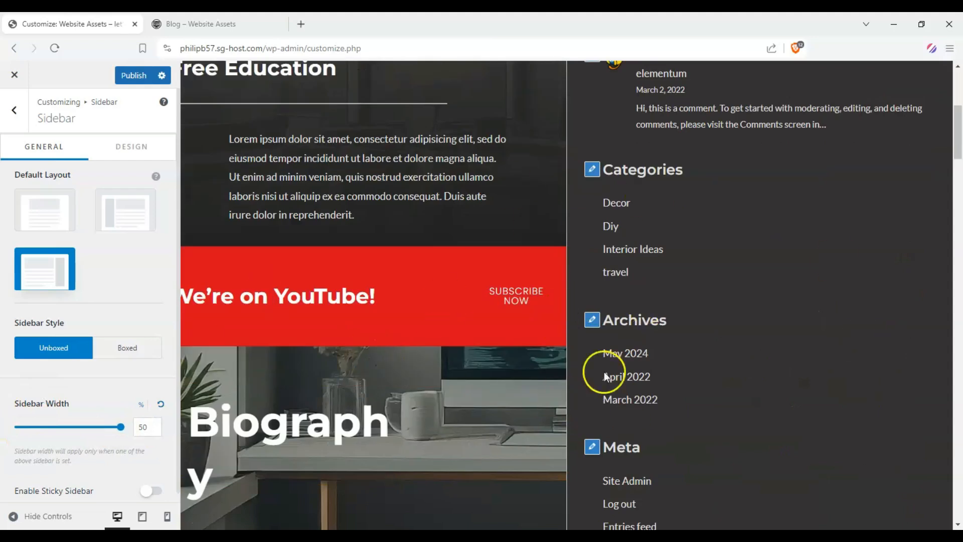
pyautogui.moveTo(120, 427); pyautogui.dragTo(31, 426)
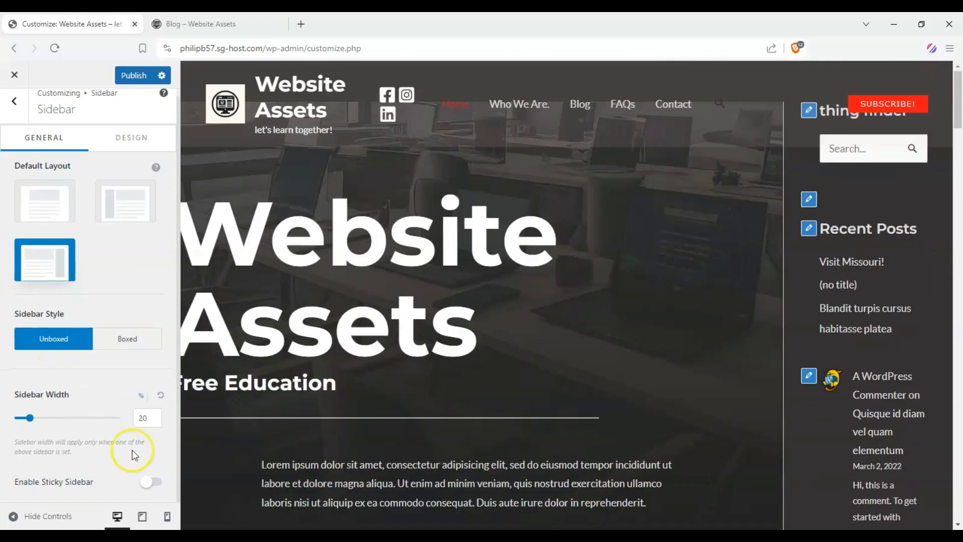
pyautogui.click(152, 481)
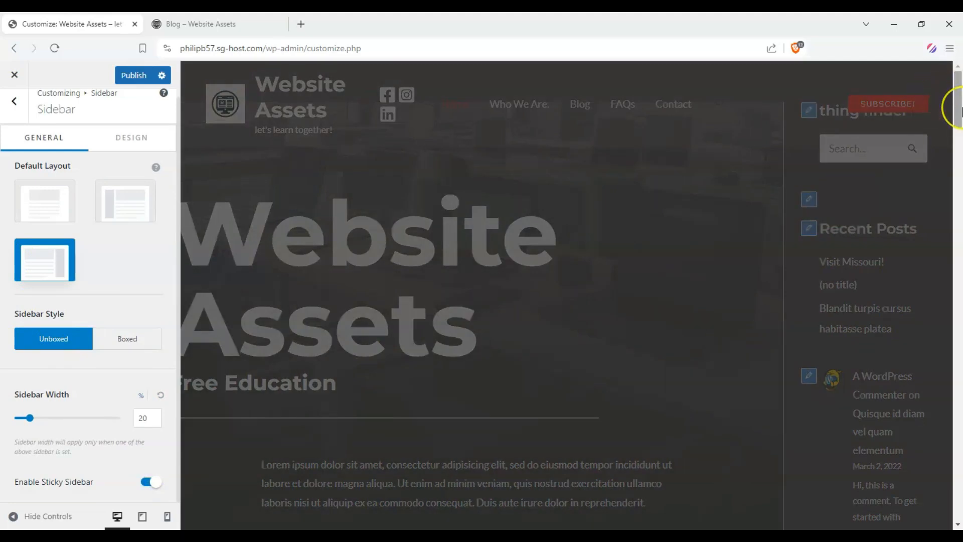
pyautogui.scroll(-3)
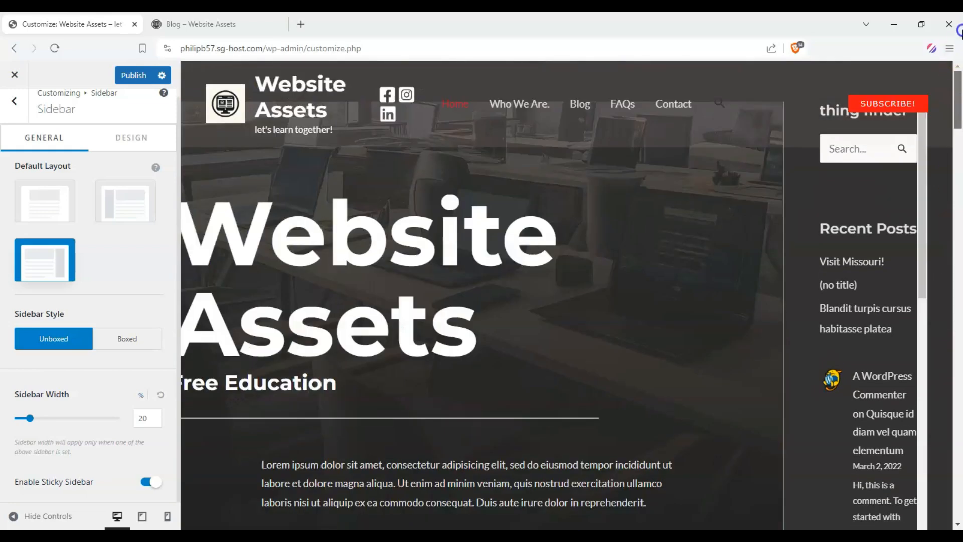
pyautogui.click(151, 482)
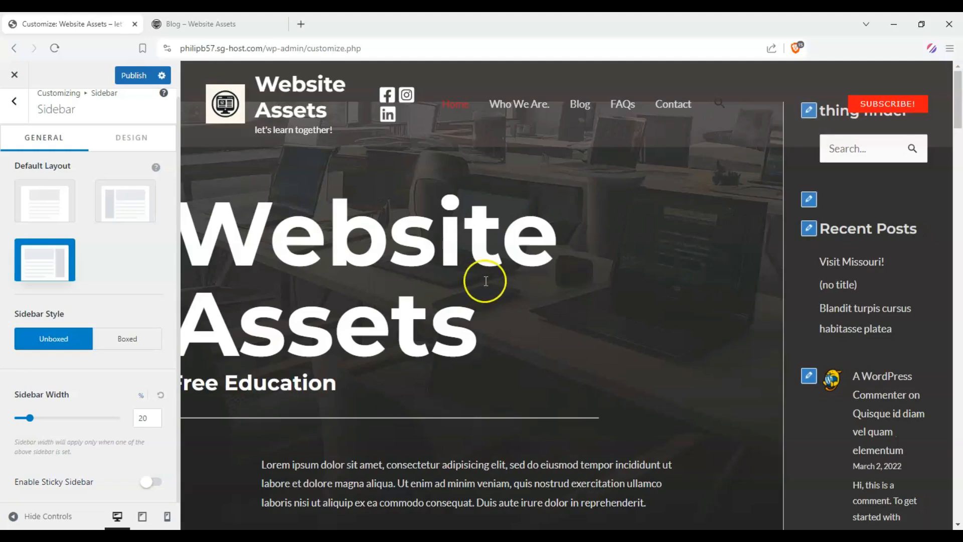
pyautogui.scroll(-3)
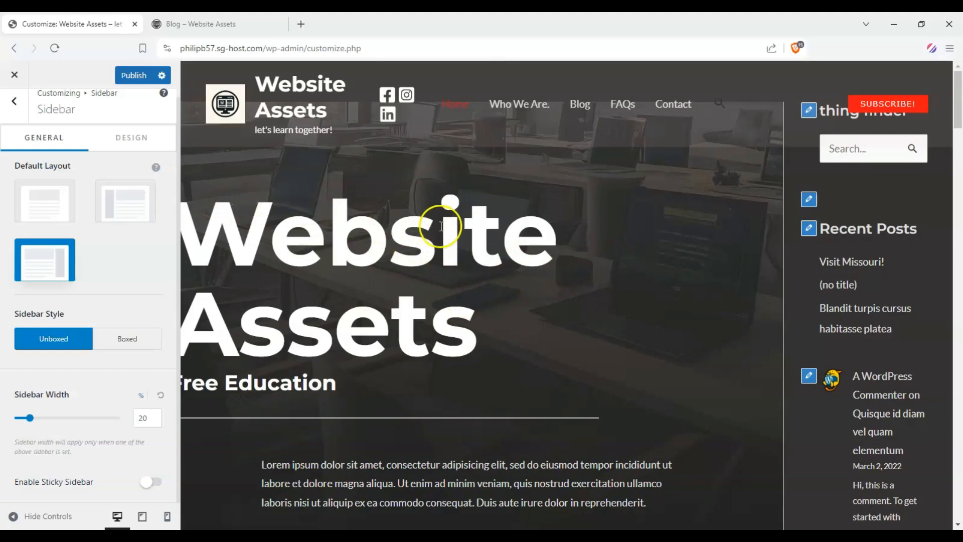
pyautogui.scroll(-3)
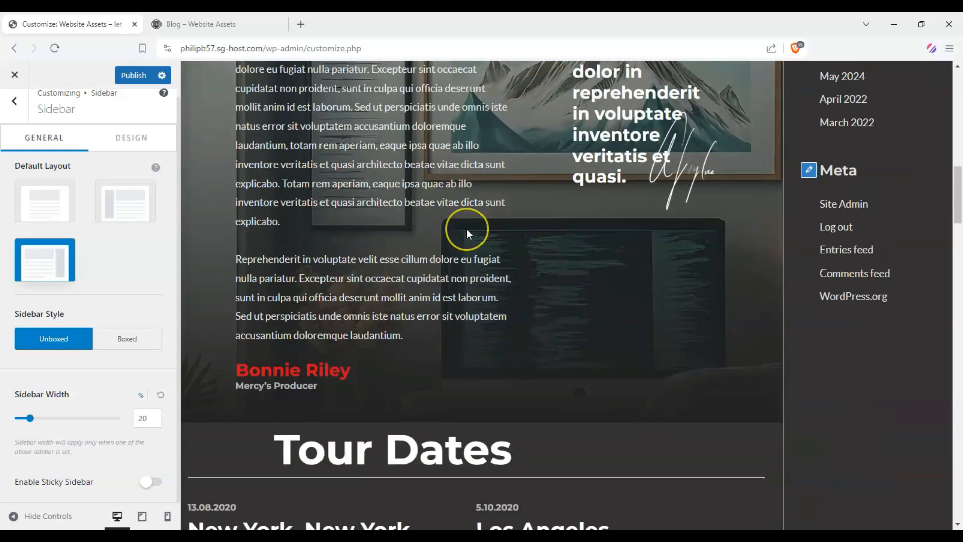
pyautogui.scroll(-3)
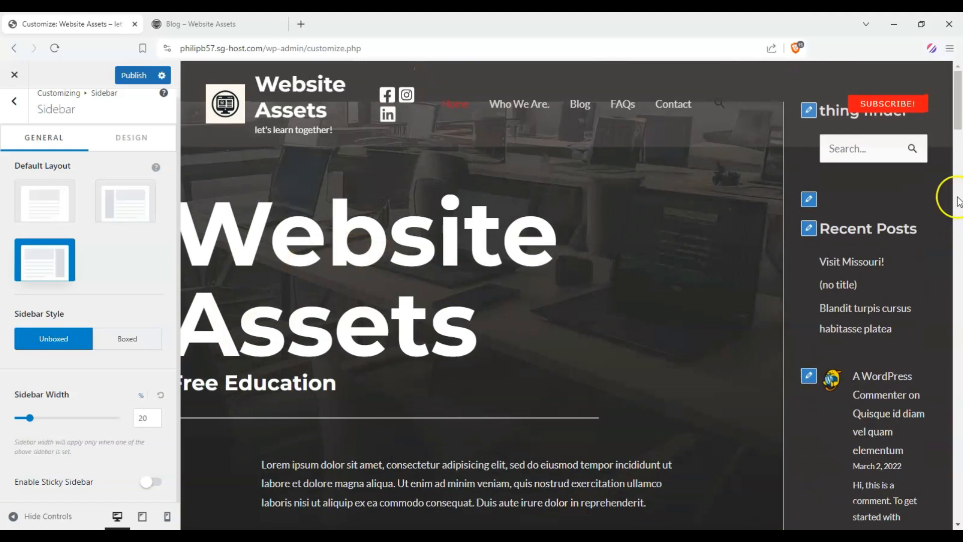
pyautogui.moveTo(282, 295)
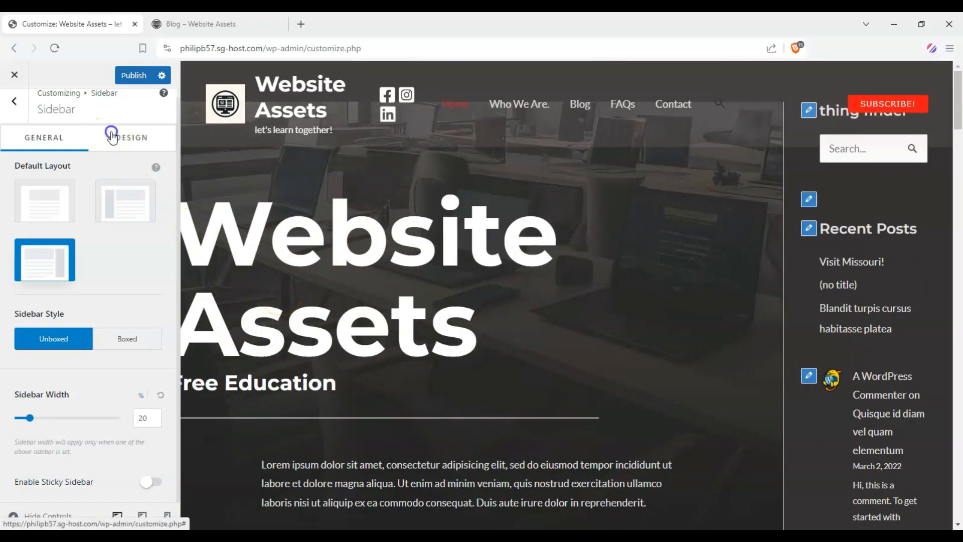
# - Try a red sidebar background on the Design tab, then set the default layout to No Sidebar
pyautogui.click(131, 137)
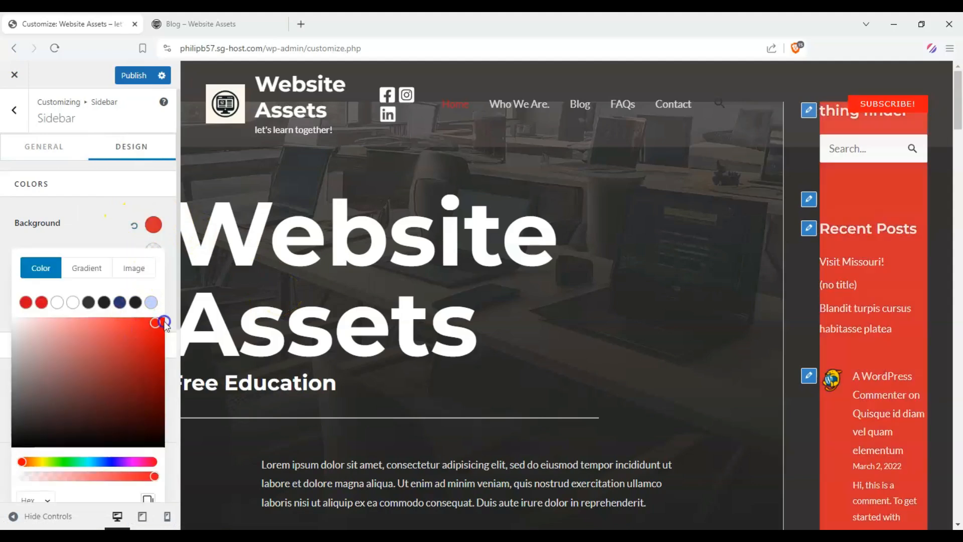
pyautogui.click(153, 225)
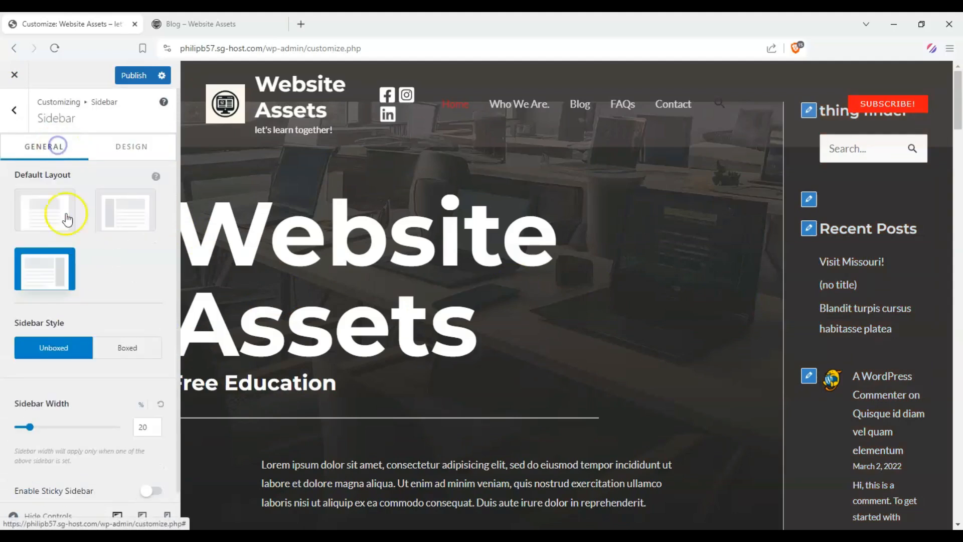
pyautogui.click(45, 210)
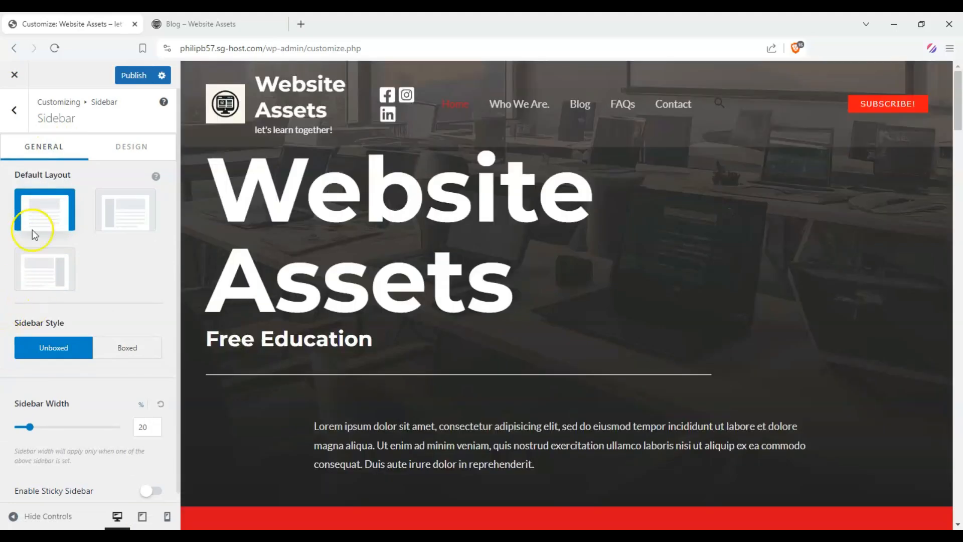
pyautogui.click(14, 109)
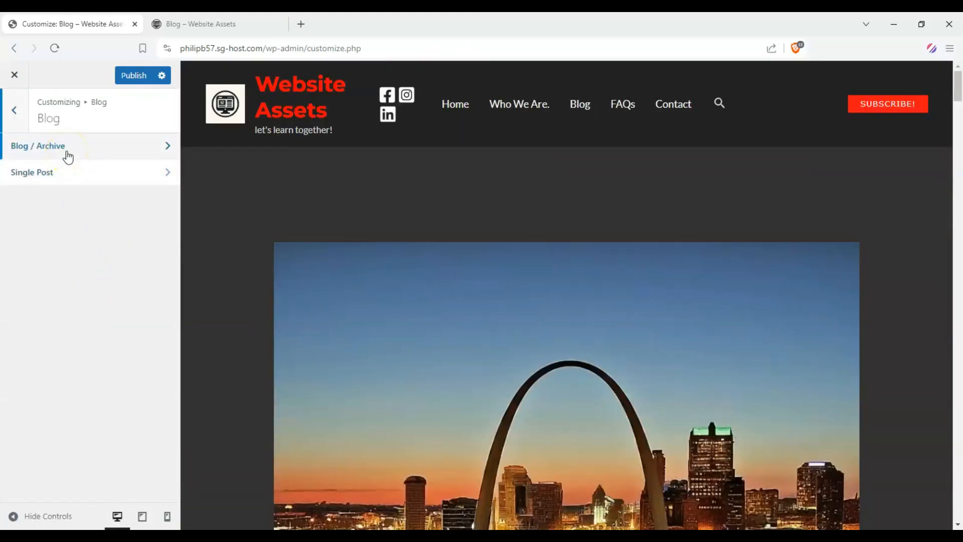
# - Open Blog > Blog / Archive and switch its container layout from Default to Narrow
pyautogui.click(50, 146)
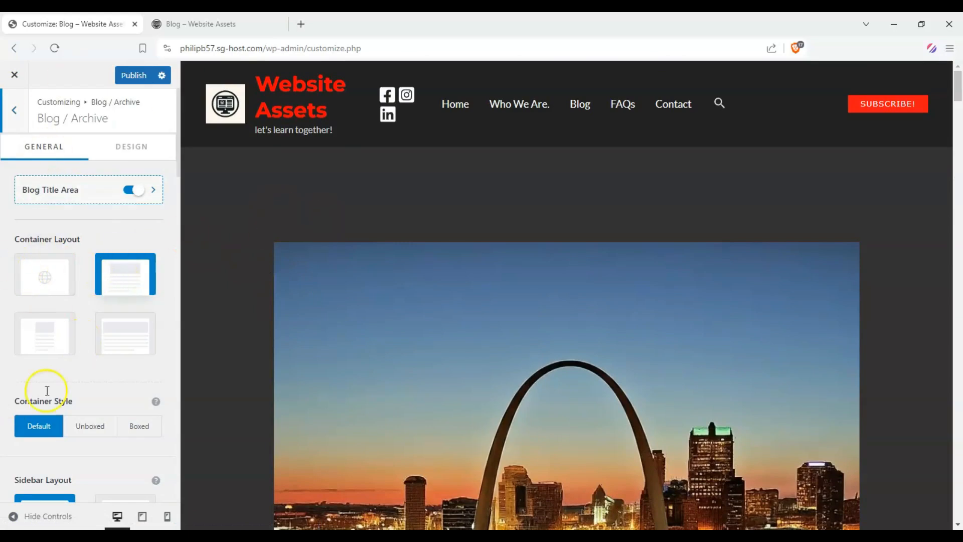
pyautogui.scroll(-3)
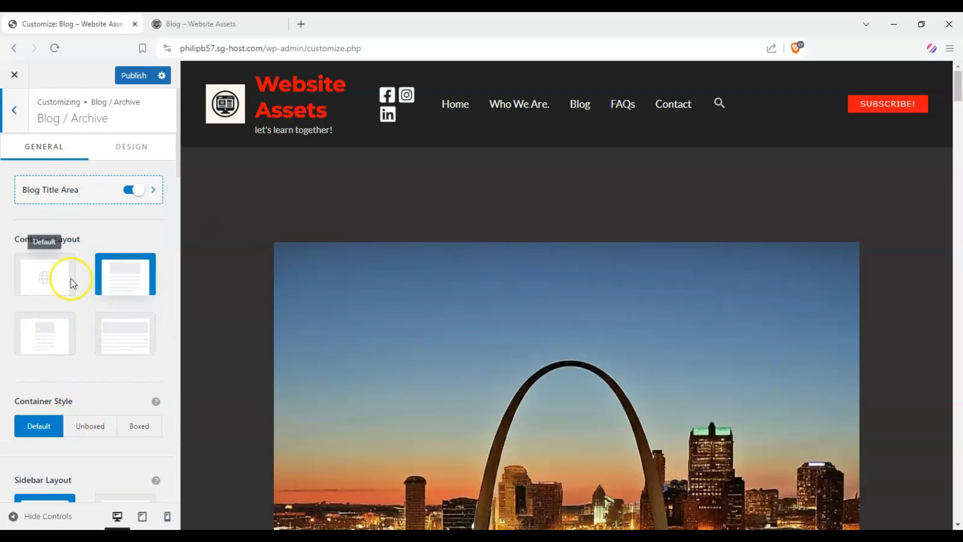
pyautogui.click(45, 274)
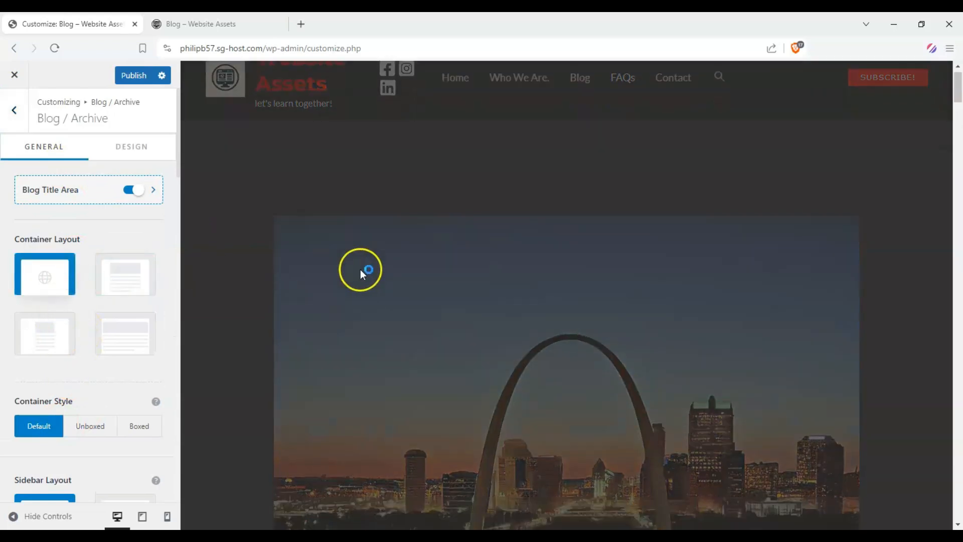
pyautogui.scroll(-3)
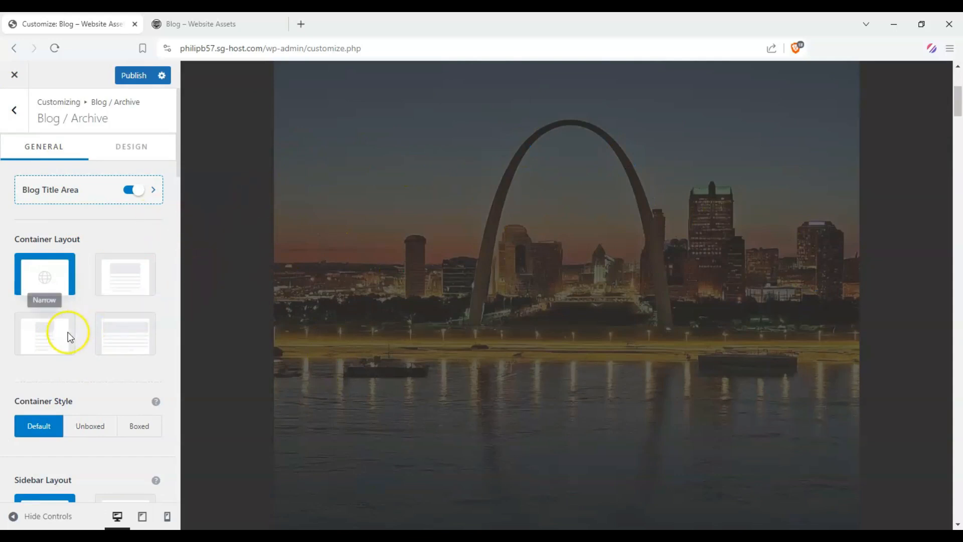
pyautogui.click(45, 335)
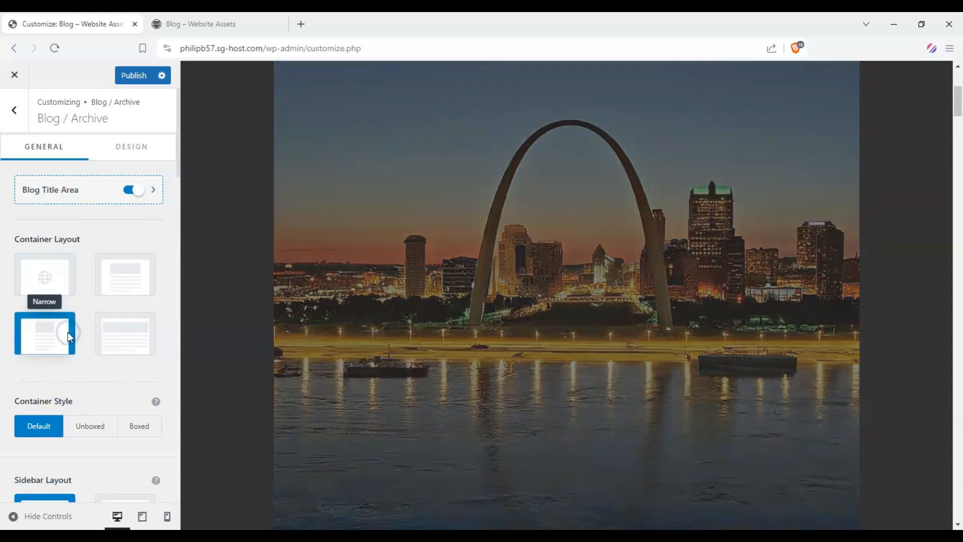
pyautogui.click(46, 333)
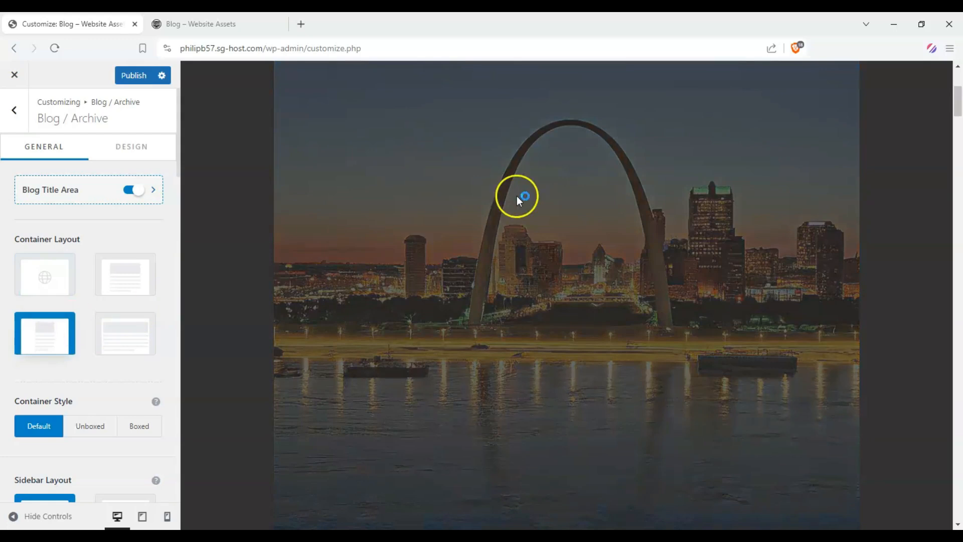
pyautogui.moveTo(468, 214)
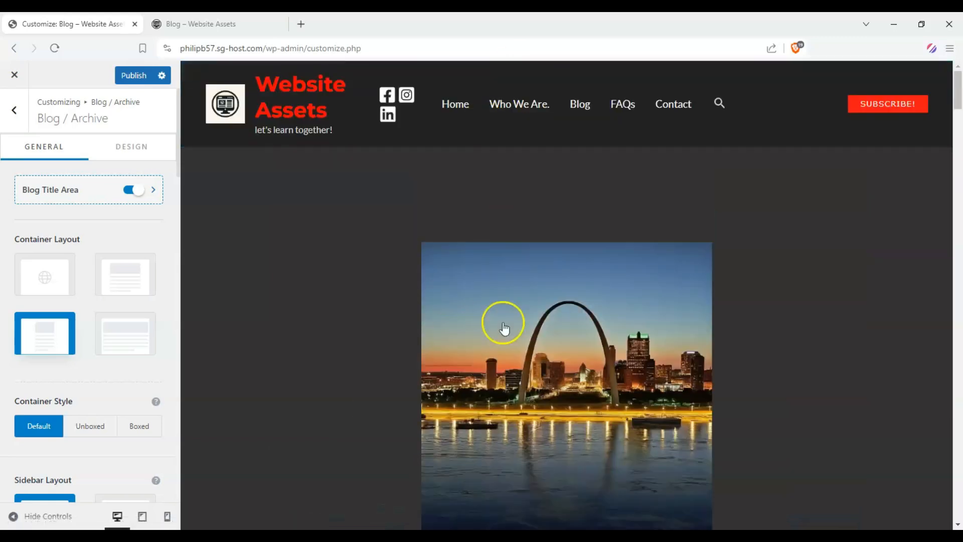
pyautogui.scroll(-3)
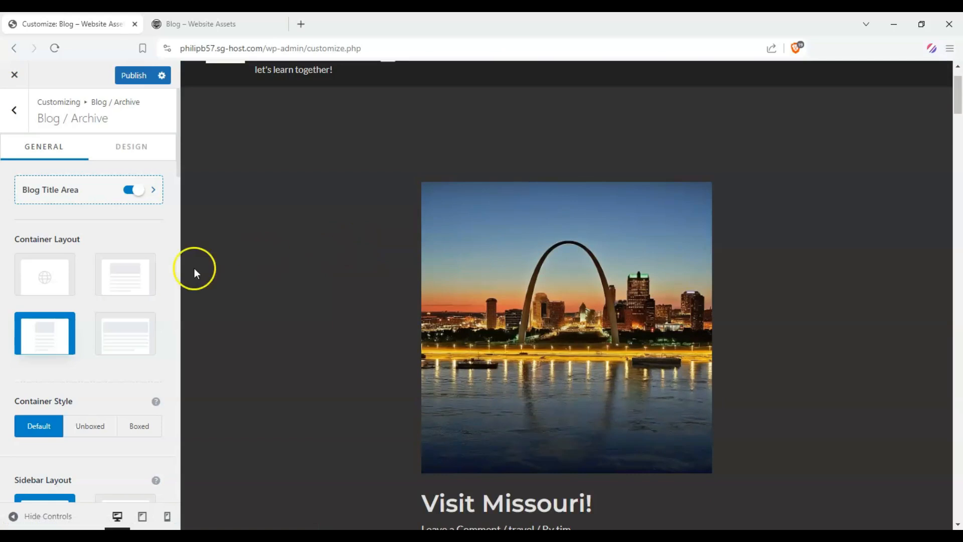
# - Try No Sidebar for the archive, then set its sidebar layout to Right Sidebar
pyautogui.scroll(-3)
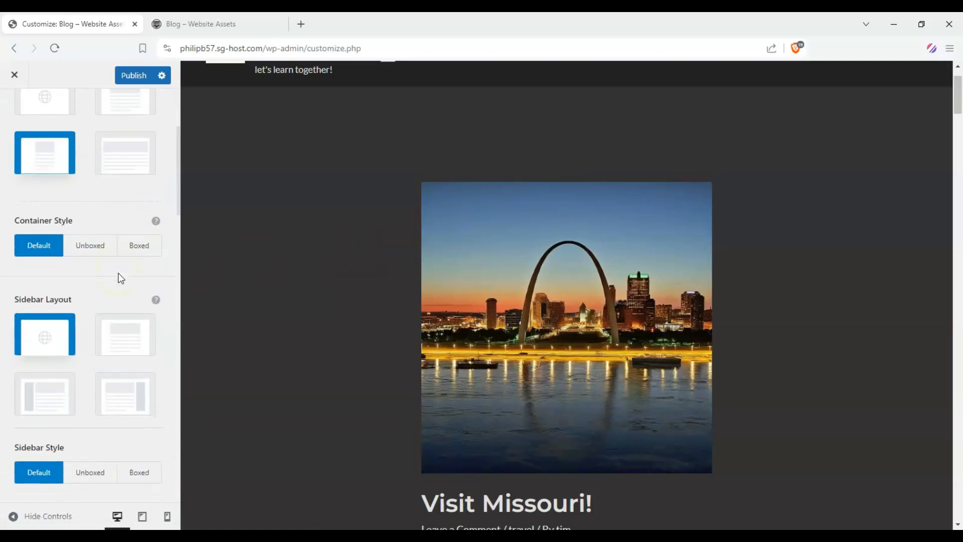
pyautogui.moveTo(116, 279)
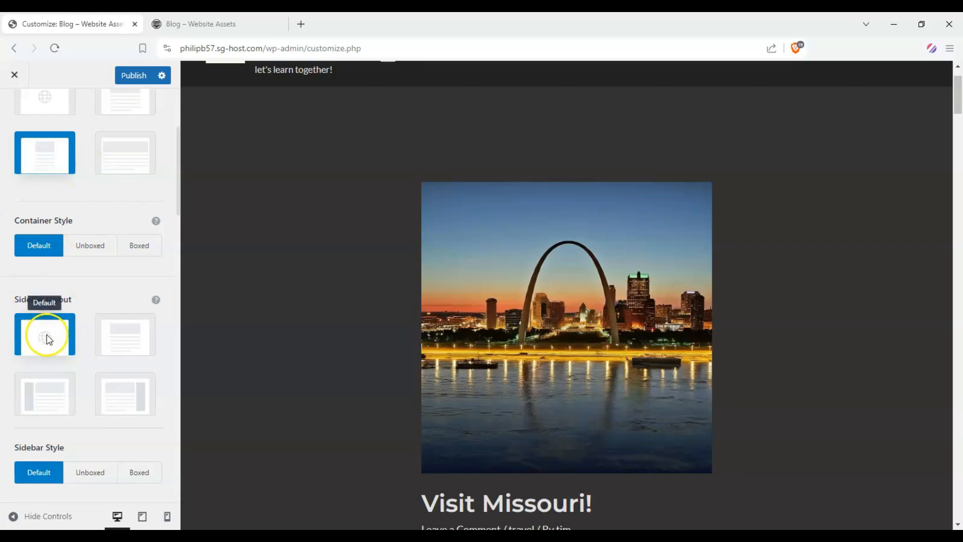
pyautogui.moveTo(46, 345)
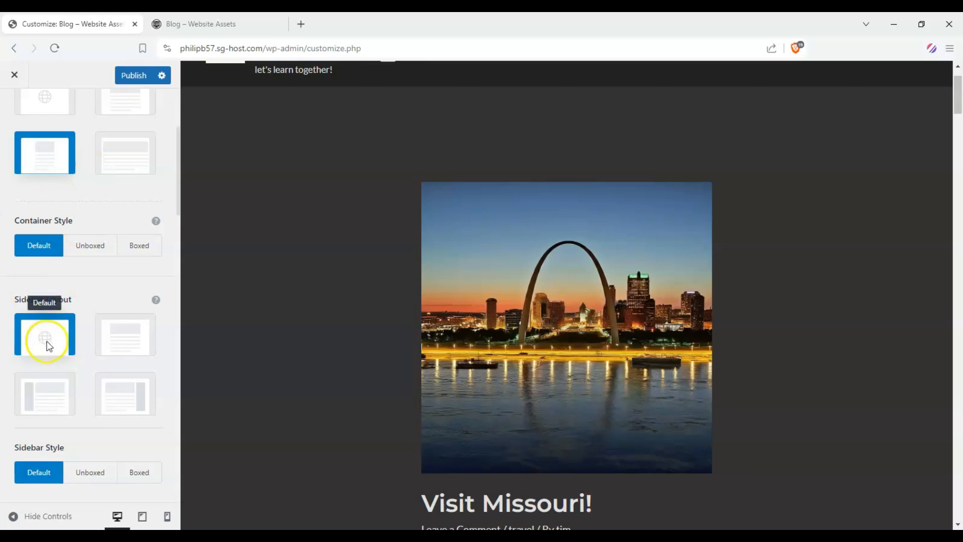
pyautogui.moveTo(55, 347)
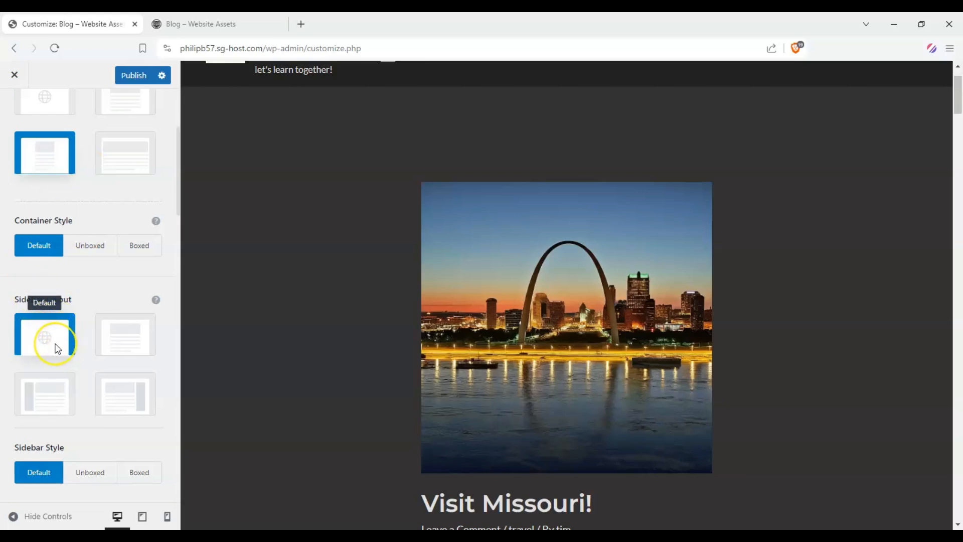
pyautogui.moveTo(103, 287)
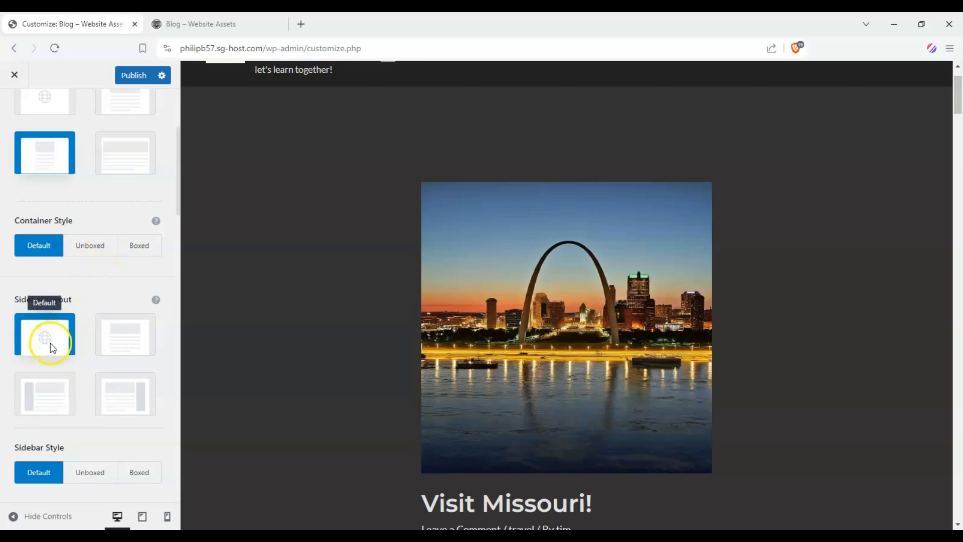
pyautogui.moveTo(85, 337)
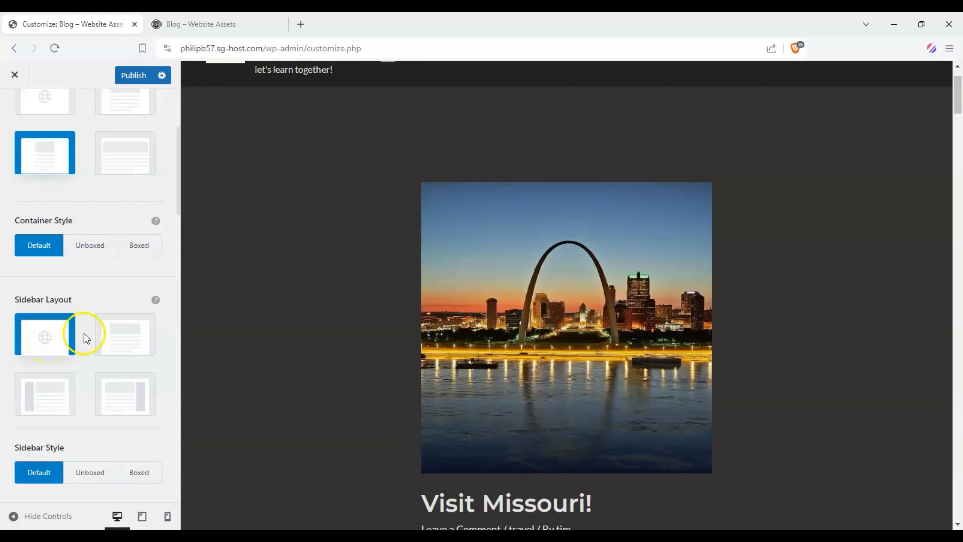
pyautogui.click(125, 334)
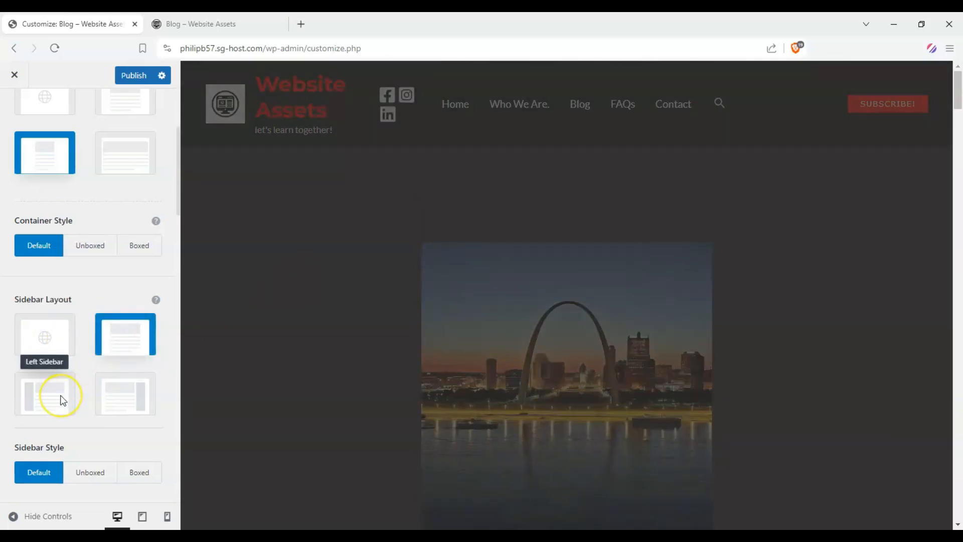
pyautogui.click(108, 404)
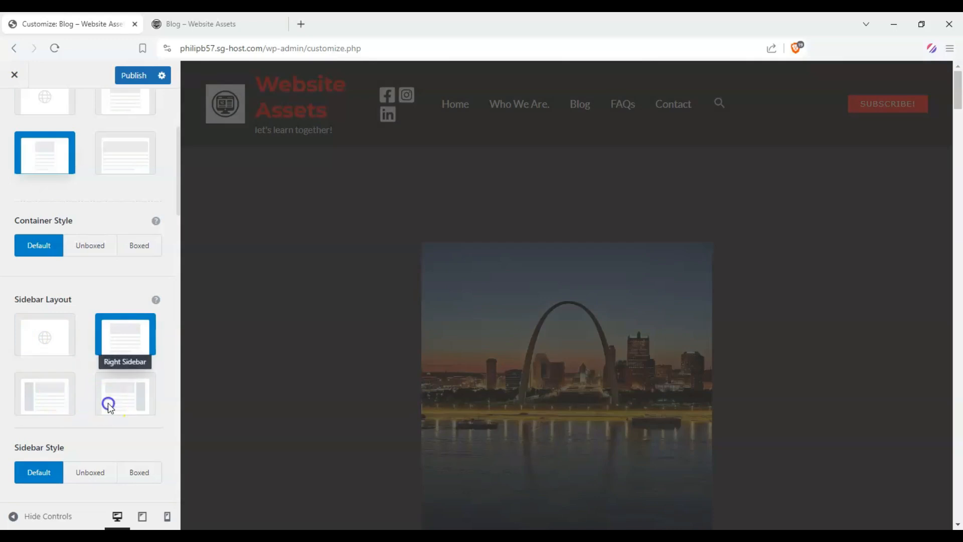
pyautogui.click(125, 393)
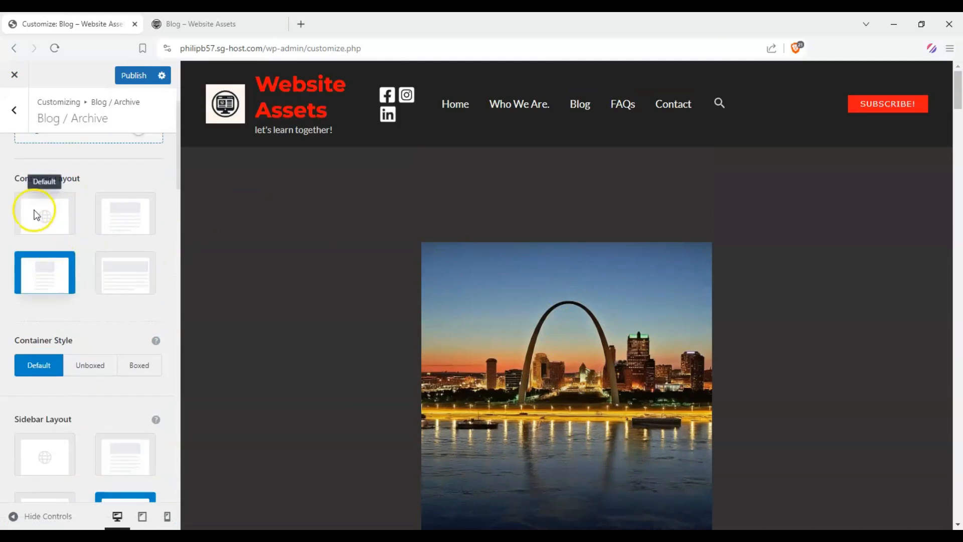
# - Set the Blog / Archive container layout to Normal so the right sidebar shows in the preview
pyautogui.click(125, 213)
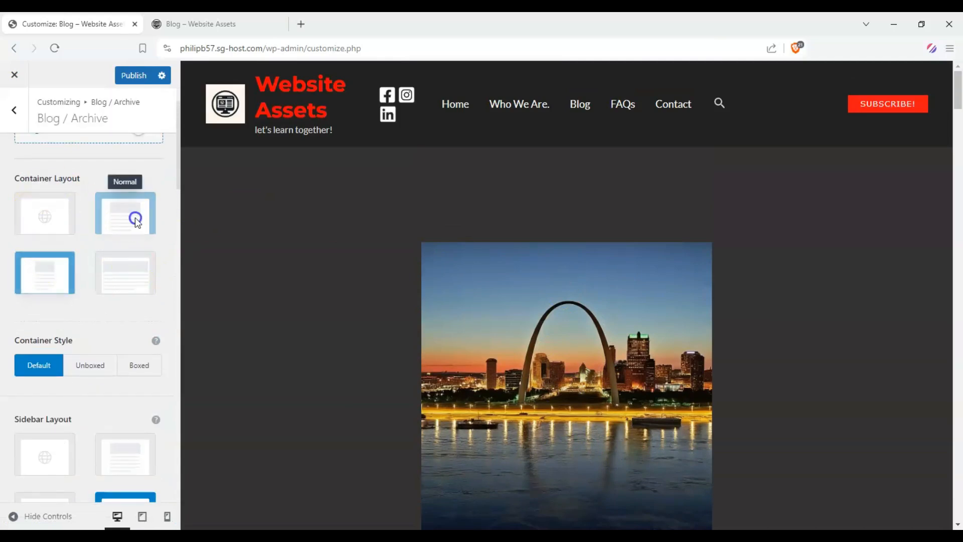
pyautogui.click(124, 212)
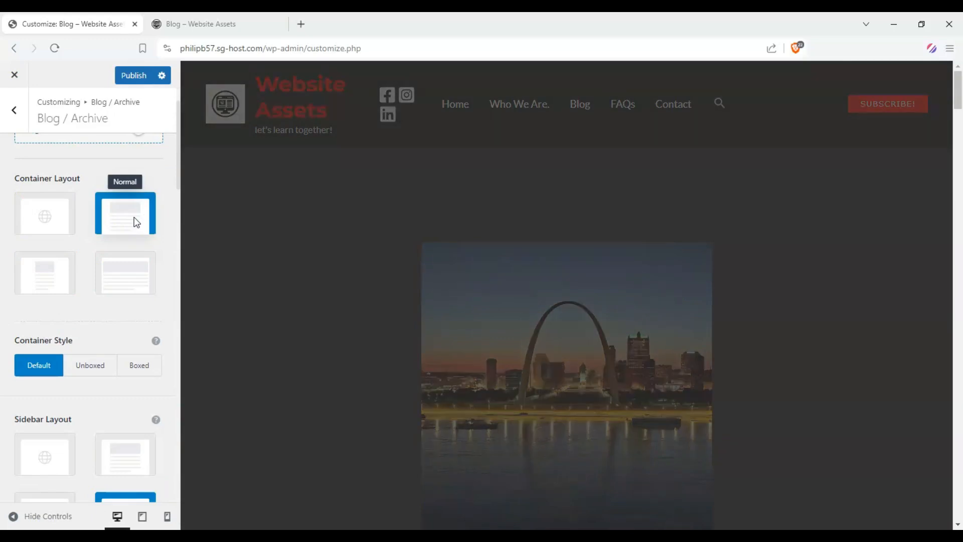
pyautogui.click(126, 214)
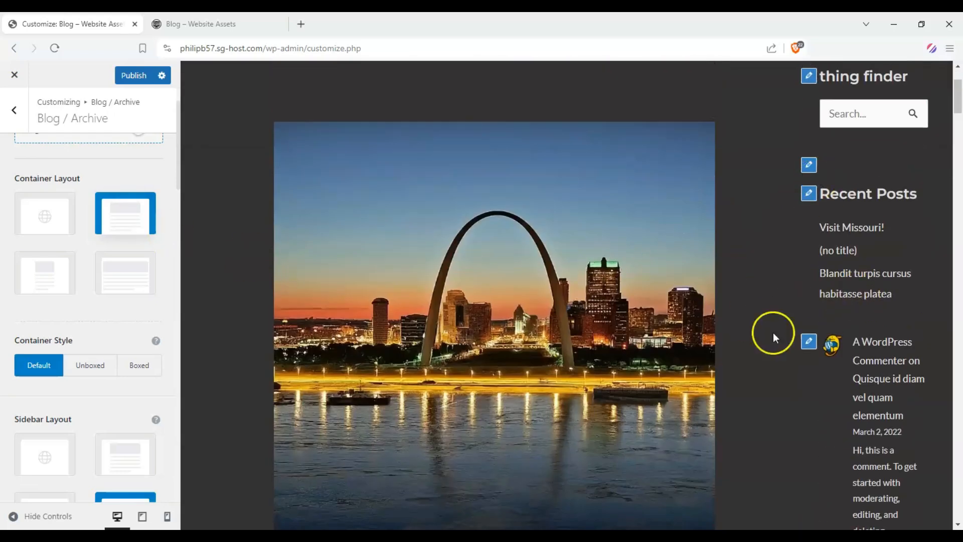
pyautogui.click(124, 273)
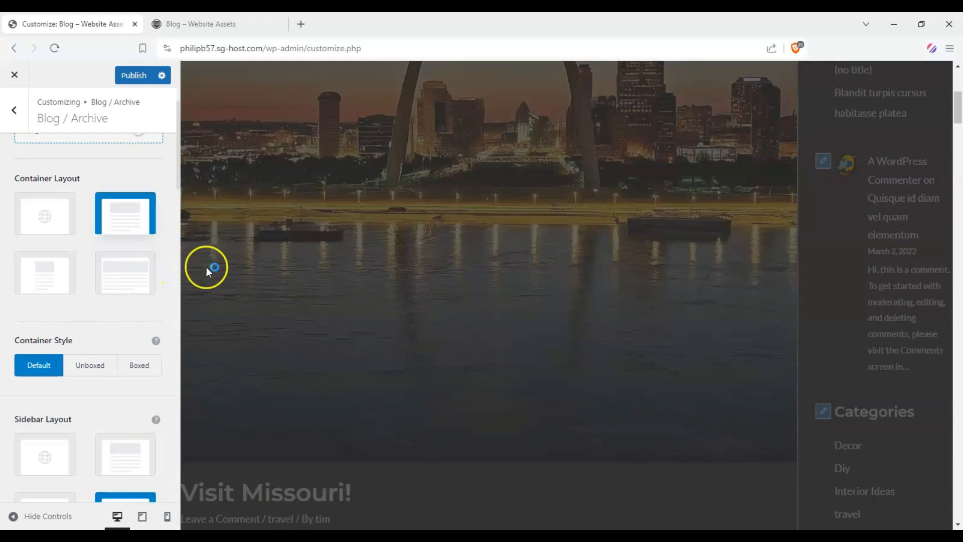
pyautogui.scroll(-3)
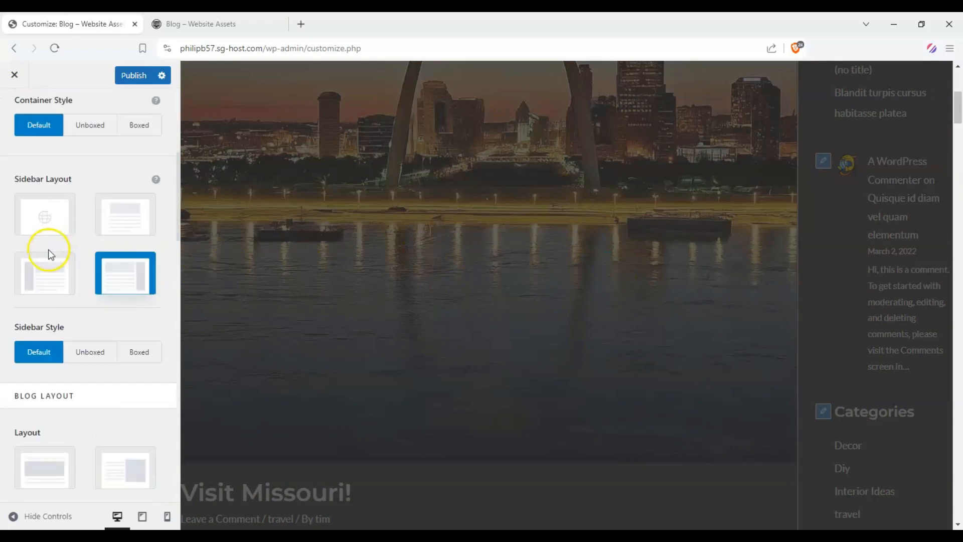
pyautogui.scroll(-3)
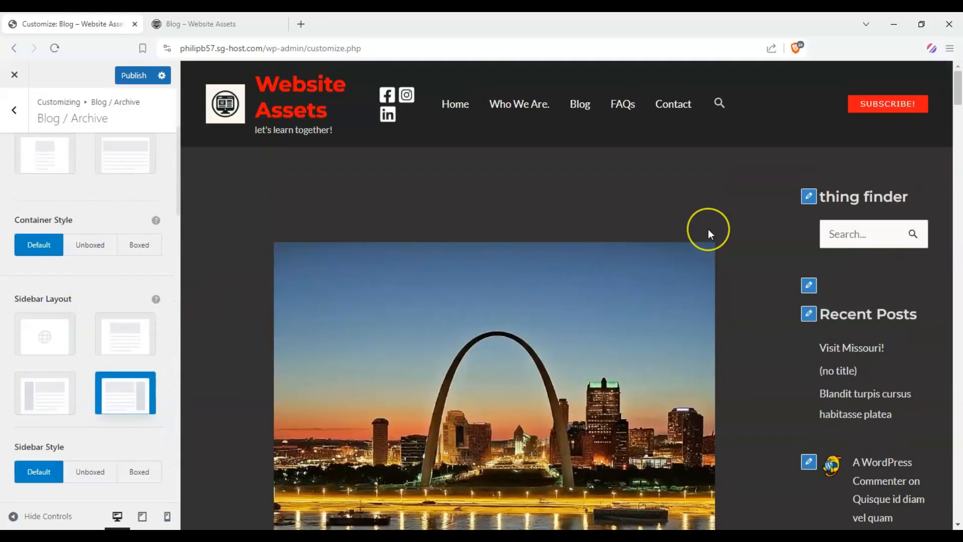
pyautogui.moveTo(748, 212)
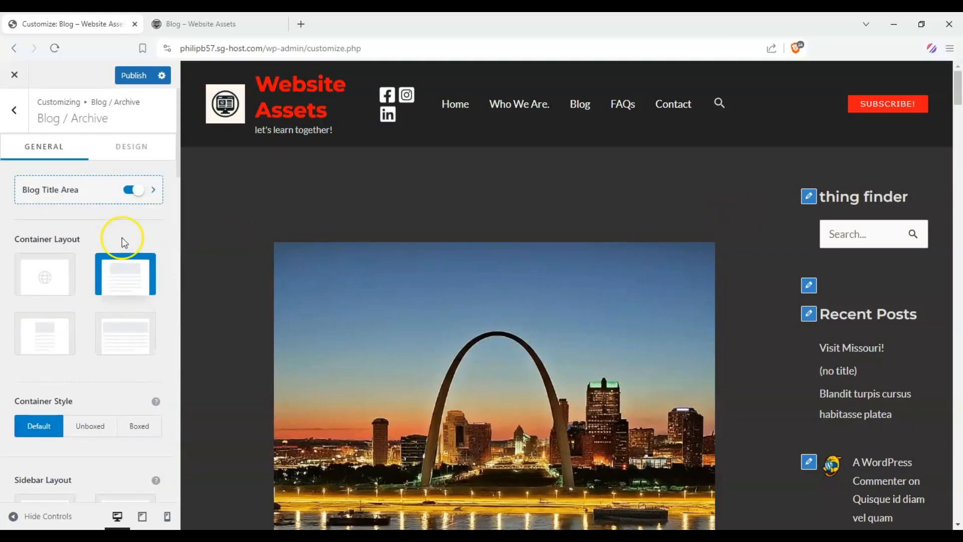
# - Review the archive's Design color and font options, then head back to the Sidebar section
pyautogui.click(131, 147)
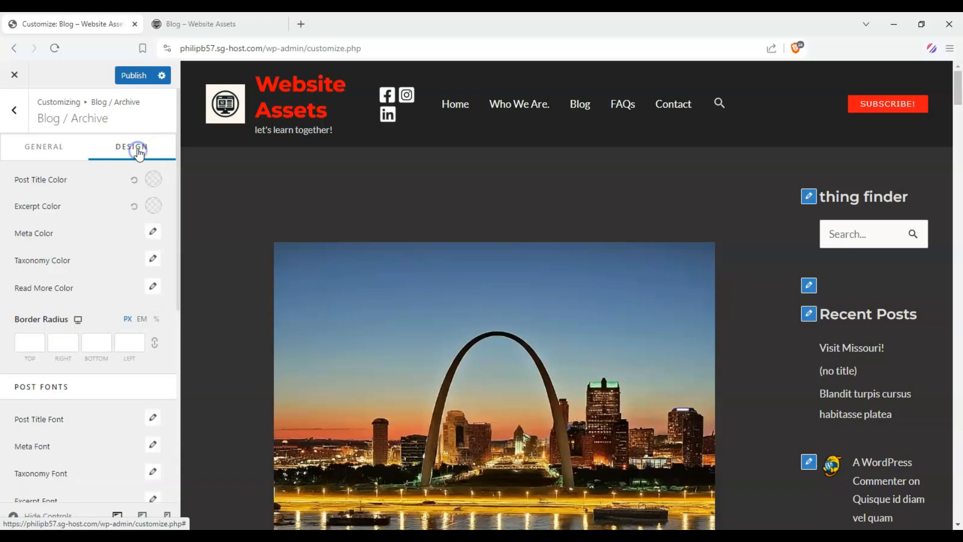
pyautogui.scroll(-3)
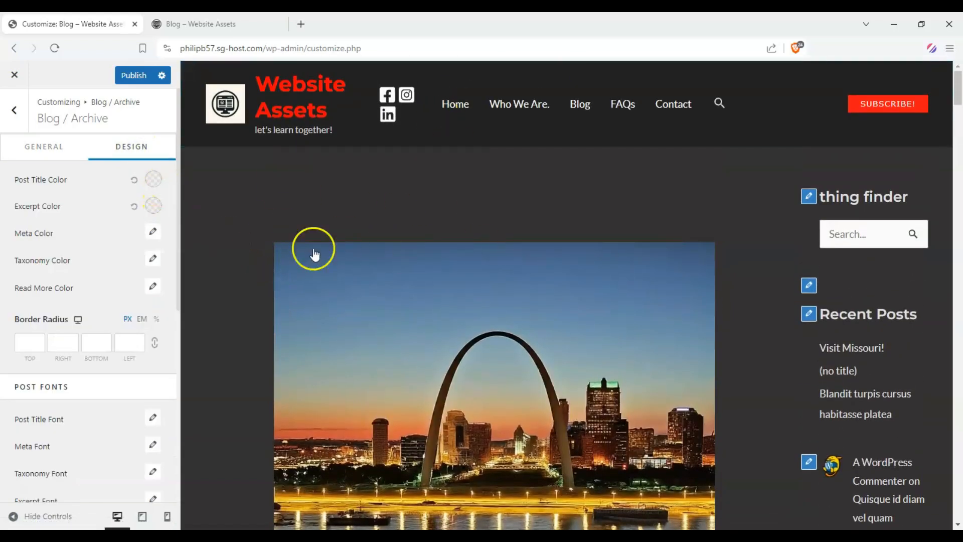
pyautogui.scroll(-3)
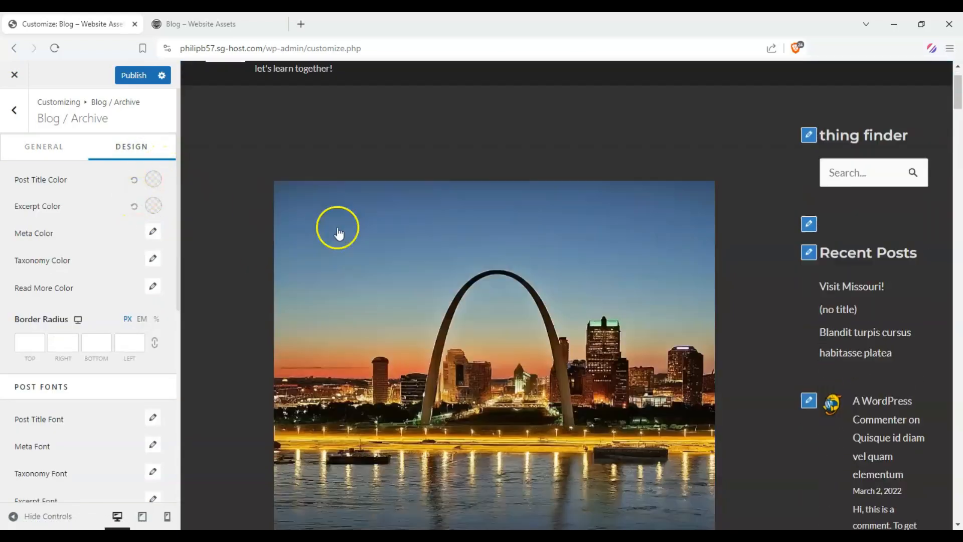
pyautogui.click(152, 179)
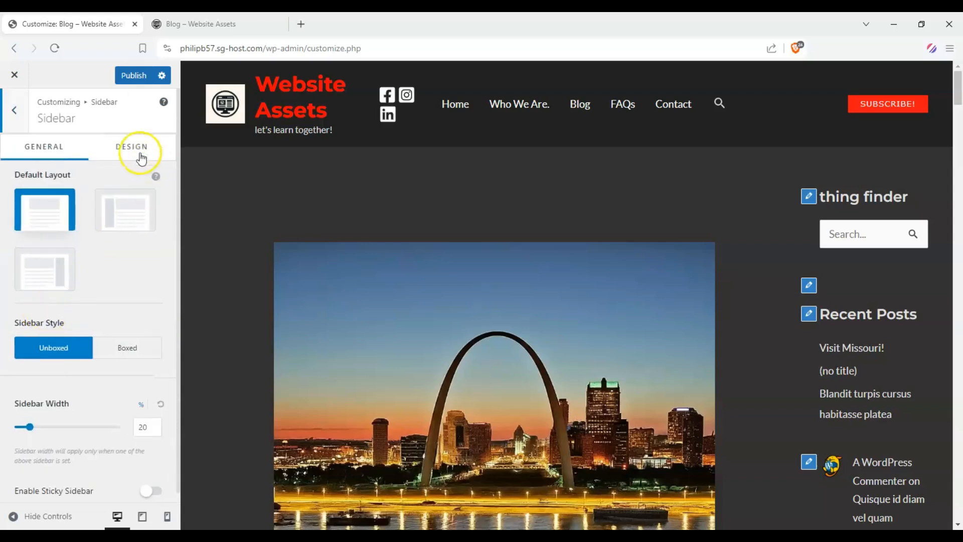
# - Give the sidebar a dark background, red widget titles, a global text colour and light blue links
pyautogui.click(131, 147)
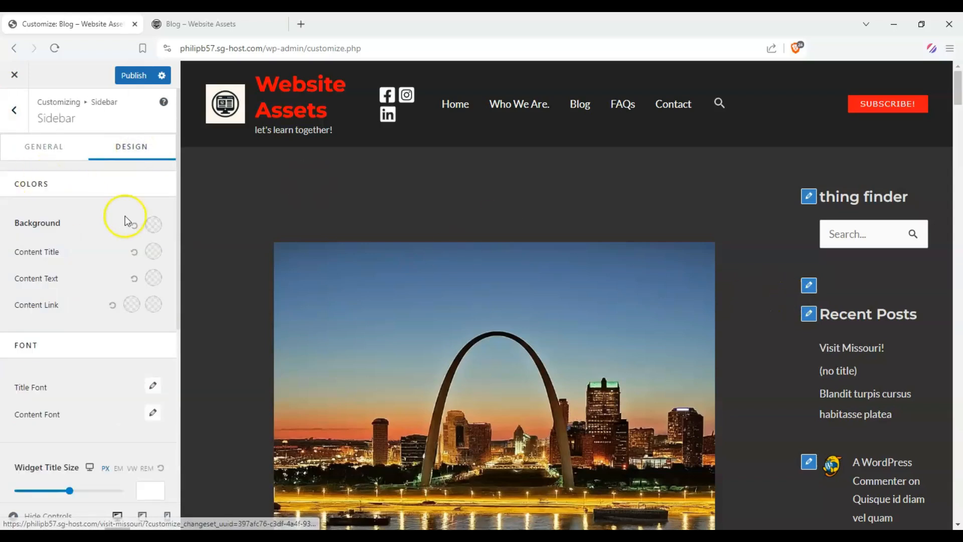
pyautogui.click(154, 224)
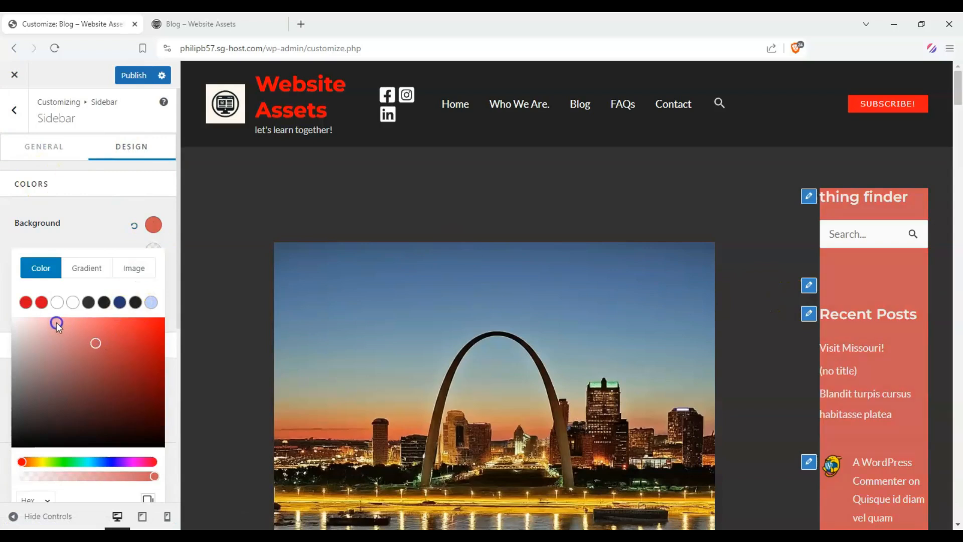
pyautogui.click(154, 225)
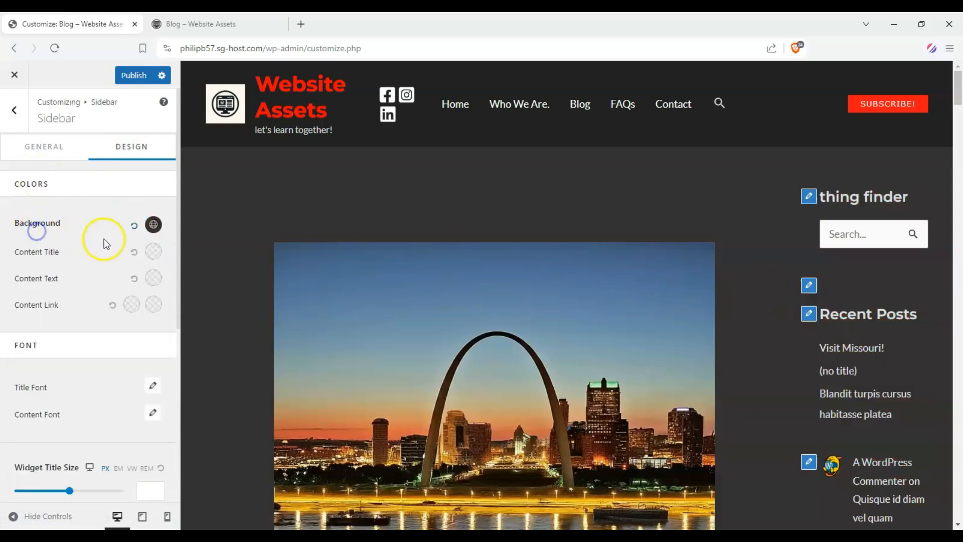
pyautogui.click(153, 251)
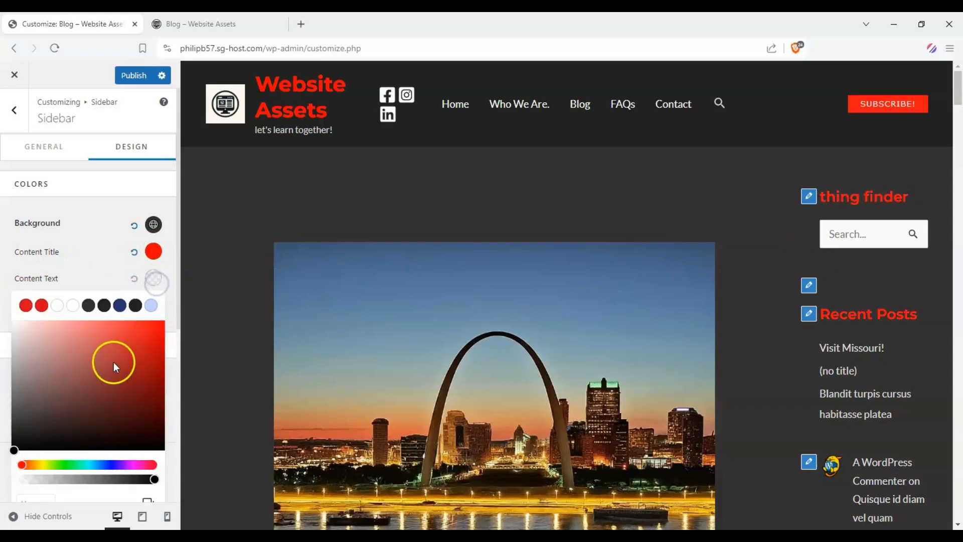
pyautogui.click(120, 305)
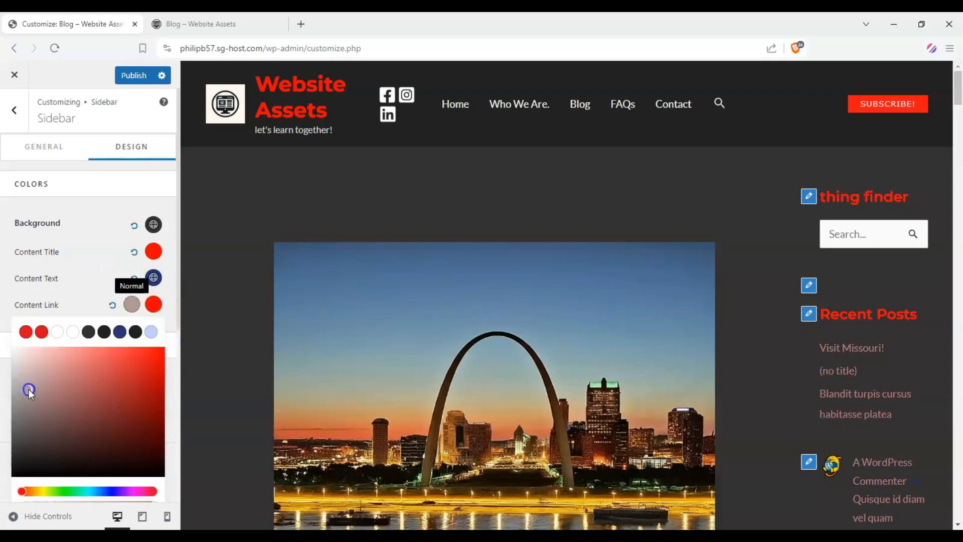
pyautogui.click(150, 331)
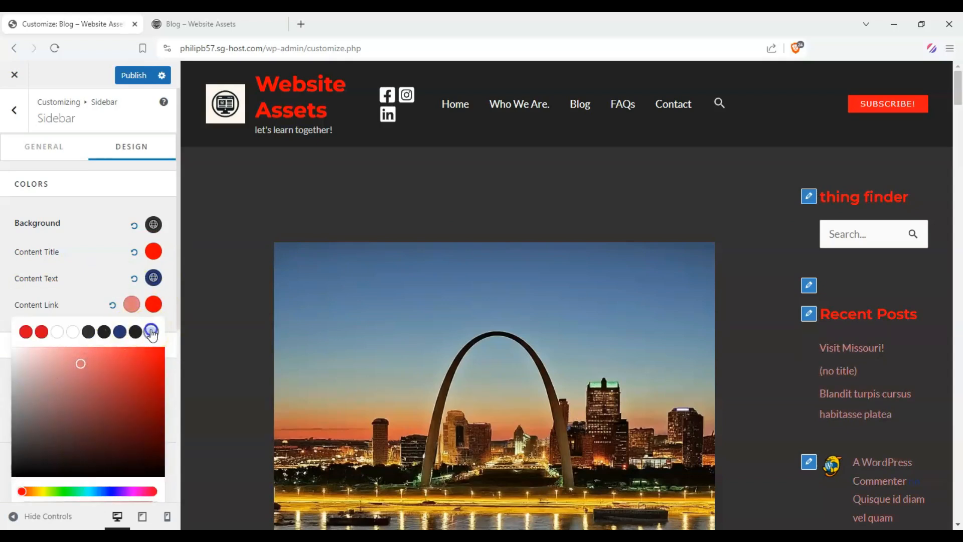
pyautogui.click(153, 332)
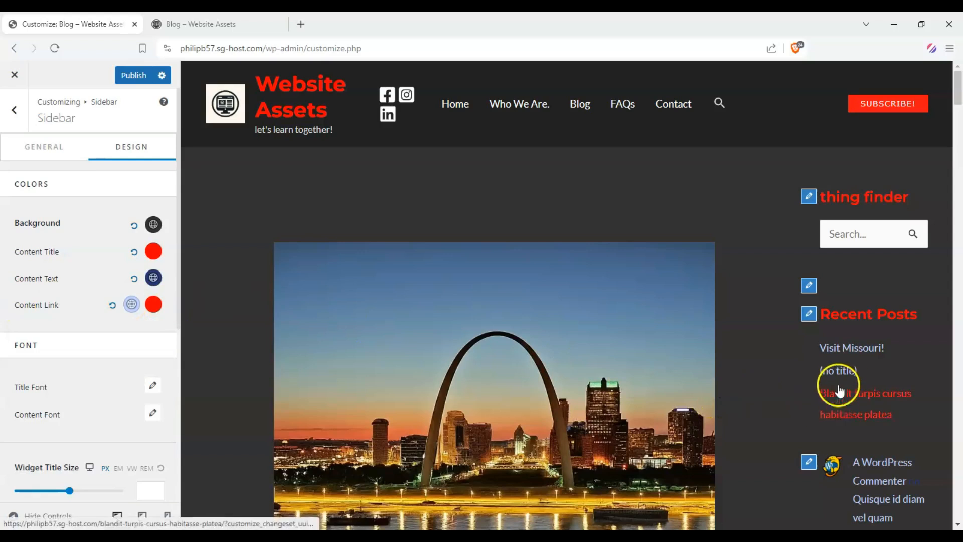
# - Set the sidebar widget font size to 2.36 em with the slider
pyautogui.scroll(-3)
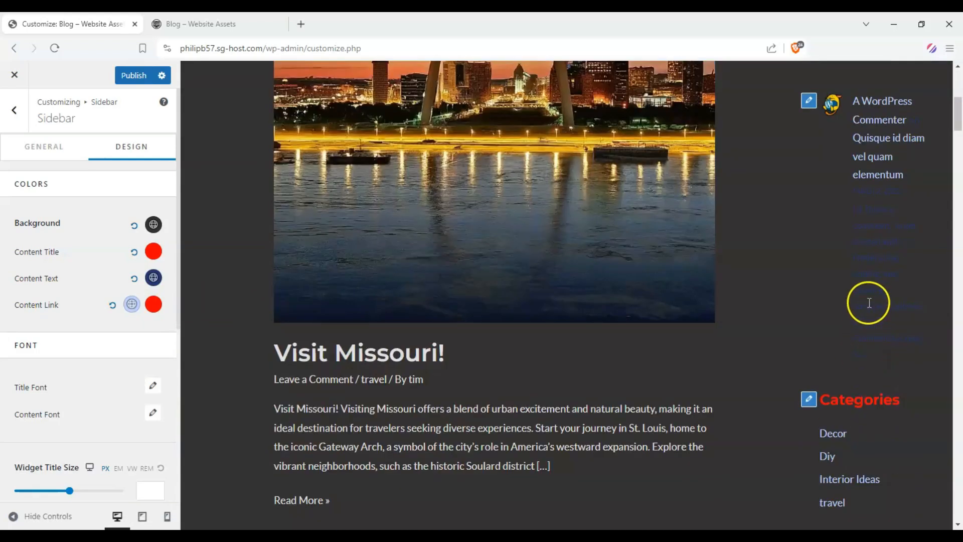
pyautogui.click(153, 277)
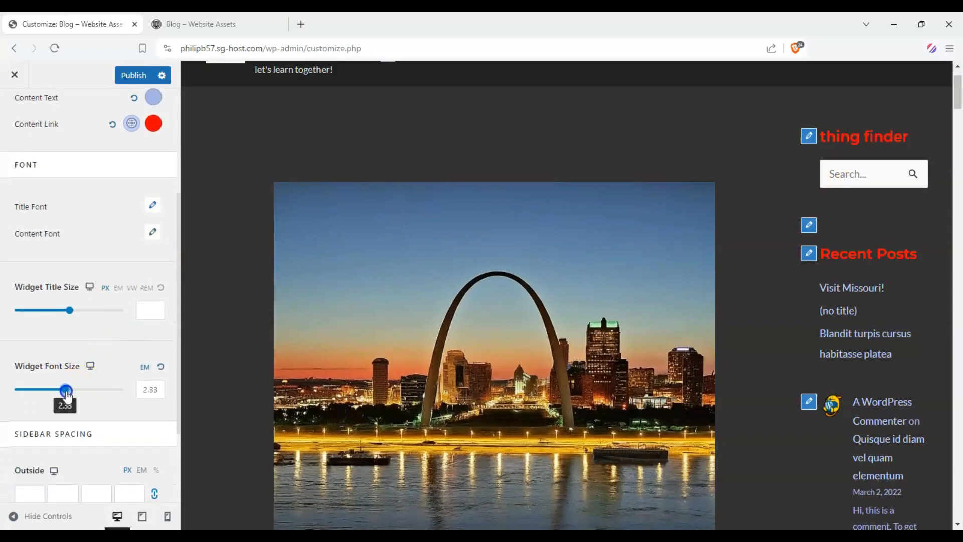
pyautogui.moveTo(66, 389); pyautogui.dragTo(67, 389)
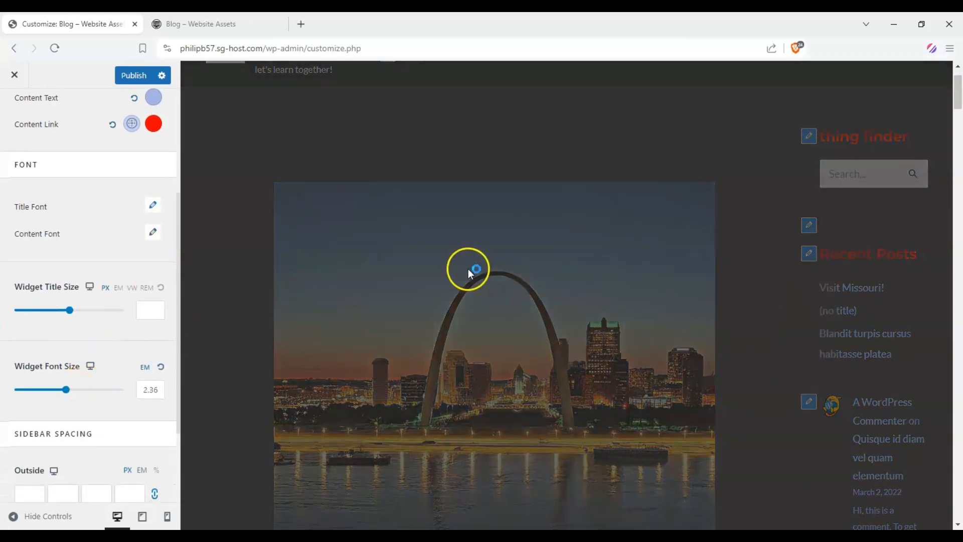
pyautogui.scroll(-3)
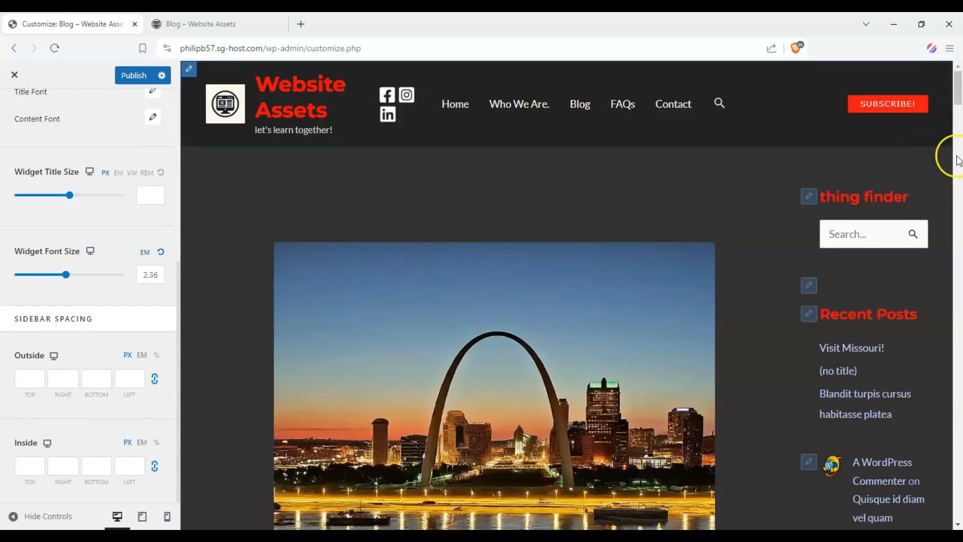
pyautogui.moveTo(714, 241)
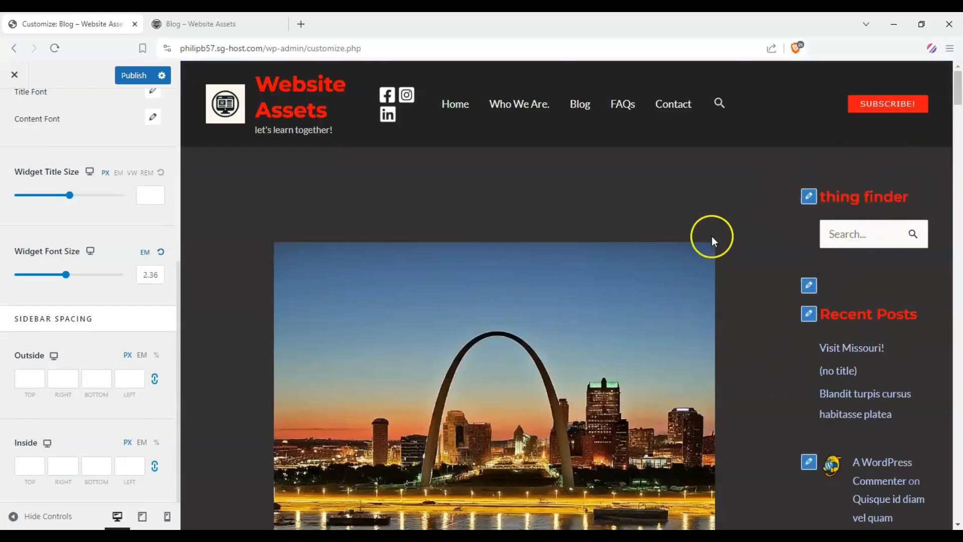
pyautogui.click(40, 146)
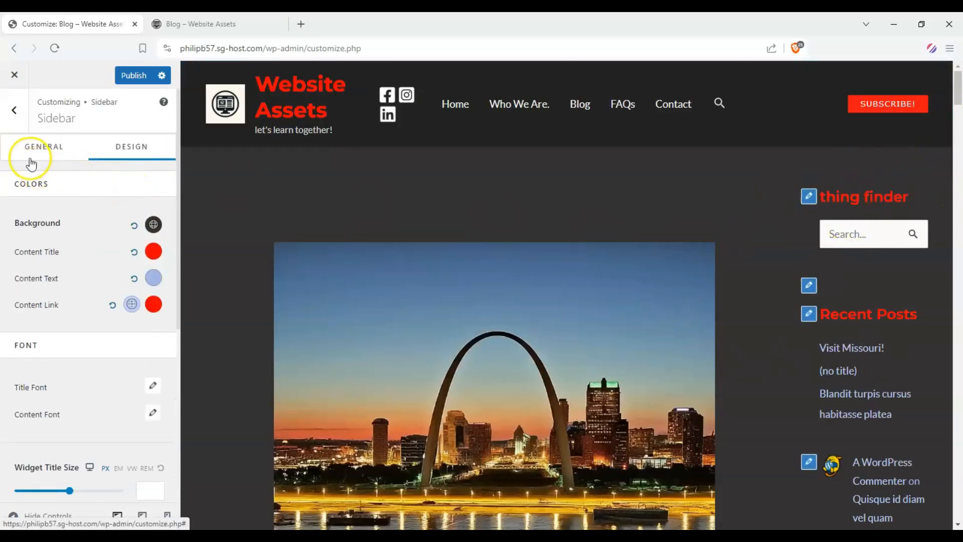
# - Navigate from the Customizer home into the Blog > Single Post settings
pyautogui.click(43, 147)
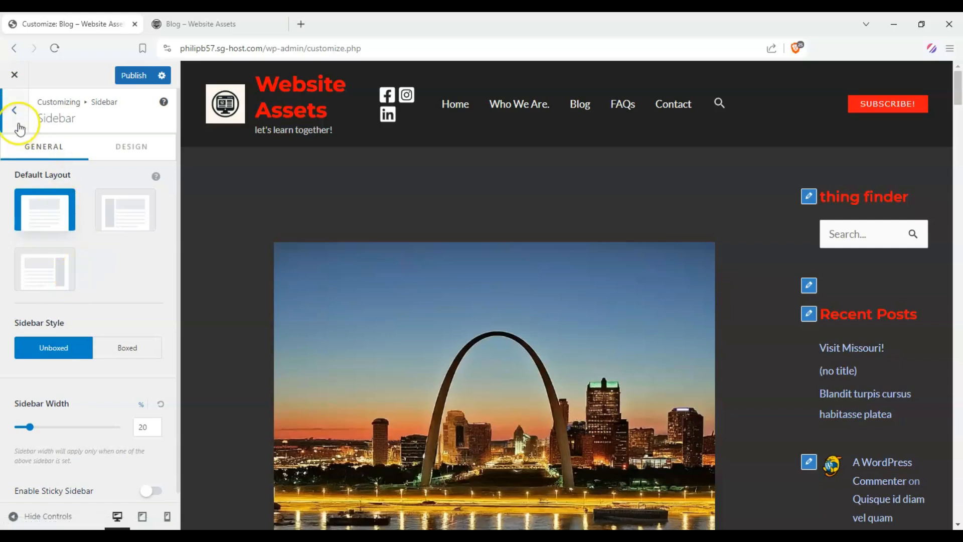
pyautogui.click(16, 110)
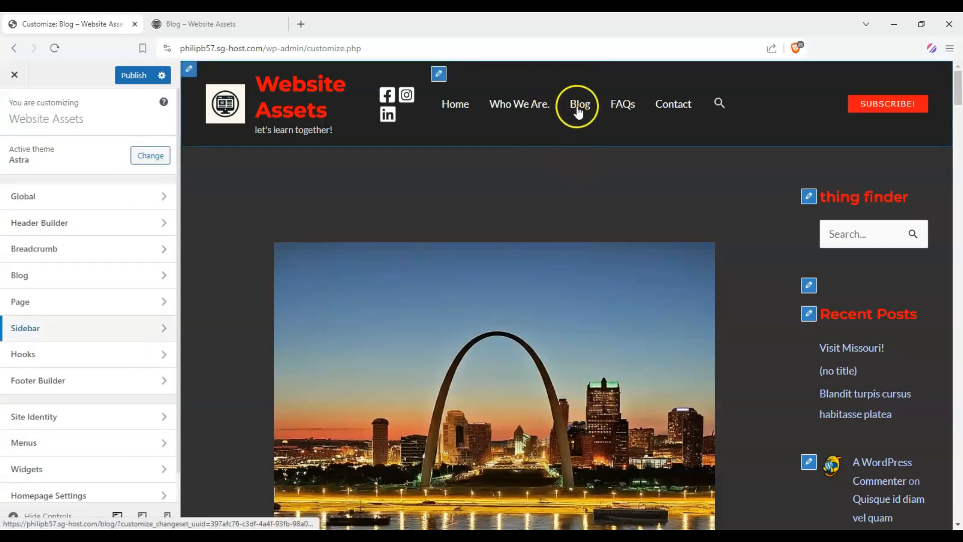
pyautogui.click(580, 103)
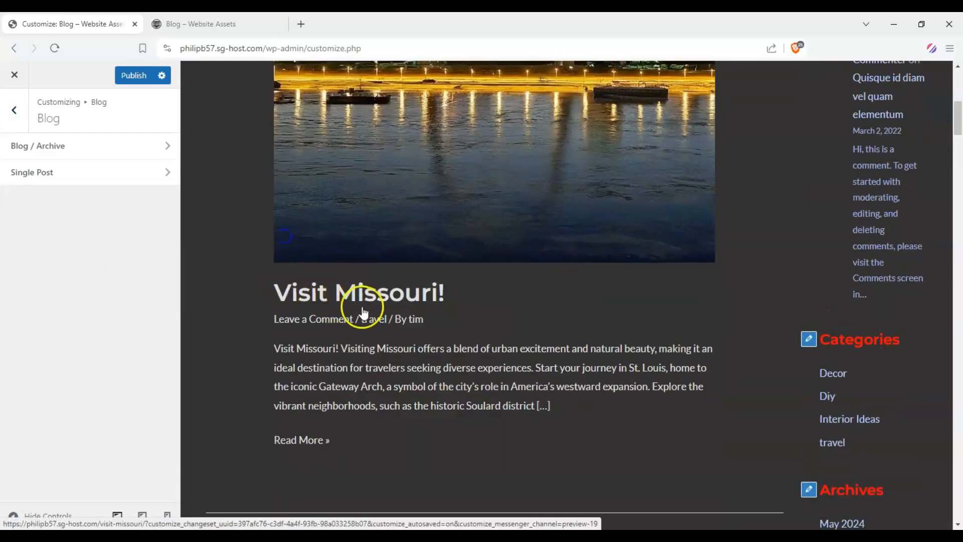
pyautogui.click(32, 173)
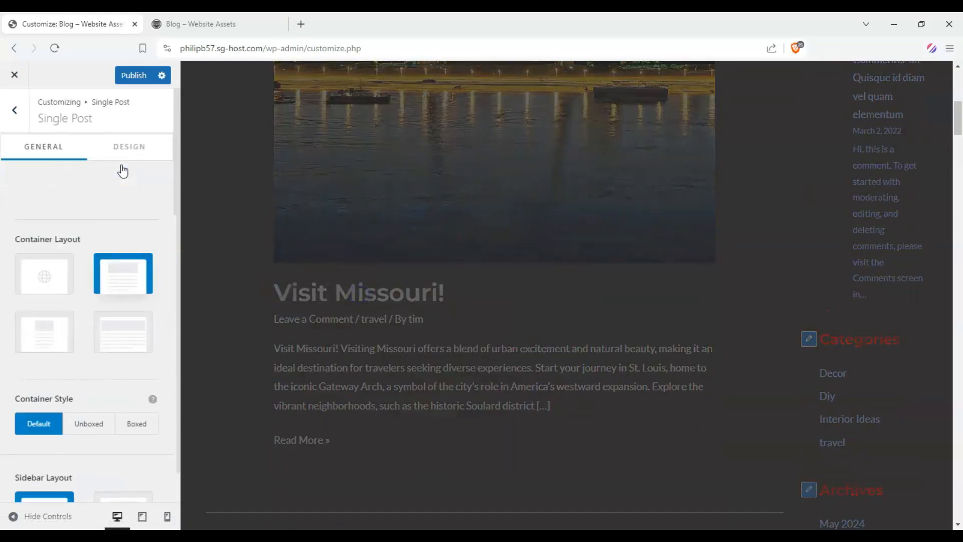
# - Set the Single Post sidebar layout to Right Sidebar
pyautogui.scroll(-3)
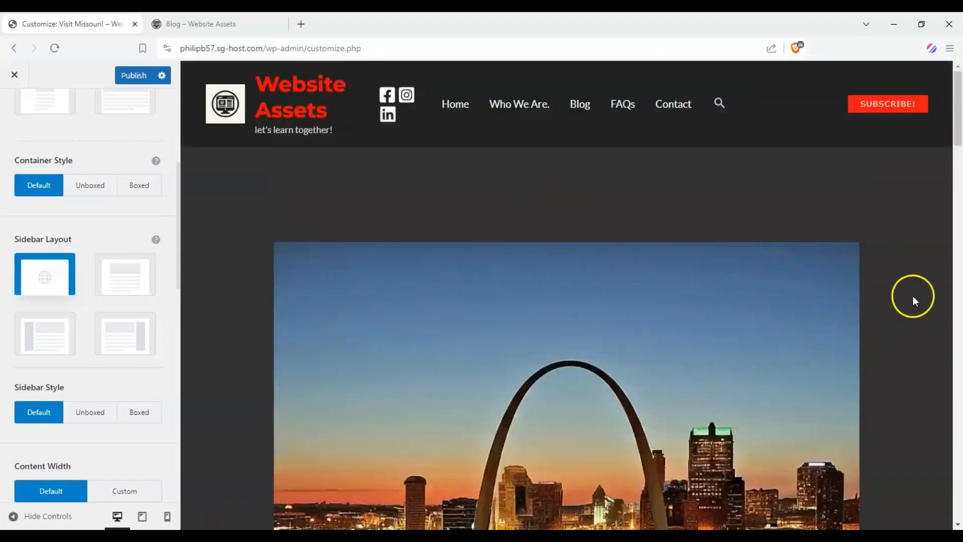
pyautogui.click(140, 336)
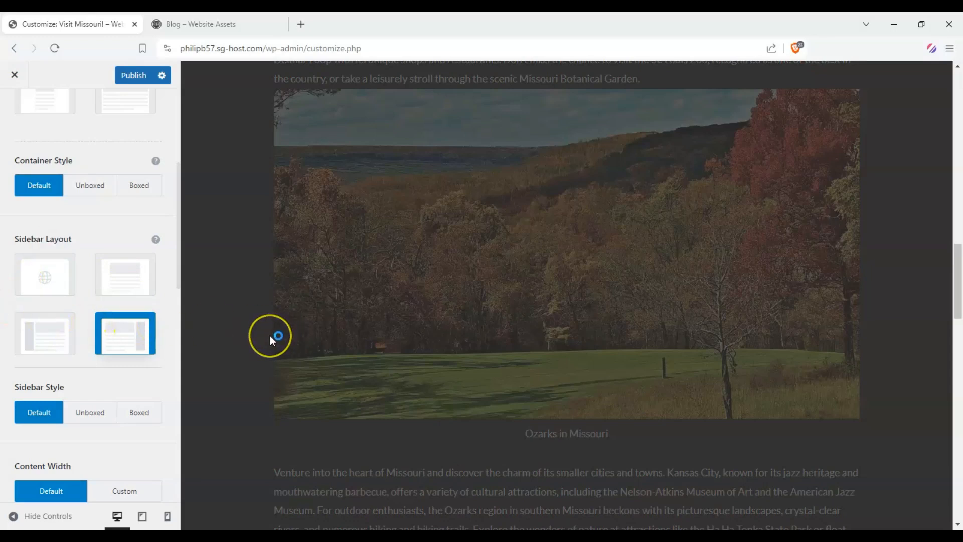
pyautogui.scroll(-3)
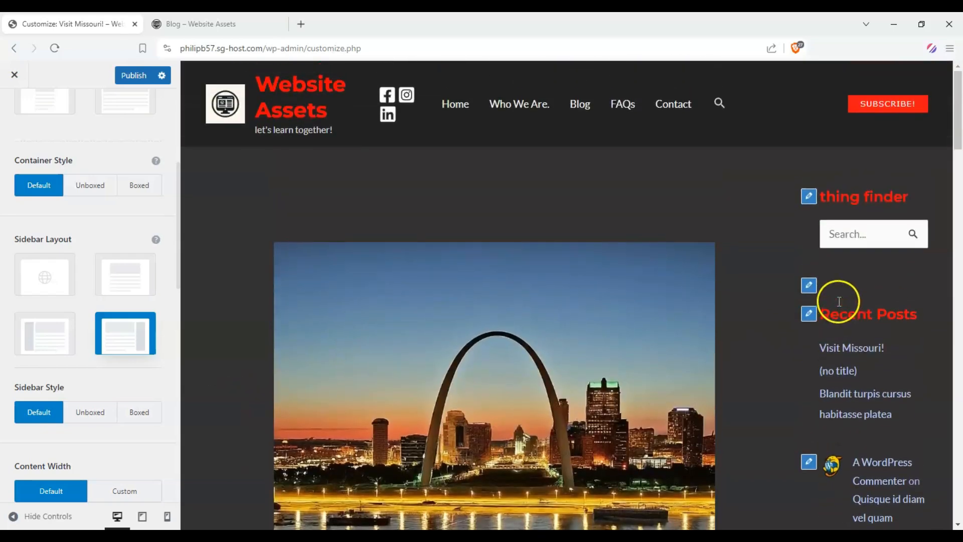
pyautogui.moveTo(522, 109)
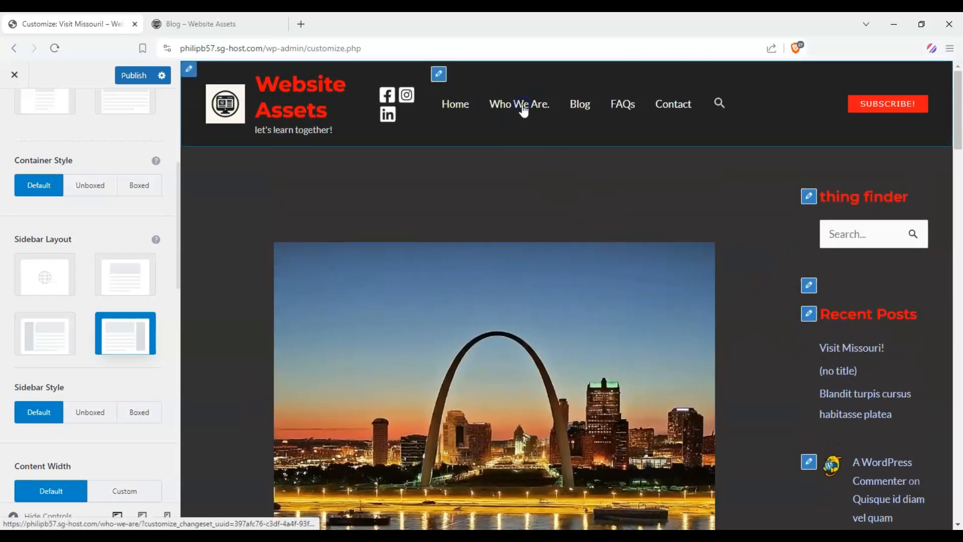
# - Preview the Who We Are. page and bring up the Page layout settings
pyautogui.click(520, 104)
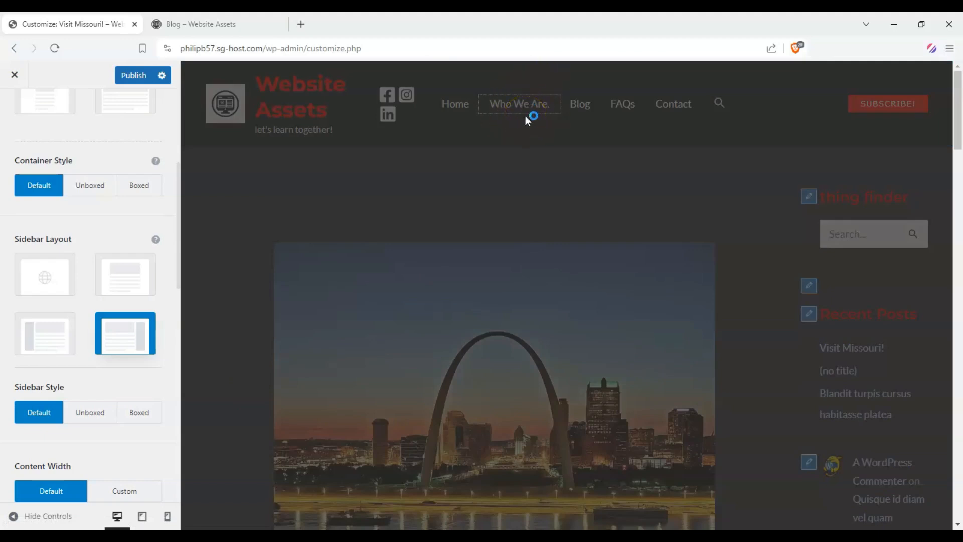
pyautogui.click(518, 103)
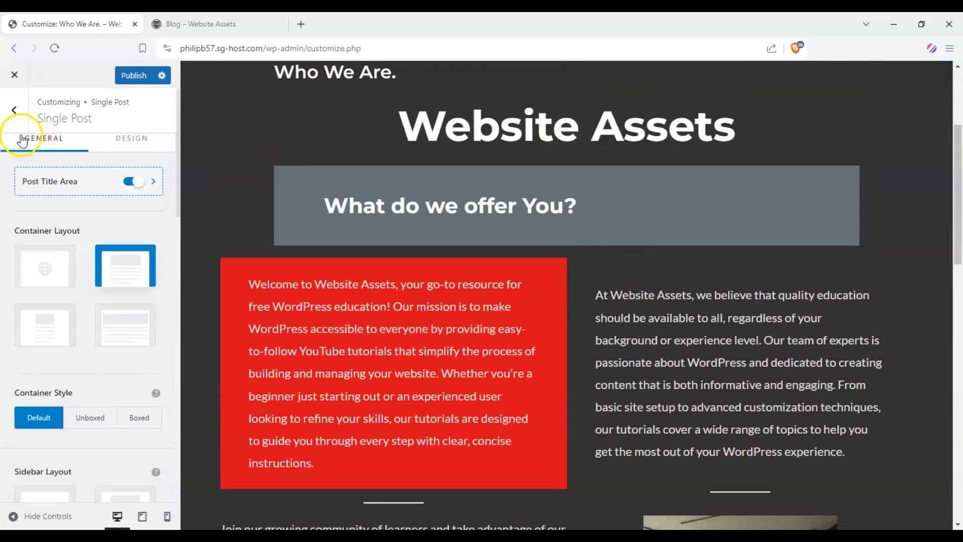
pyautogui.click(15, 109)
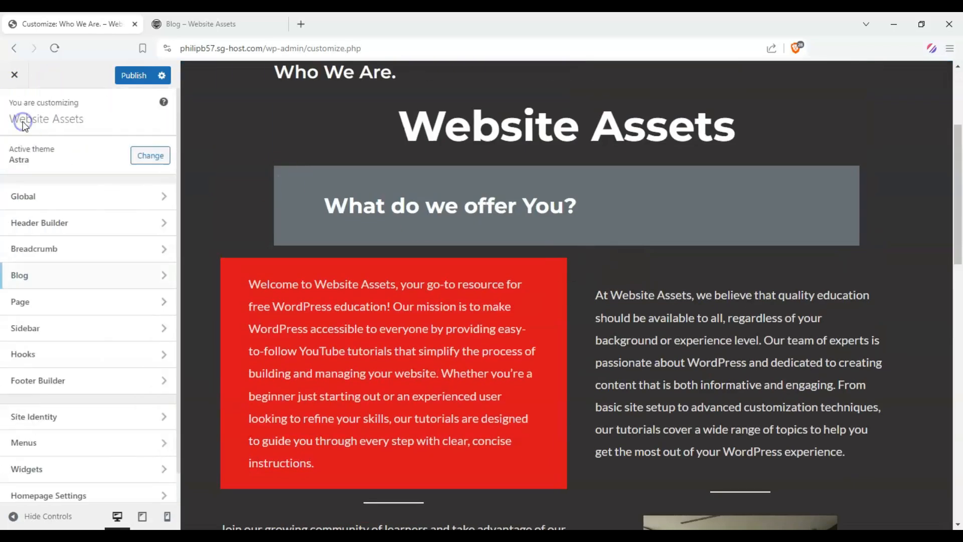
pyautogui.click(20, 301)
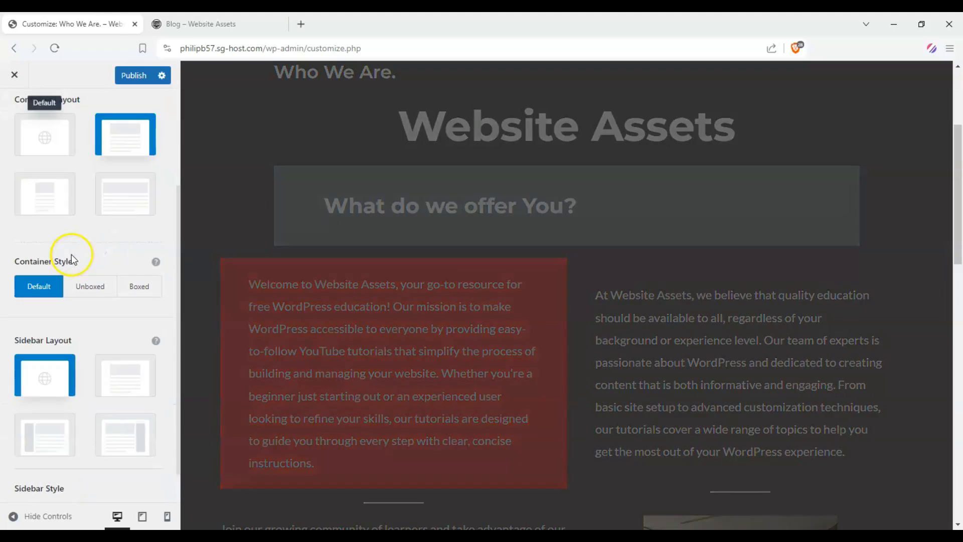
# - Try the right Sidebar Layout for pages and preview Who We Are. again
pyautogui.click(125, 434)
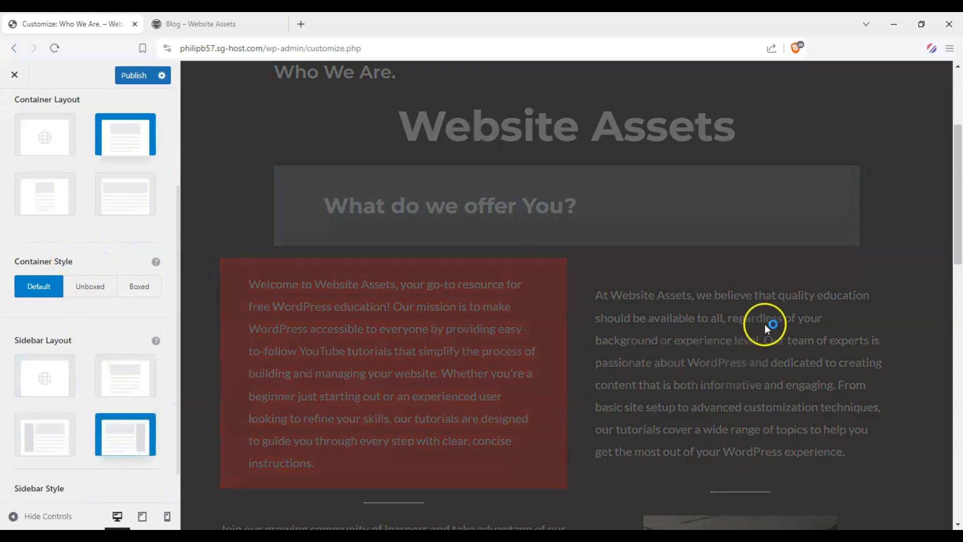
pyautogui.moveTo(772, 313)
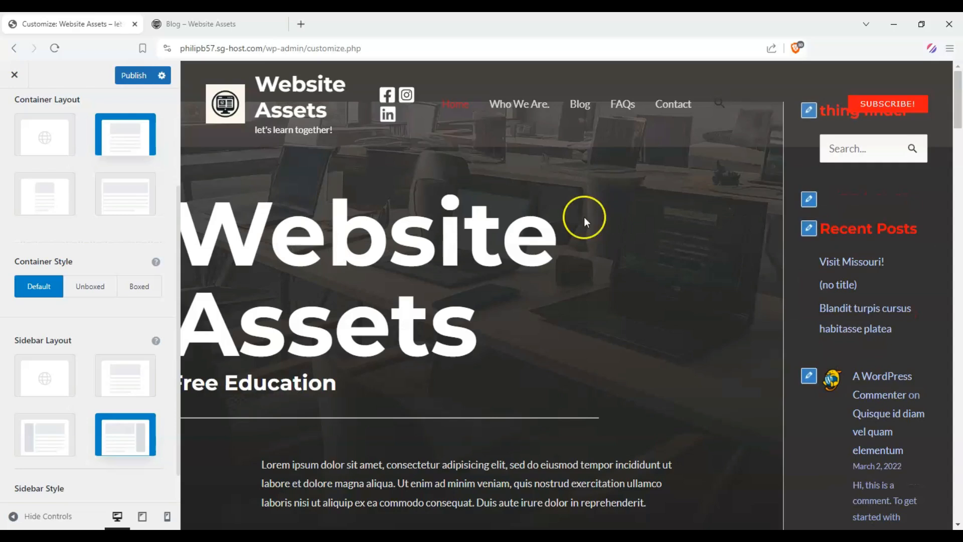
pyautogui.moveTo(518, 103)
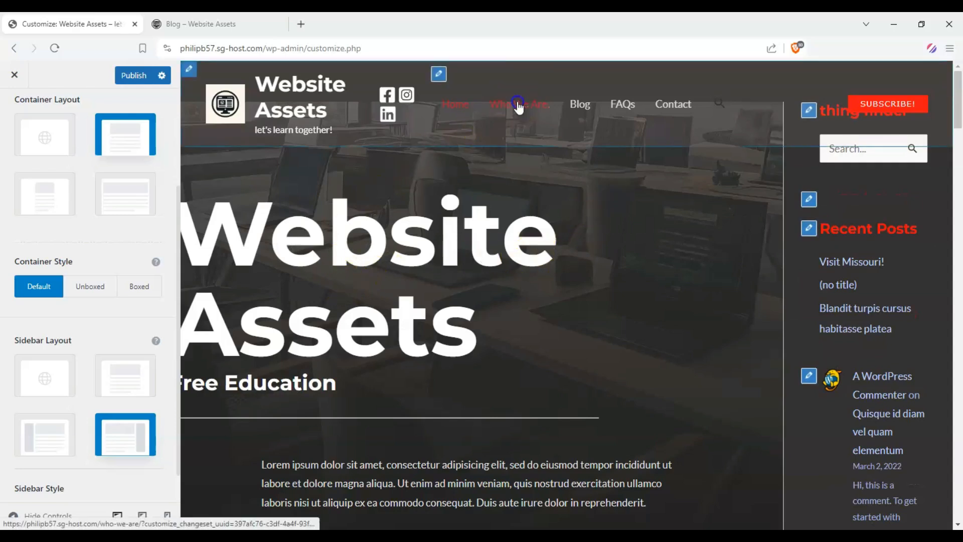
pyautogui.click(44, 376)
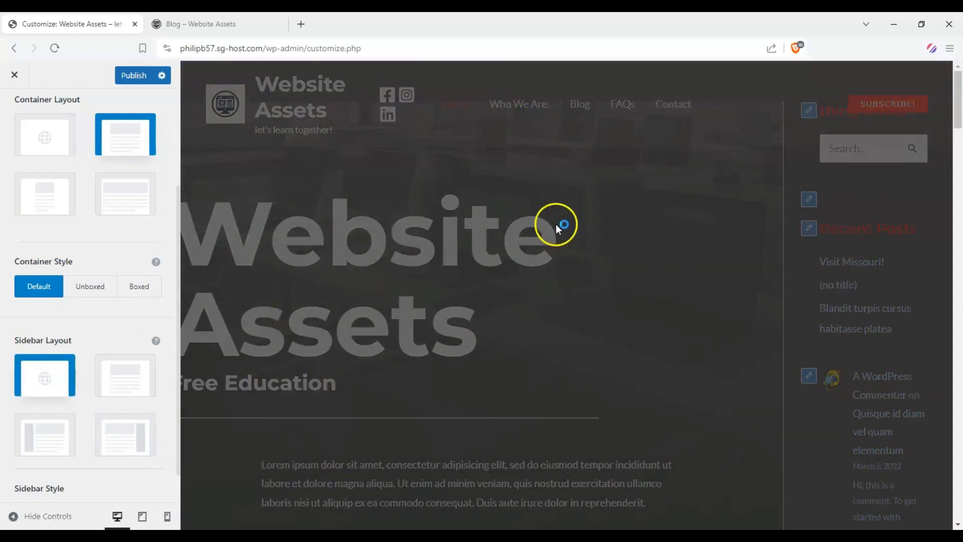
pyautogui.moveTo(554, 98)
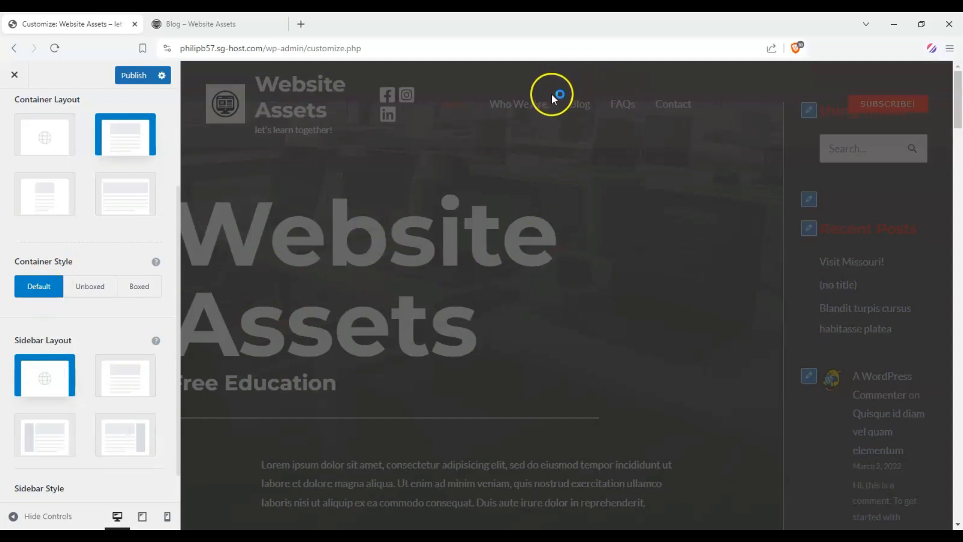
pyautogui.moveTo(487, 90)
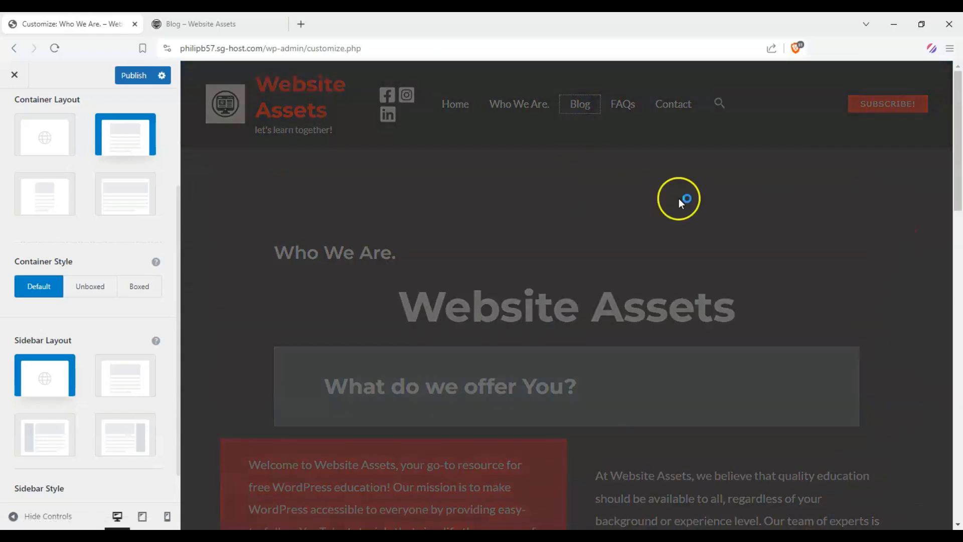
pyautogui.moveTo(602, 241)
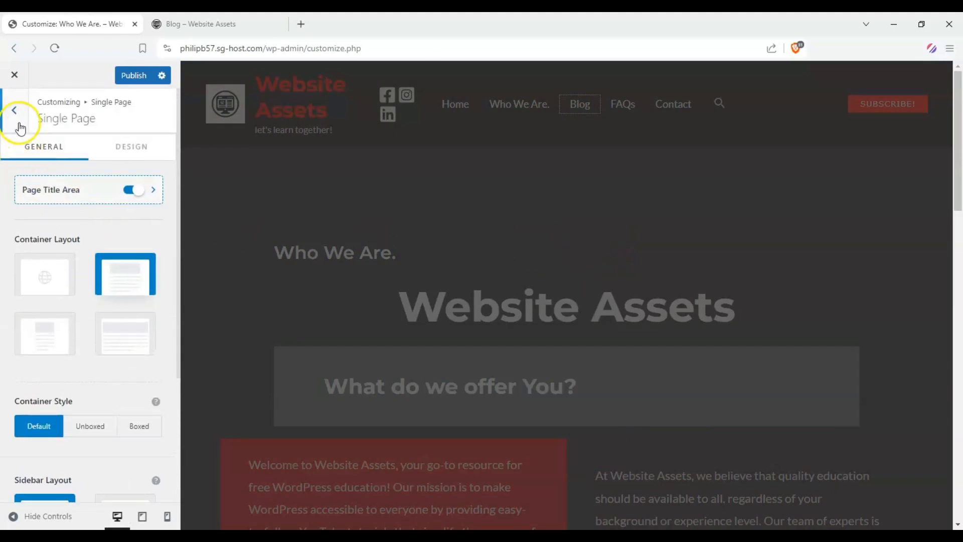
# - Edit the sidebar's thing finder search widget from the preview
pyautogui.click(16, 110)
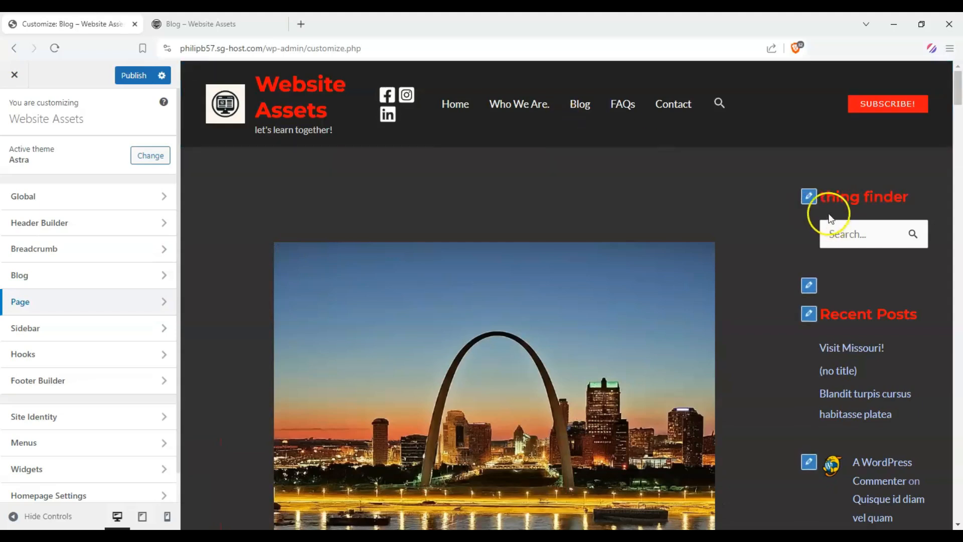
pyautogui.click(807, 196)
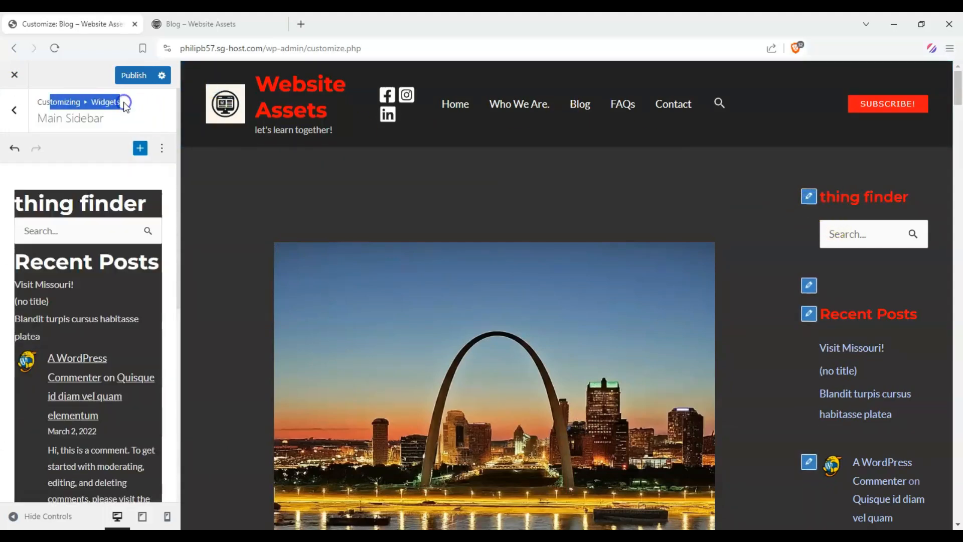
pyautogui.scroll(-3)
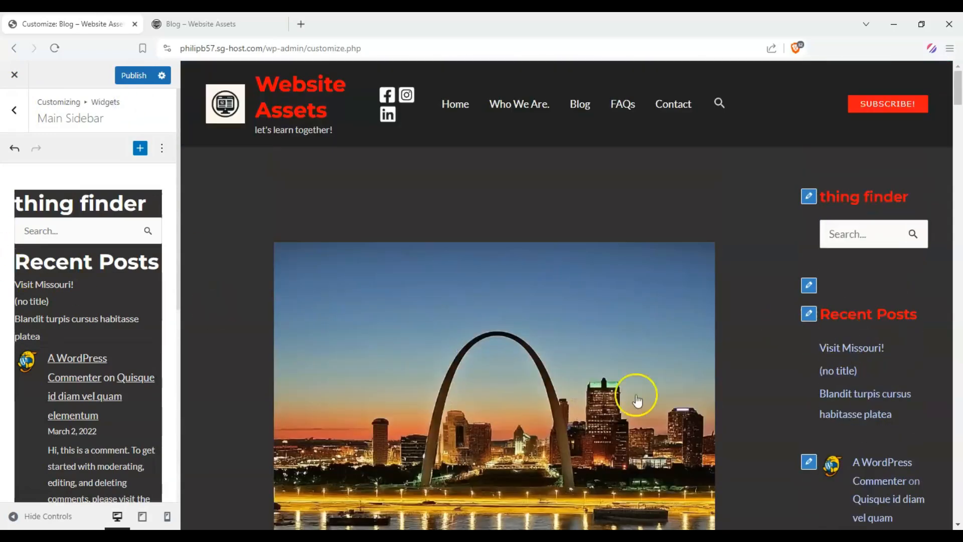
pyautogui.moveTo(24, 301)
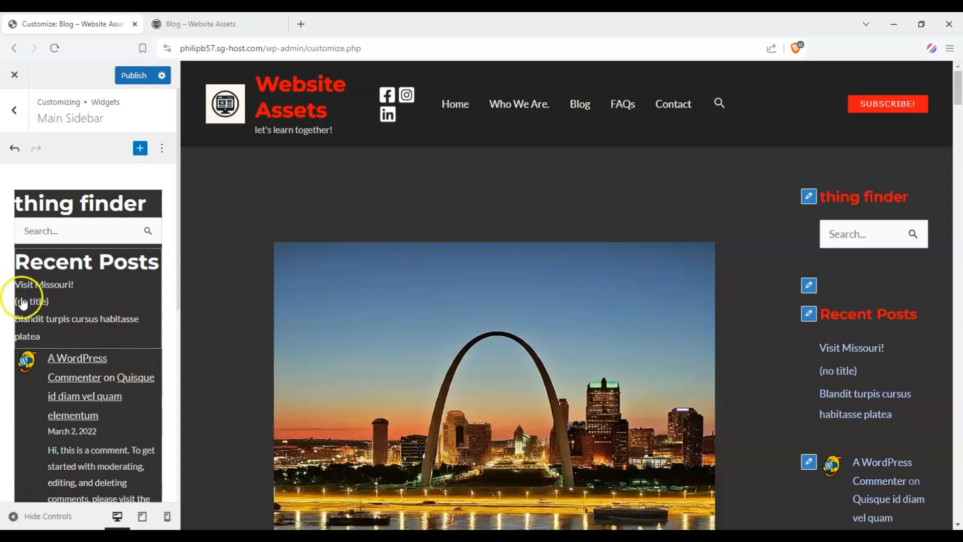
pyautogui.scroll(-3)
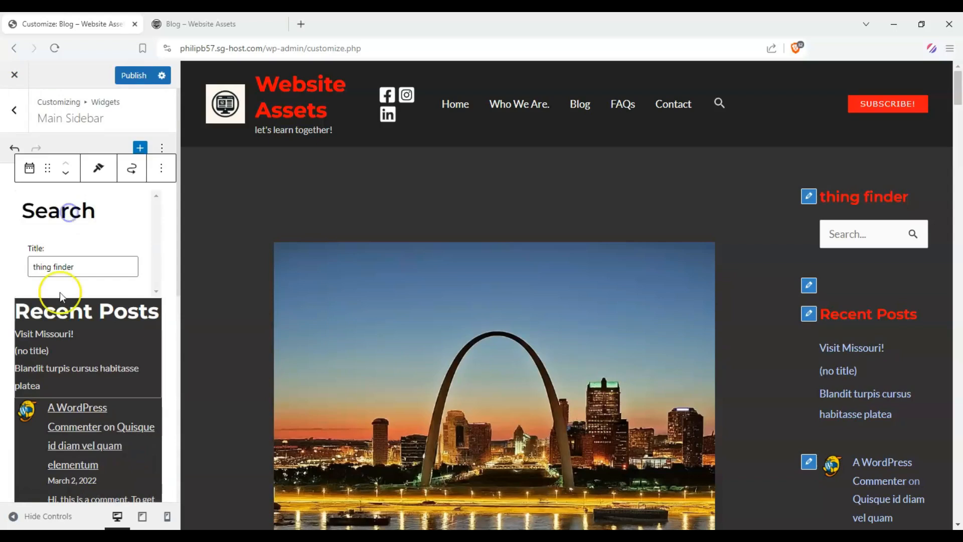
# - Retitle the search widget from 'thing finder' to 'search engine'
pyautogui.doubleClick(52, 266)
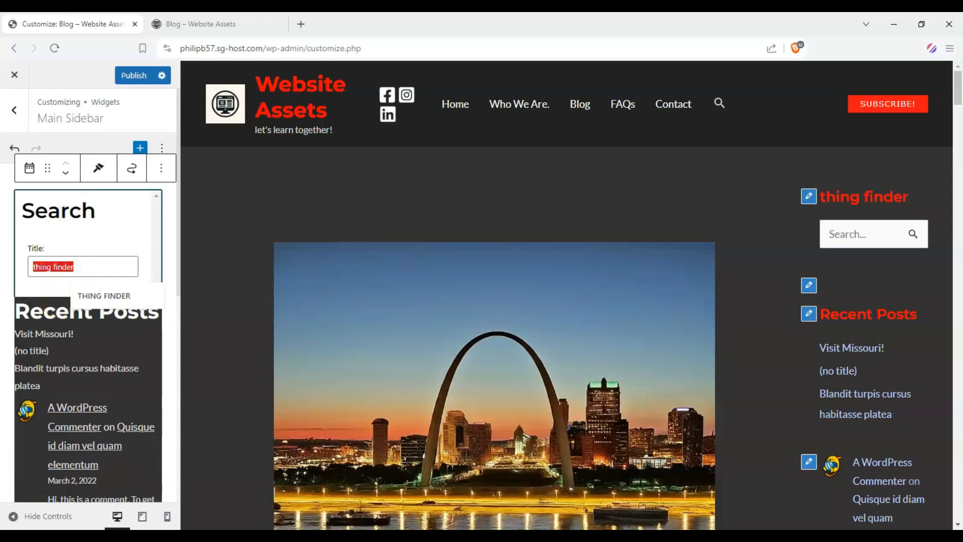
pyautogui.write('search eng')
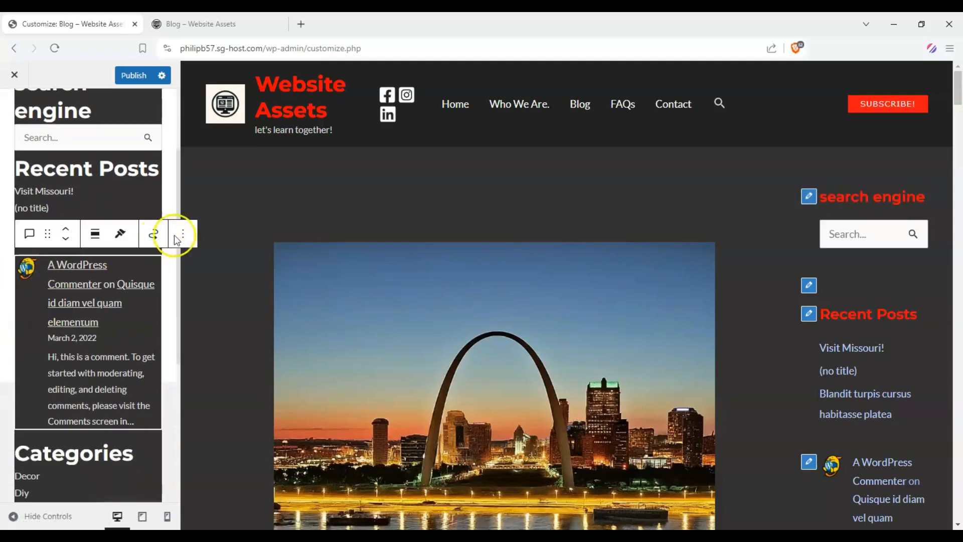
# - Move the Archives widget above Recent Posts, with Archives and Categories as dropdowns
pyautogui.click(183, 233)
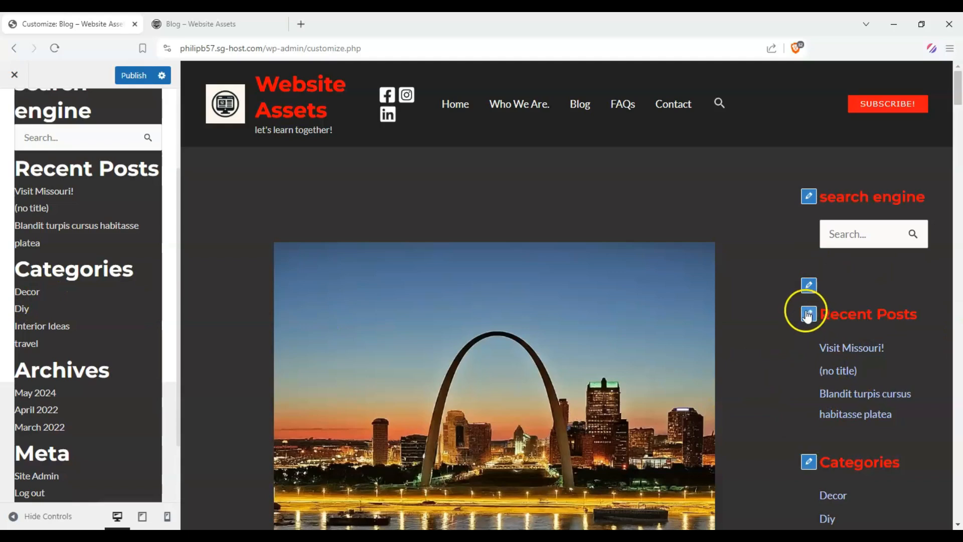
pyautogui.click(808, 314)
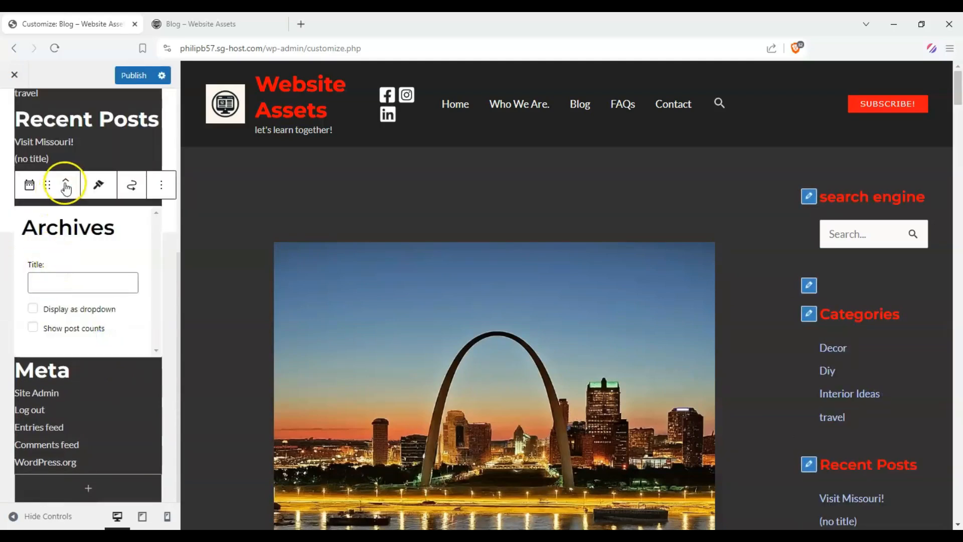
pyautogui.click(65, 185)
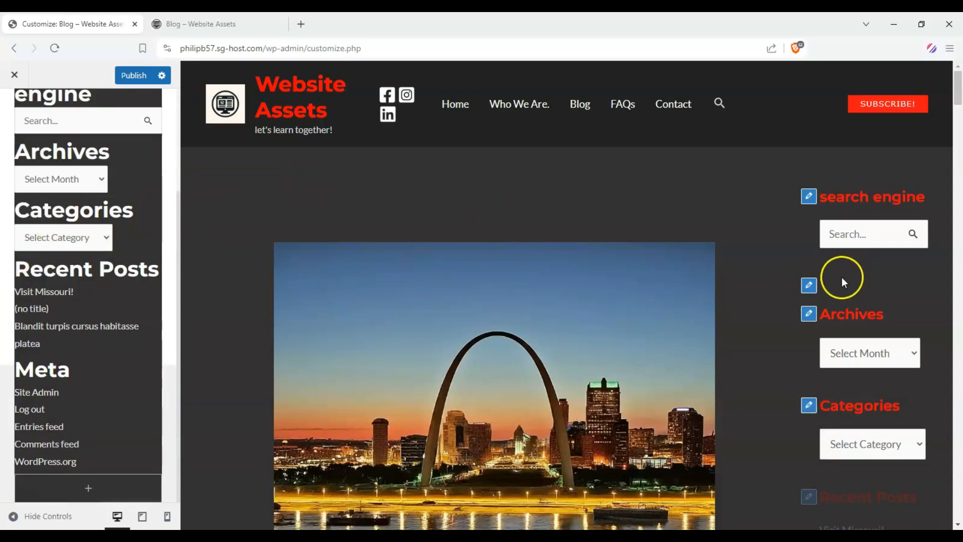
# - Add an Image widget below Meta using the green office picture from the Media Library
pyautogui.scroll(-3)
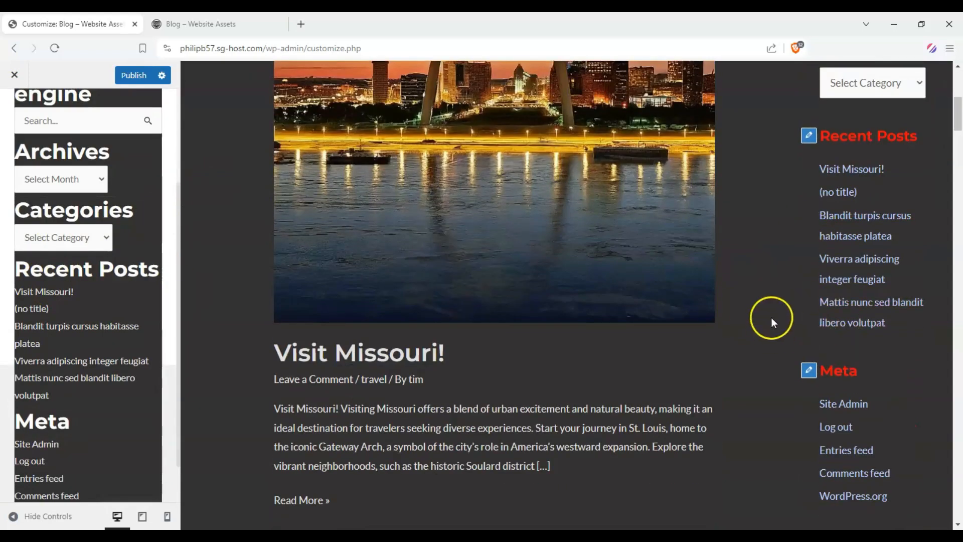
pyautogui.moveTo(835, 168)
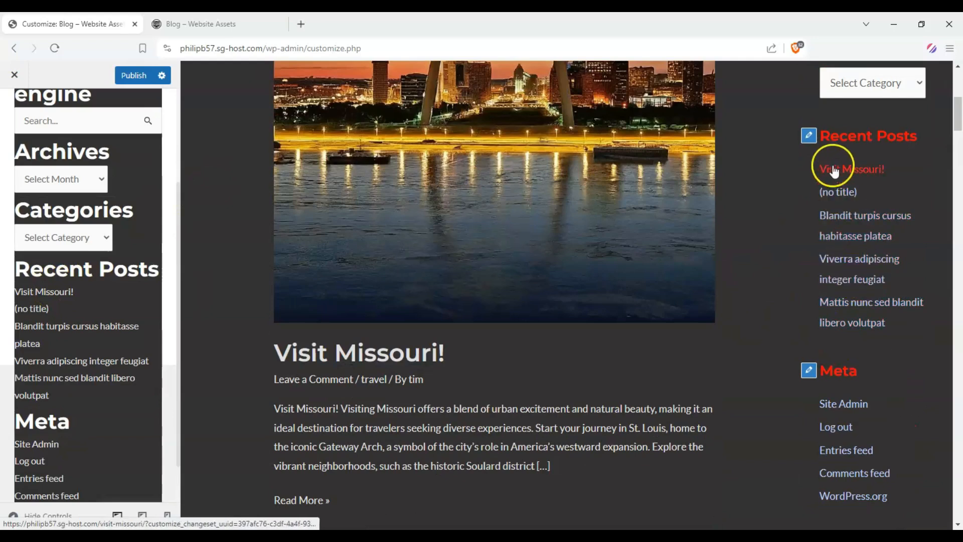
pyautogui.scroll(-3)
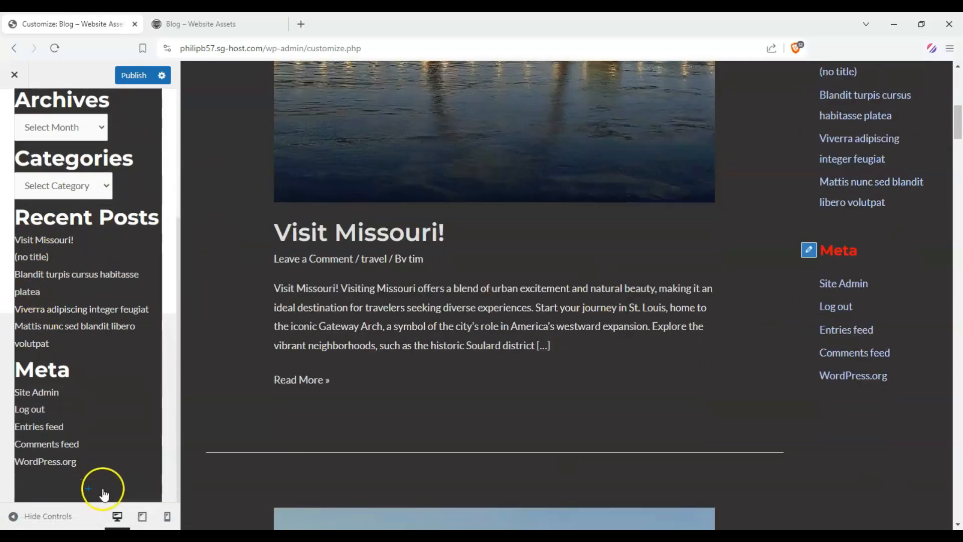
pyautogui.click(89, 488)
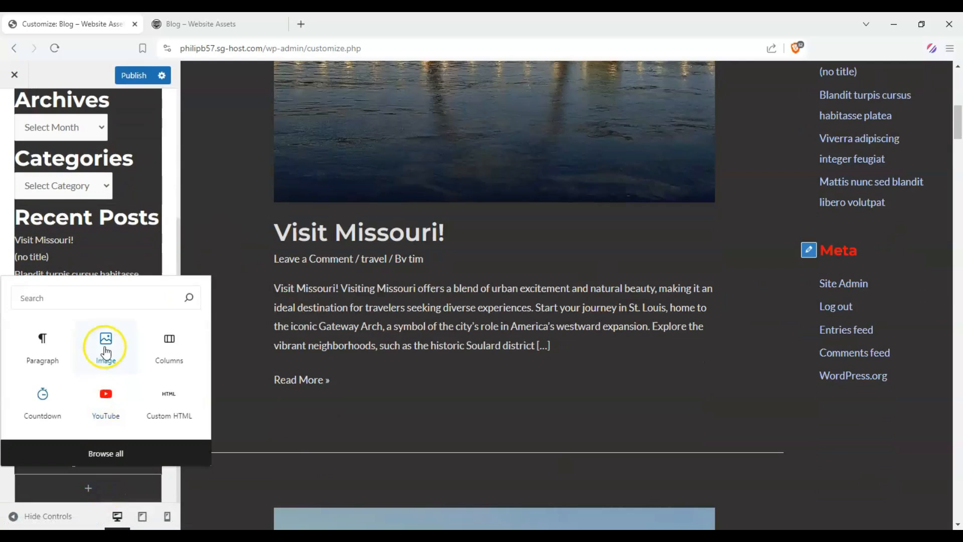
pyautogui.click(105, 345)
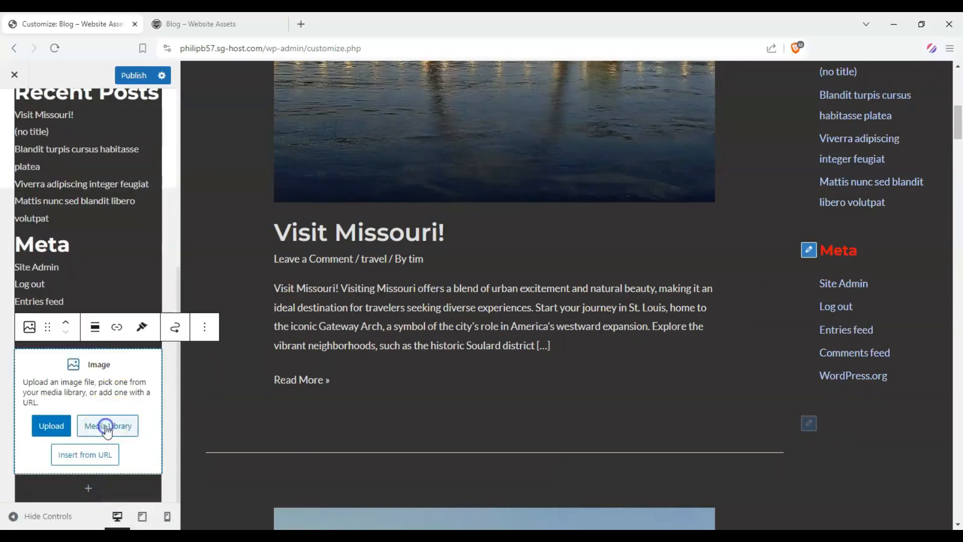
pyautogui.click(108, 425)
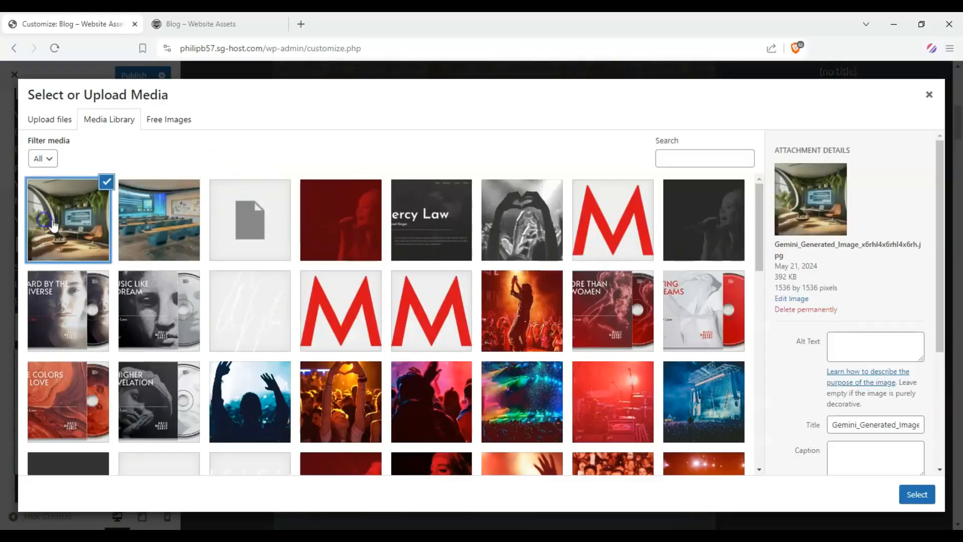
pyautogui.click(917, 493)
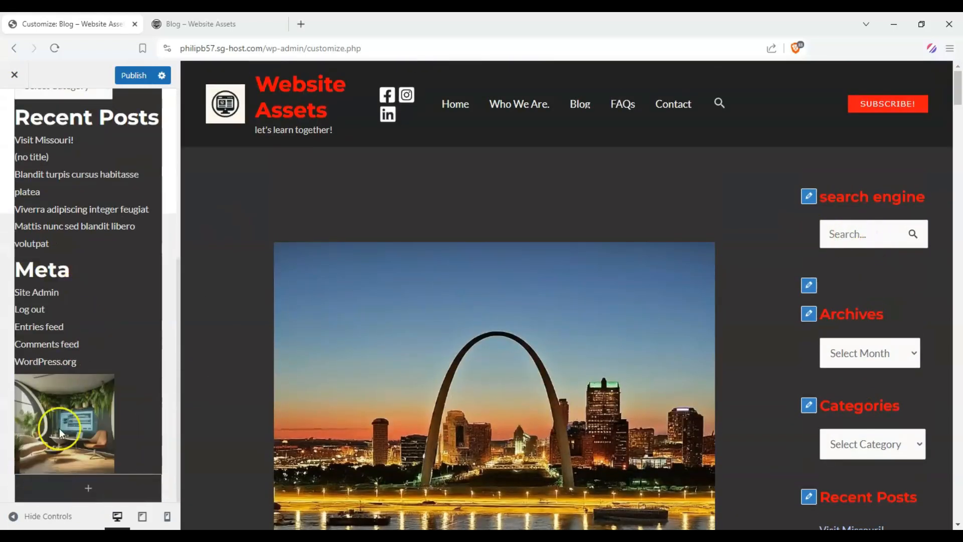
# - Insert a Buttons block below the search widget labelled SUBSCRIBE TODAY!
pyautogui.click(88, 487)
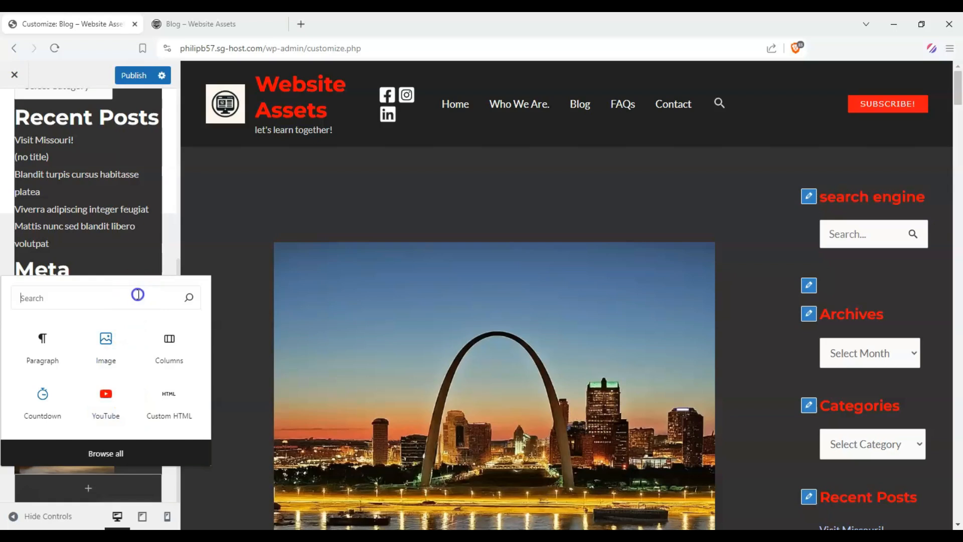
pyautogui.write('butt')
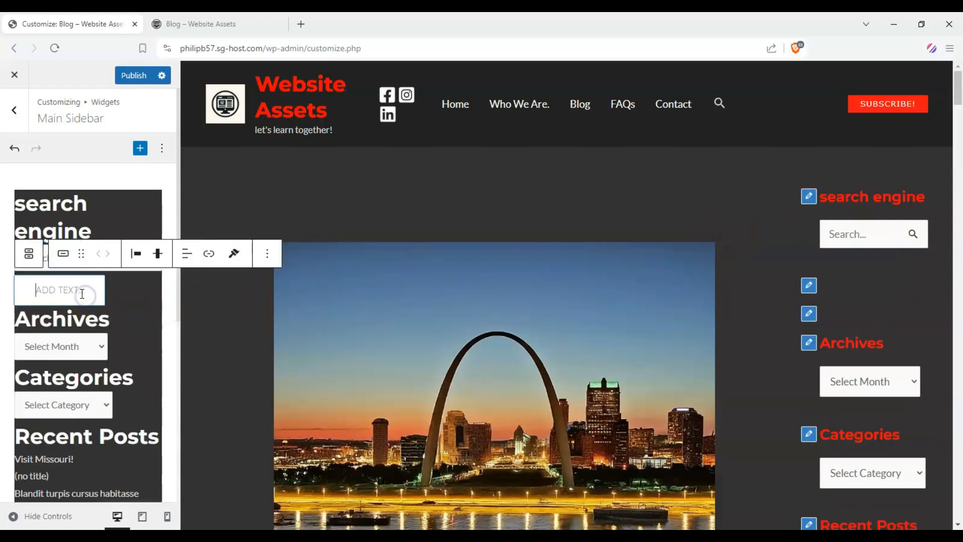
pyautogui.write('SUBSCRIBE TODAY!')
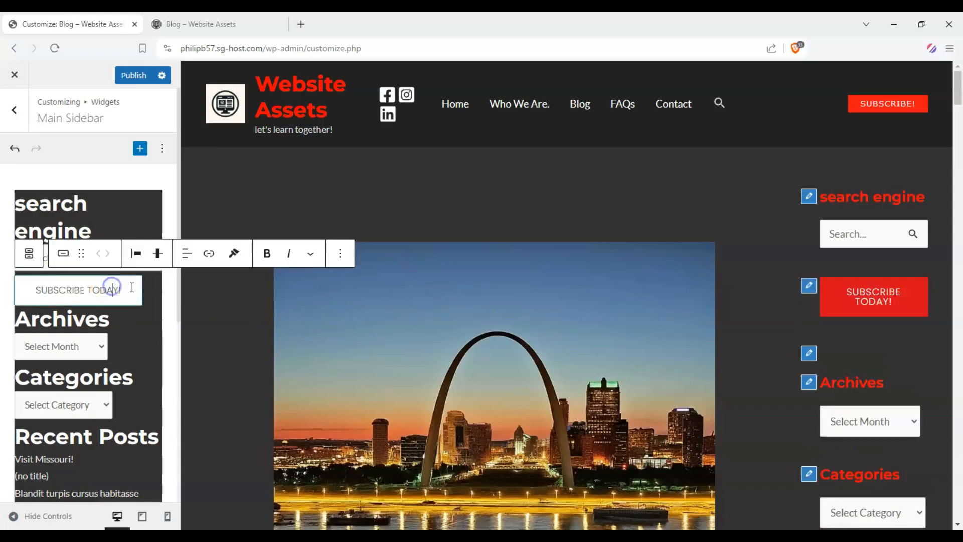
pyautogui.click(209, 253)
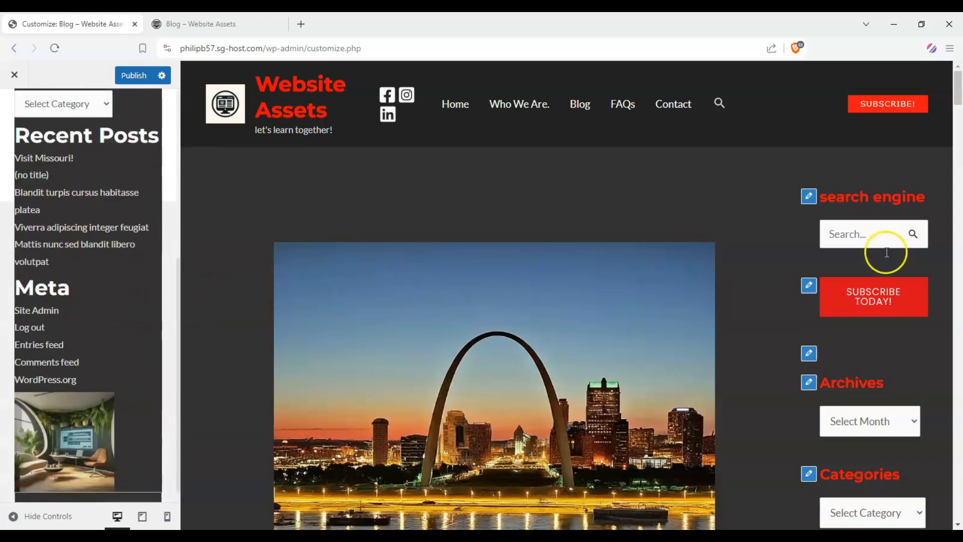
# - Browse the full block library and close it without adding anything
pyautogui.scroll(-3)
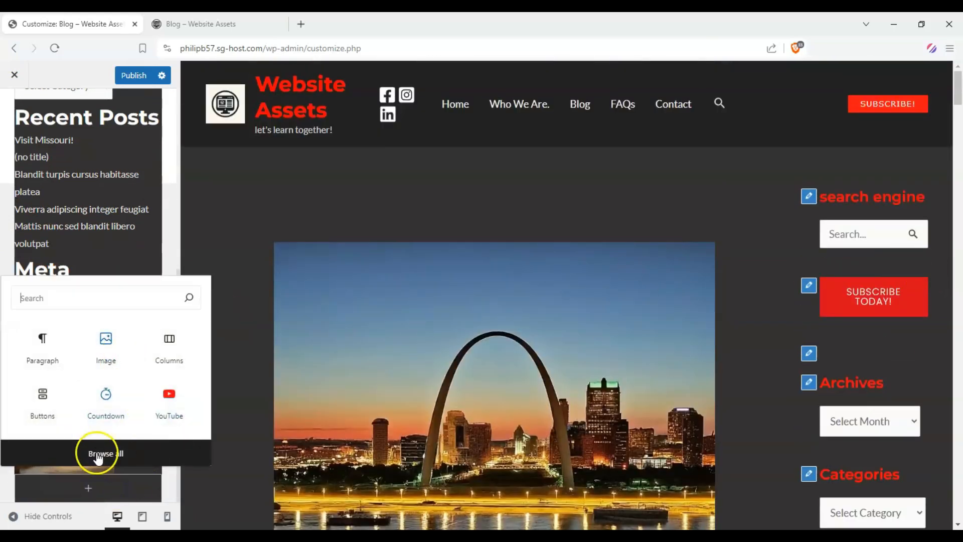
pyautogui.click(104, 453)
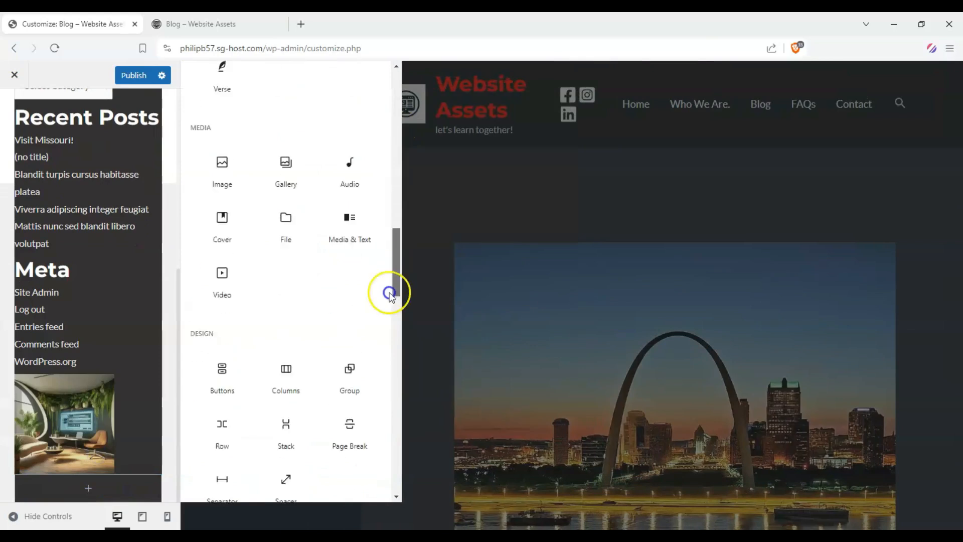
pyautogui.scroll(-3)
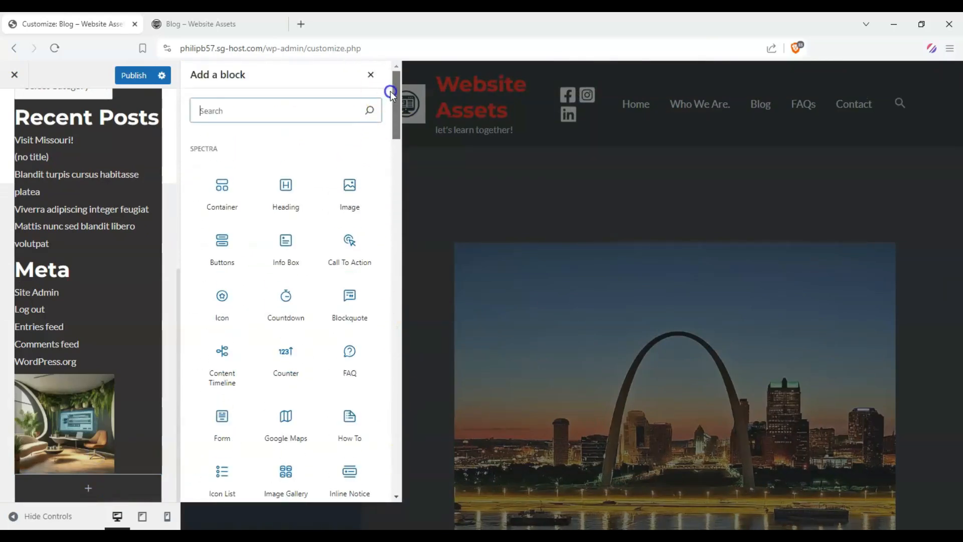
pyautogui.click(371, 74)
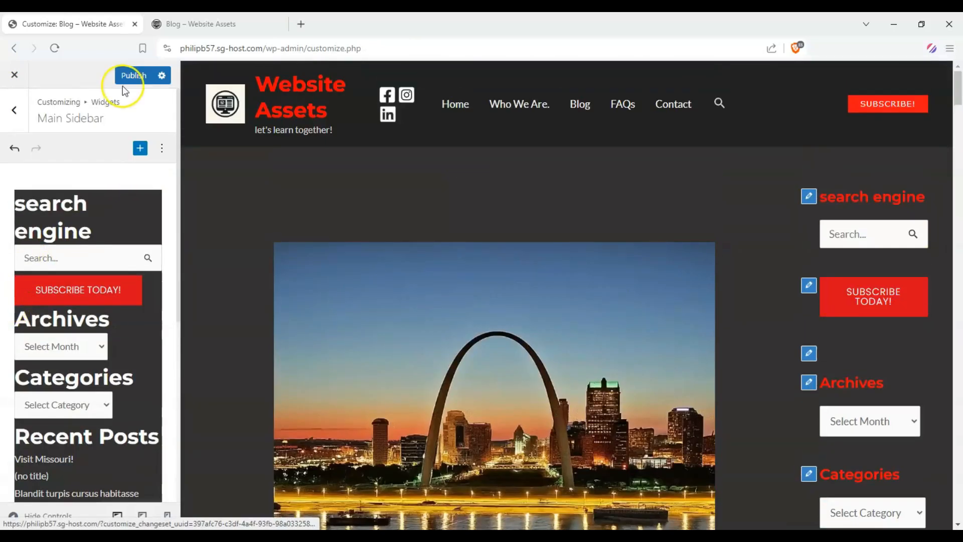
# - Publish the Customizer changes and switch to the live Blog page
pyautogui.click(132, 75)
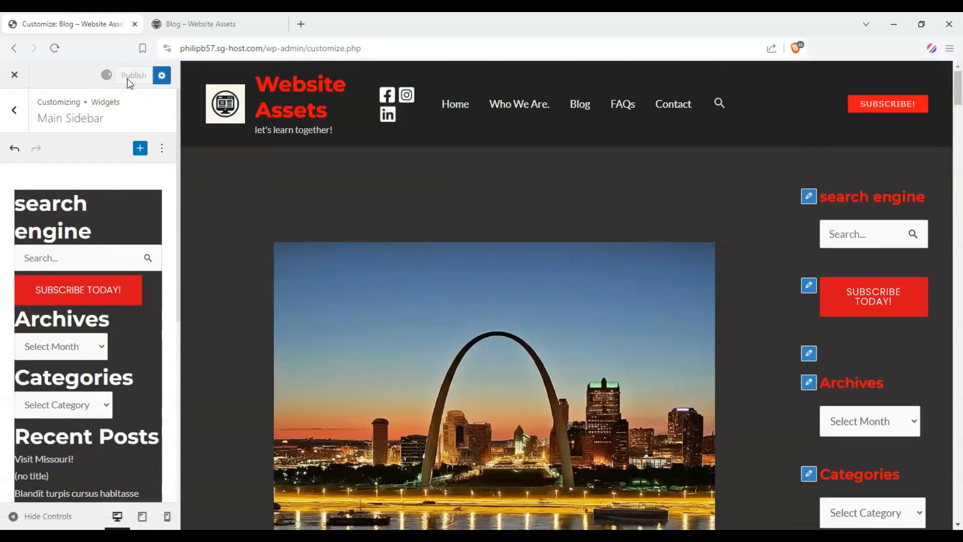
pyautogui.click(133, 76)
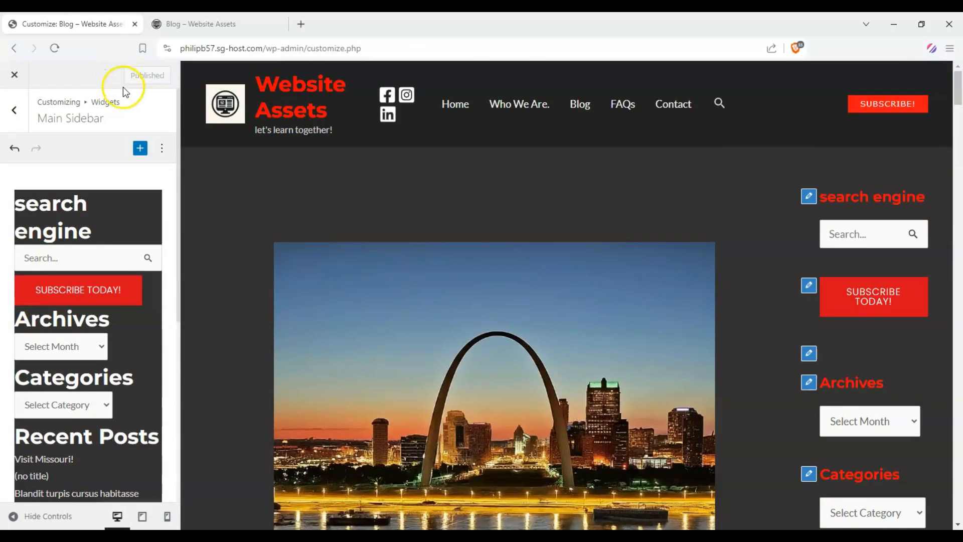
pyautogui.click(208, 24)
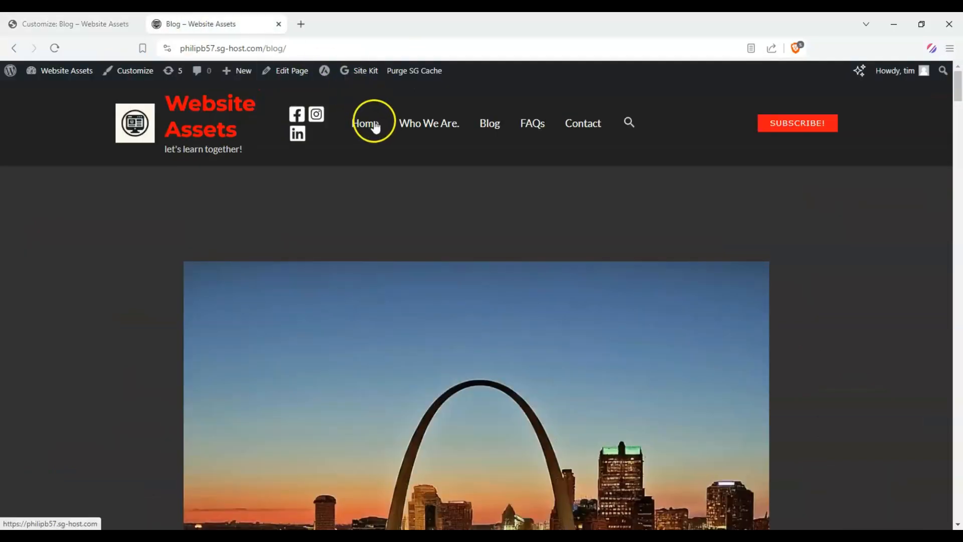
# - Browse Home and Who We Are., then return to the Blog archive showing the new sidebar
pyautogui.click(364, 122)
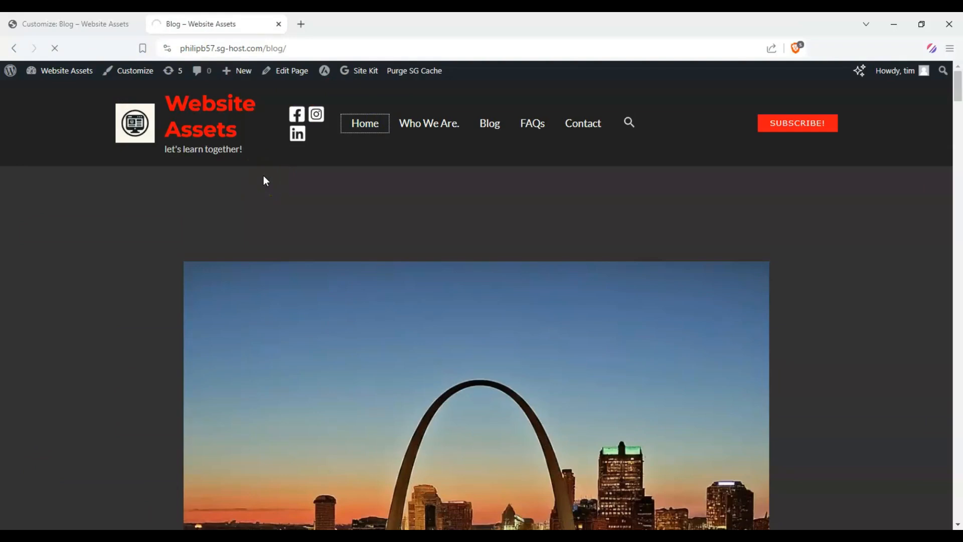
pyautogui.click(365, 123)
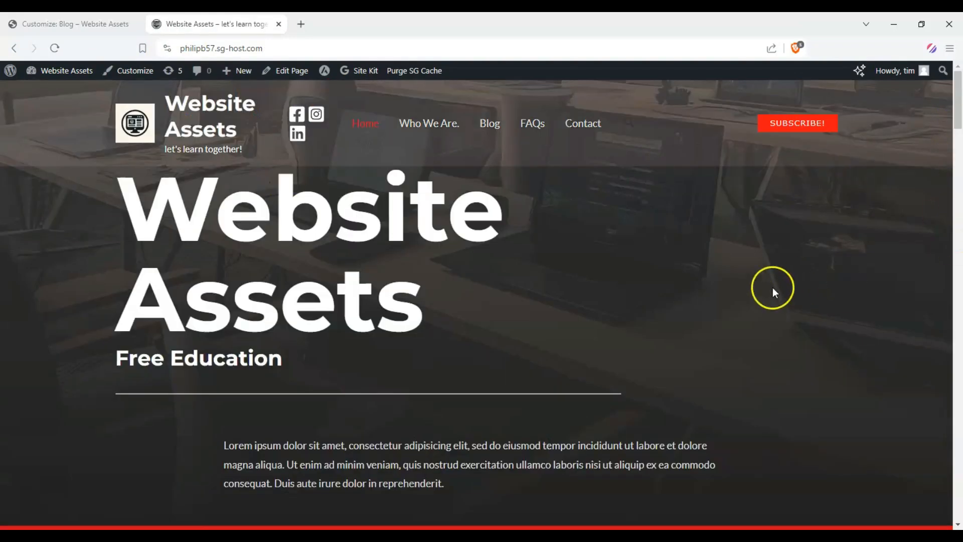
pyautogui.click(430, 123)
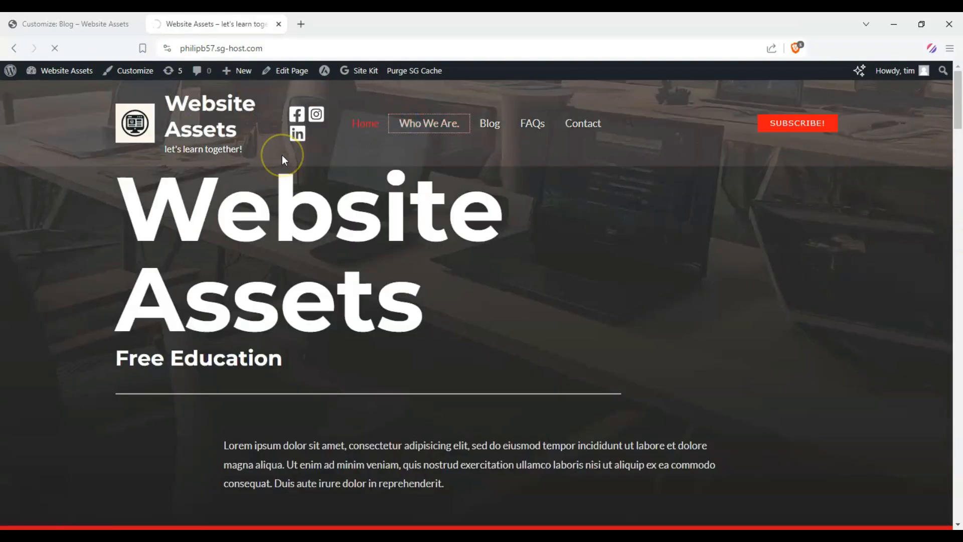
pyautogui.click(430, 123)
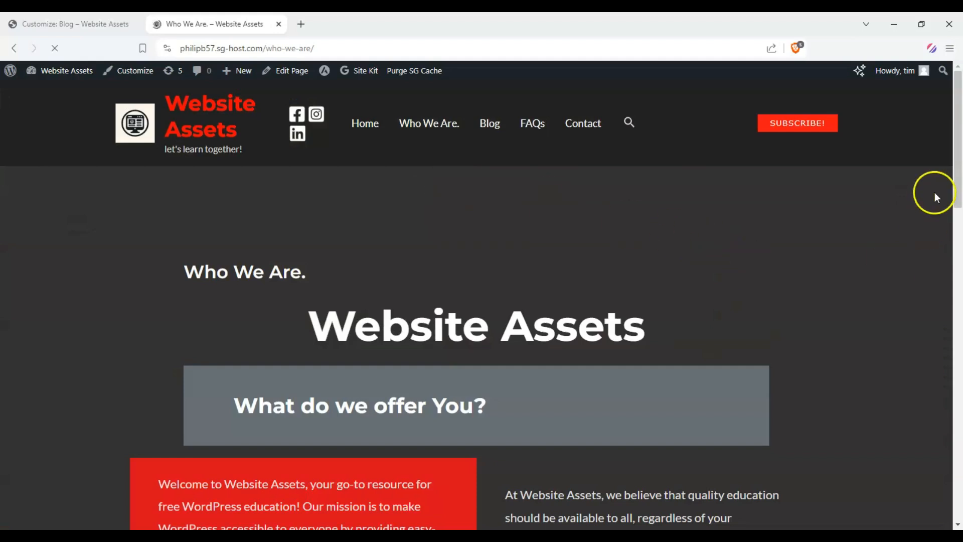
pyautogui.moveTo(493, 129)
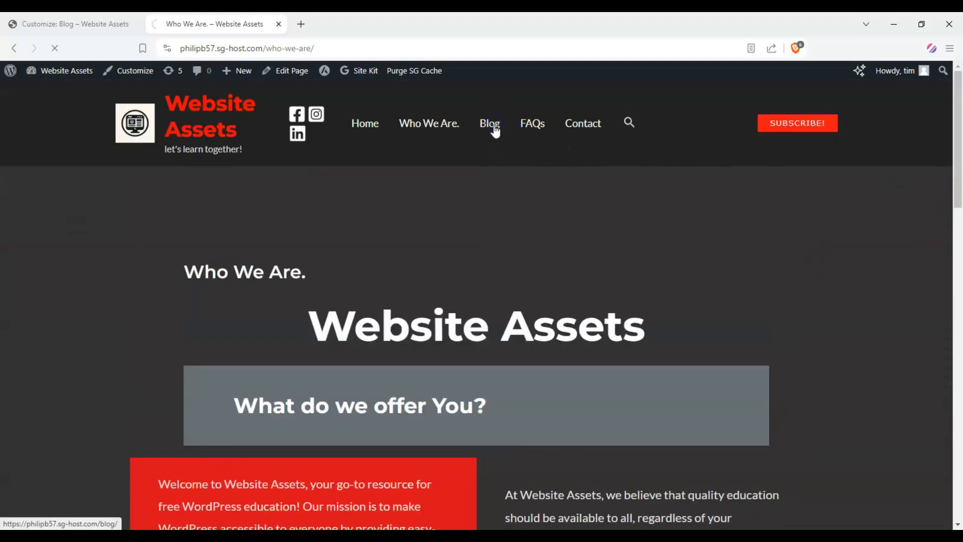
pyautogui.click(489, 124)
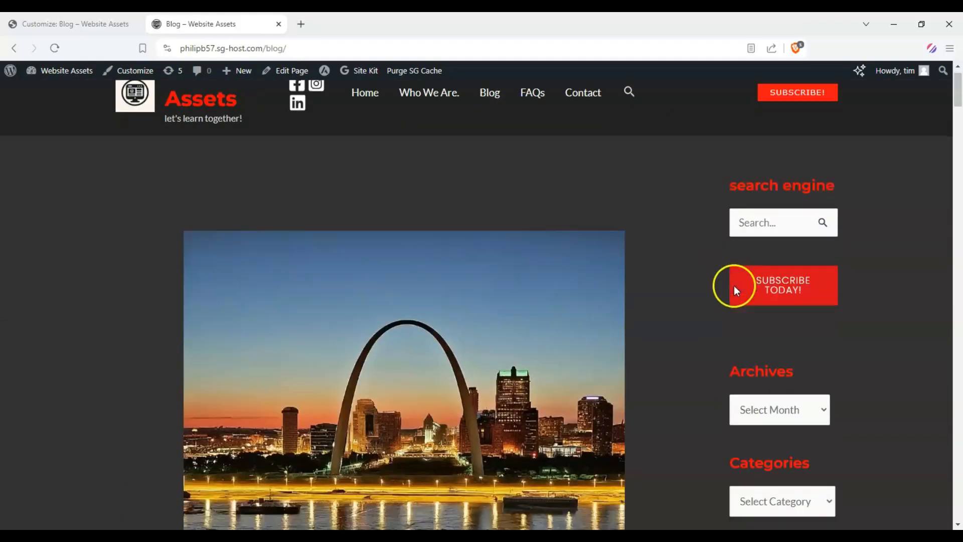
# - View a single post to confirm its sidebar shows the subscribe button, then return Home
pyautogui.scroll(-3)
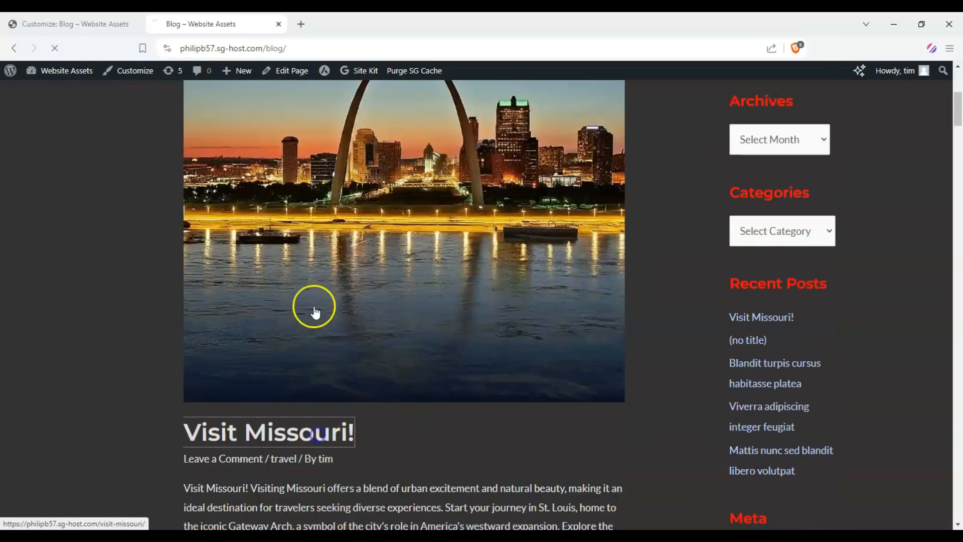
pyautogui.click(270, 433)
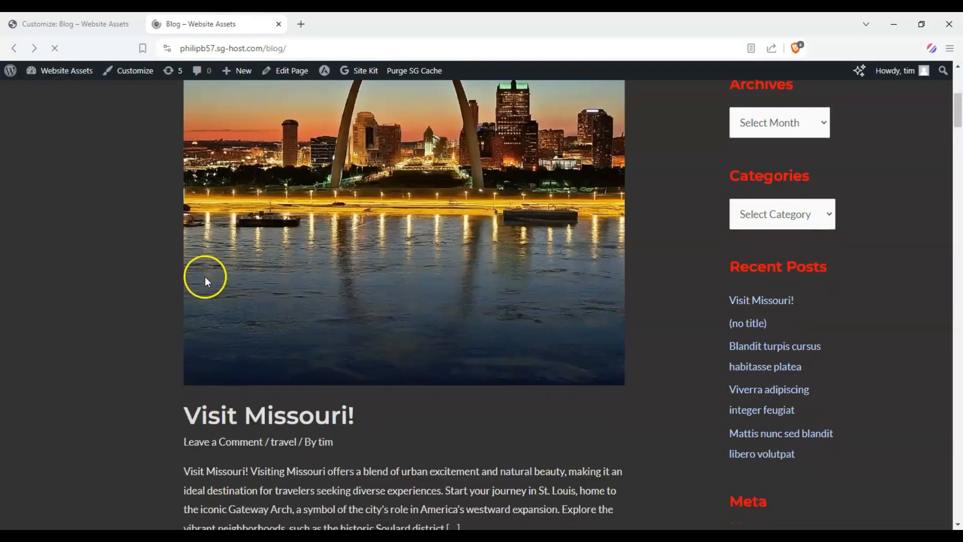
pyautogui.scroll(-3)
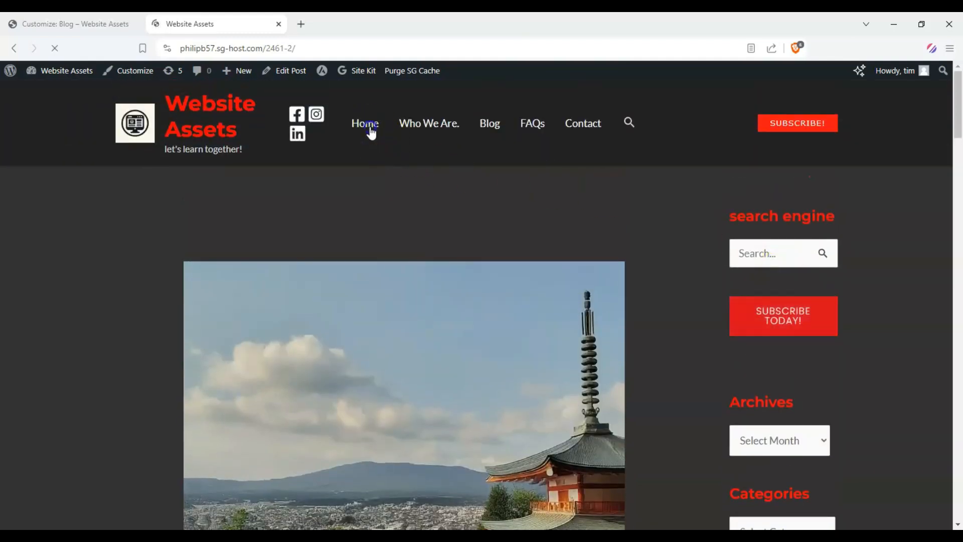
pyautogui.click(365, 123)
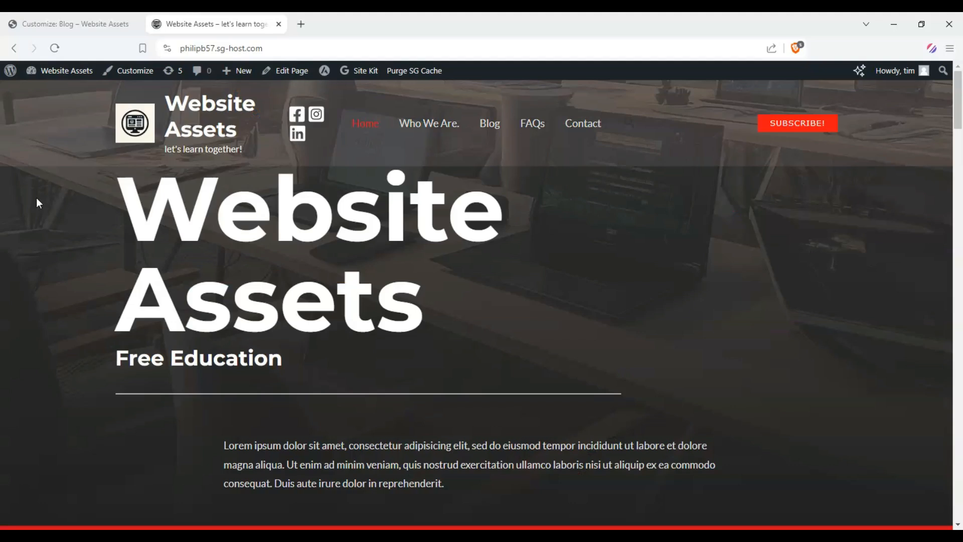
pyautogui.moveTo(46, 211)
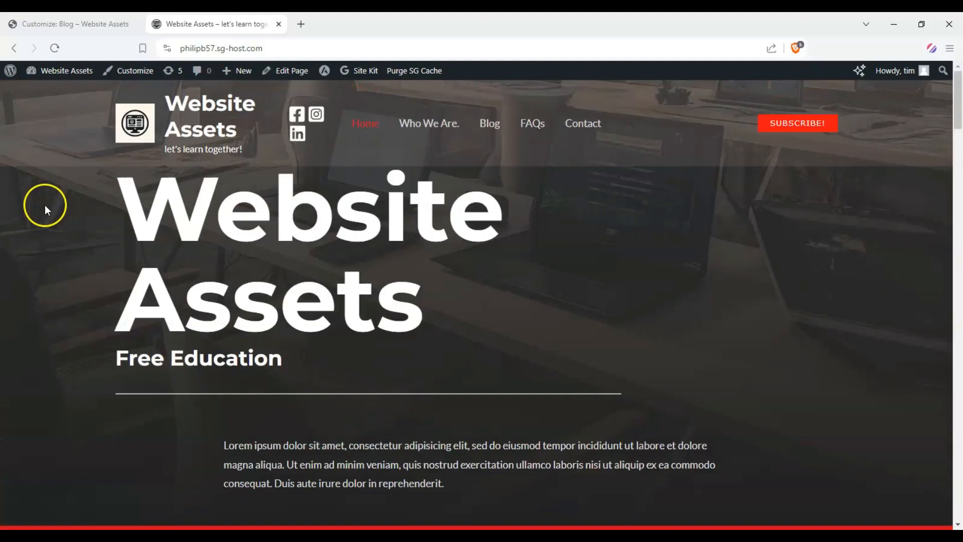